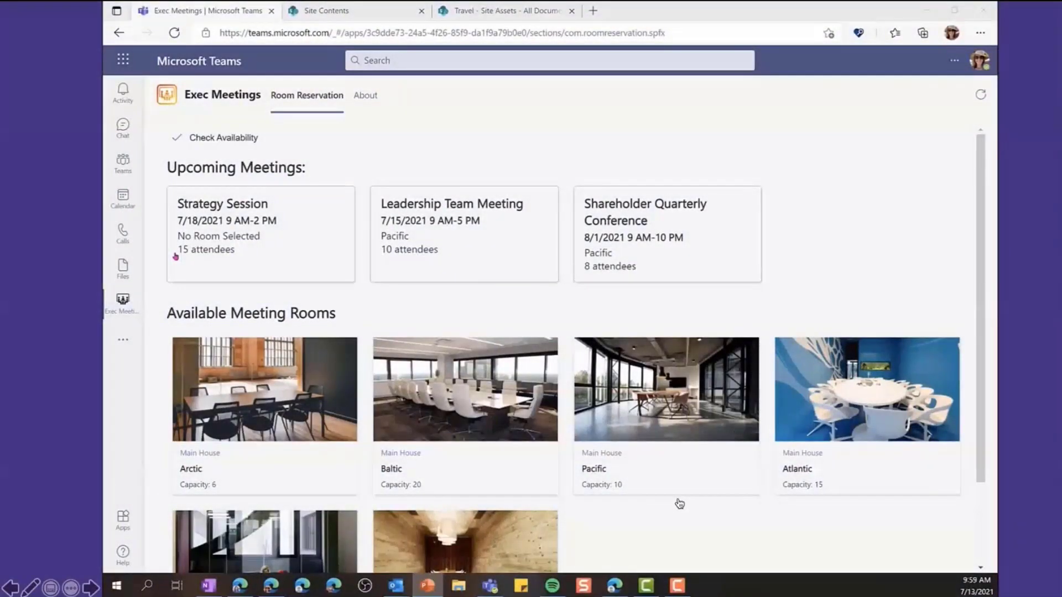
{"action": "mouse_move", "coordinate": [771, 507]}
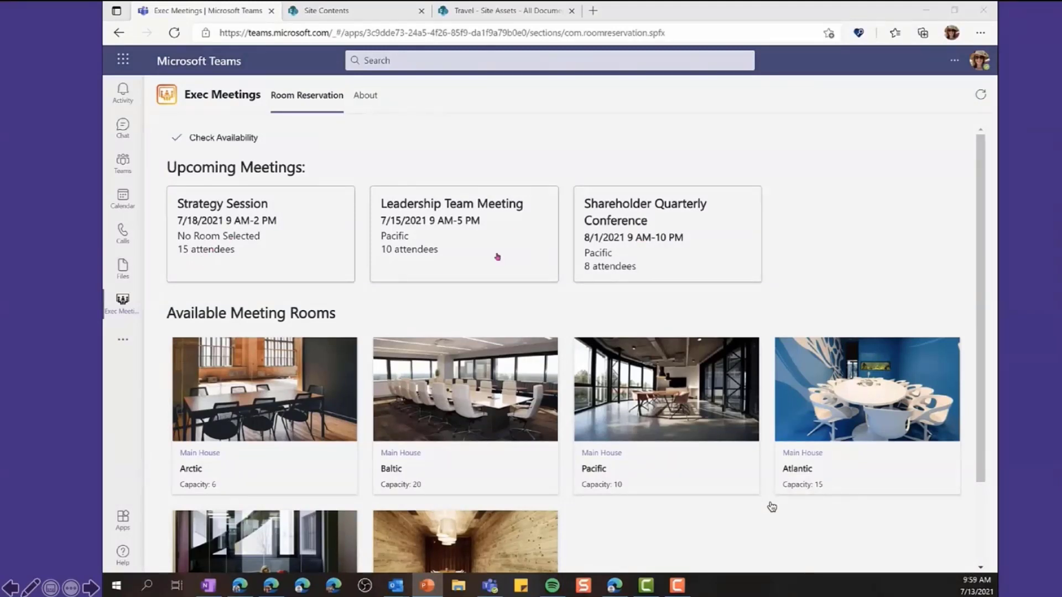
{"action": "mouse_move", "coordinate": [865, 549]}
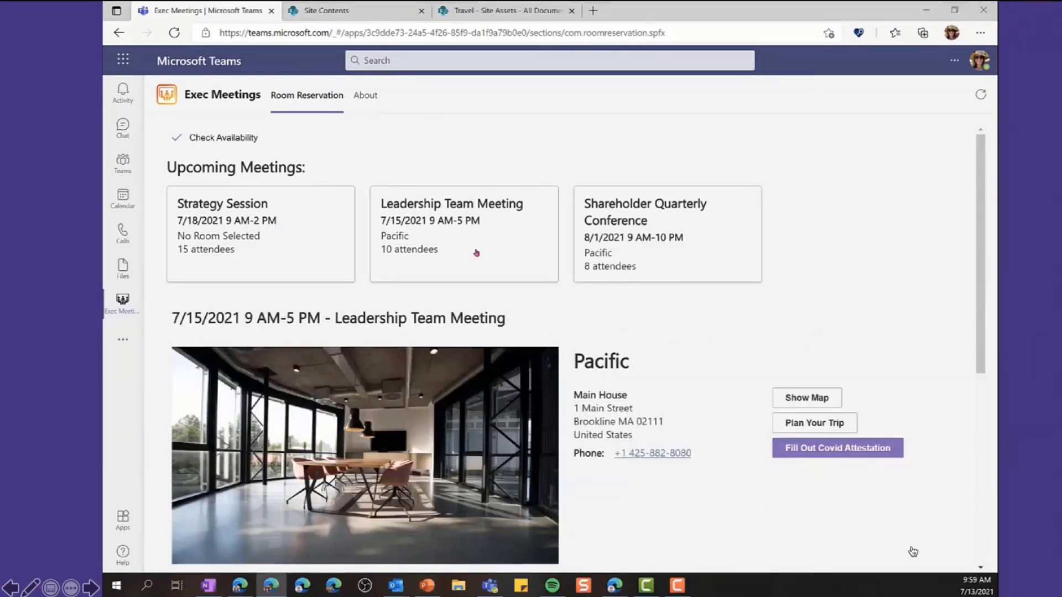
Scroll to the Pacific room details and show the map of its location
{"action": "scroll", "scroll_direction": "down", "scroll_amount": 3}
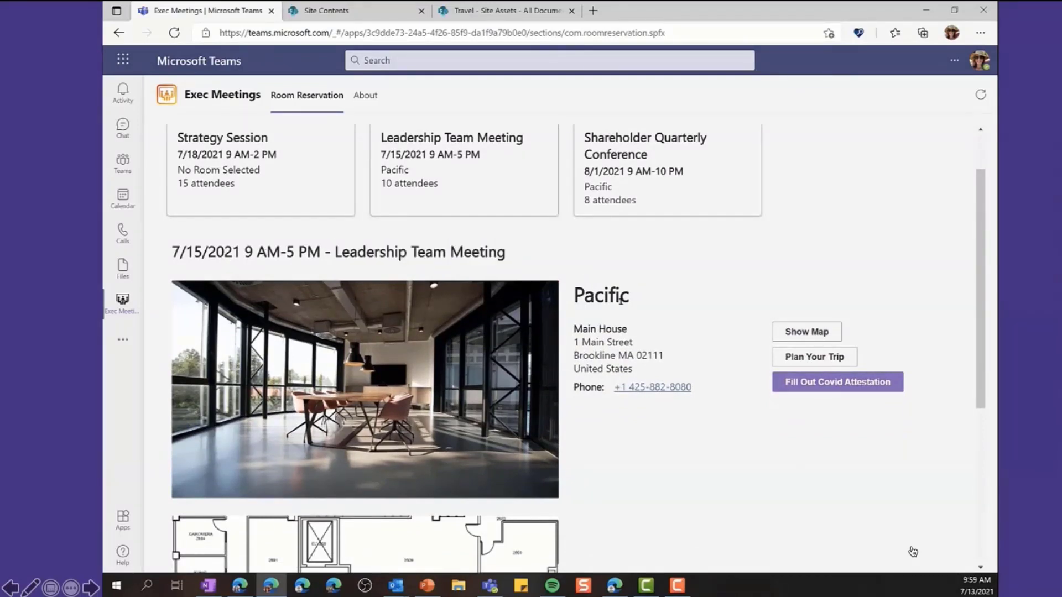
{"action": "scroll", "scroll_direction": "down", "scroll_amount": 3}
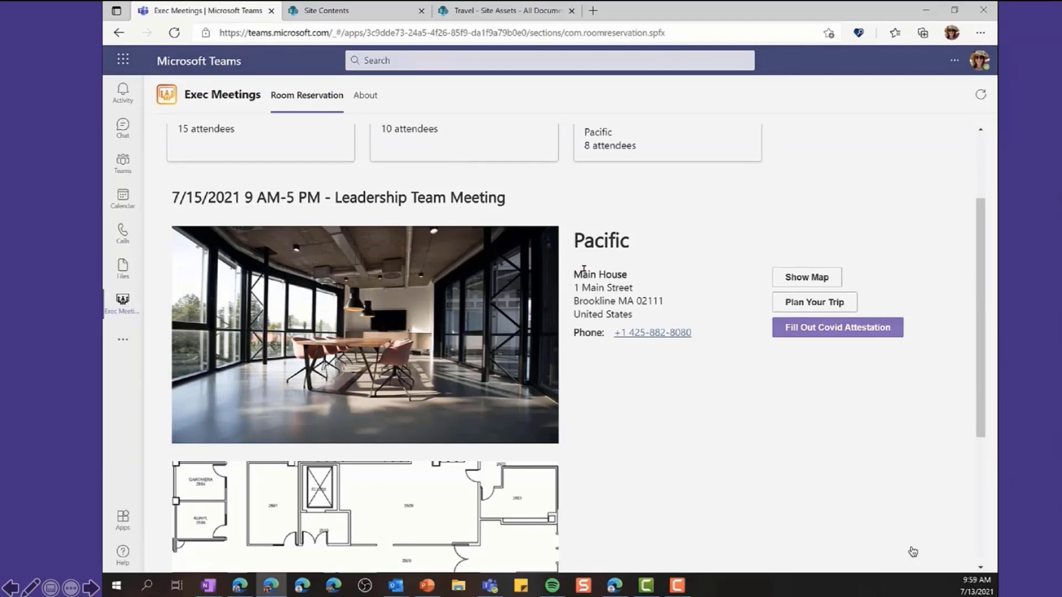
{"action": "mouse_move", "coordinate": [607, 331]}
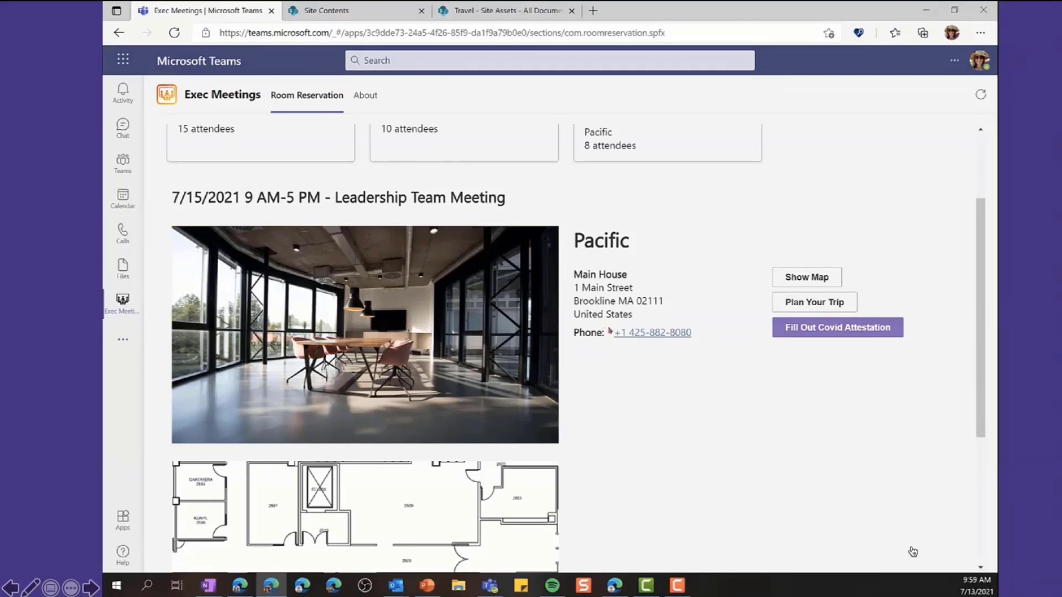
{"action": "mouse_move", "coordinate": [806, 276]}
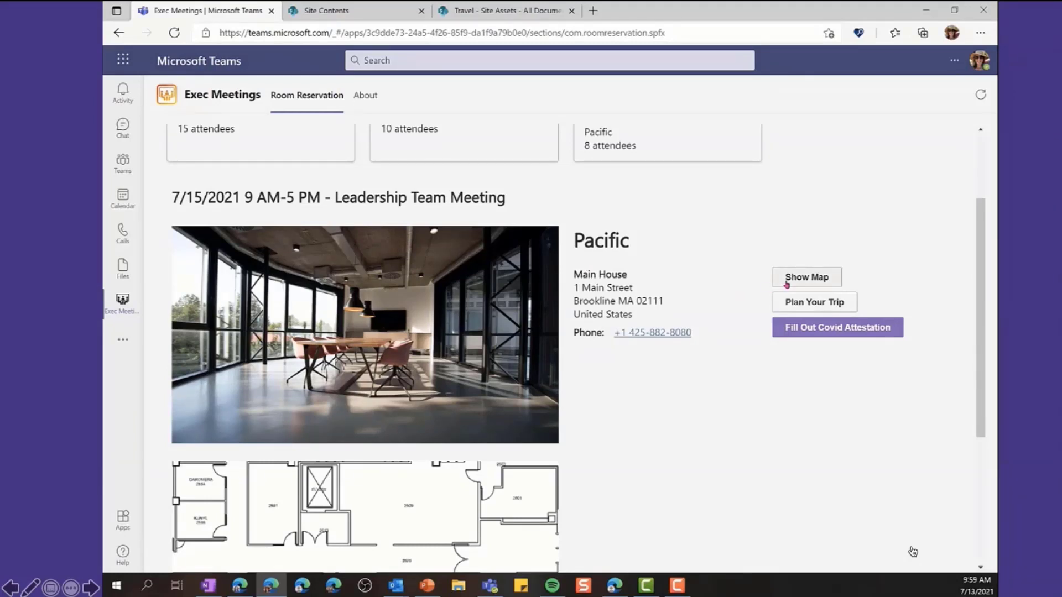
{"action": "left_click", "coordinate": [807, 277]}
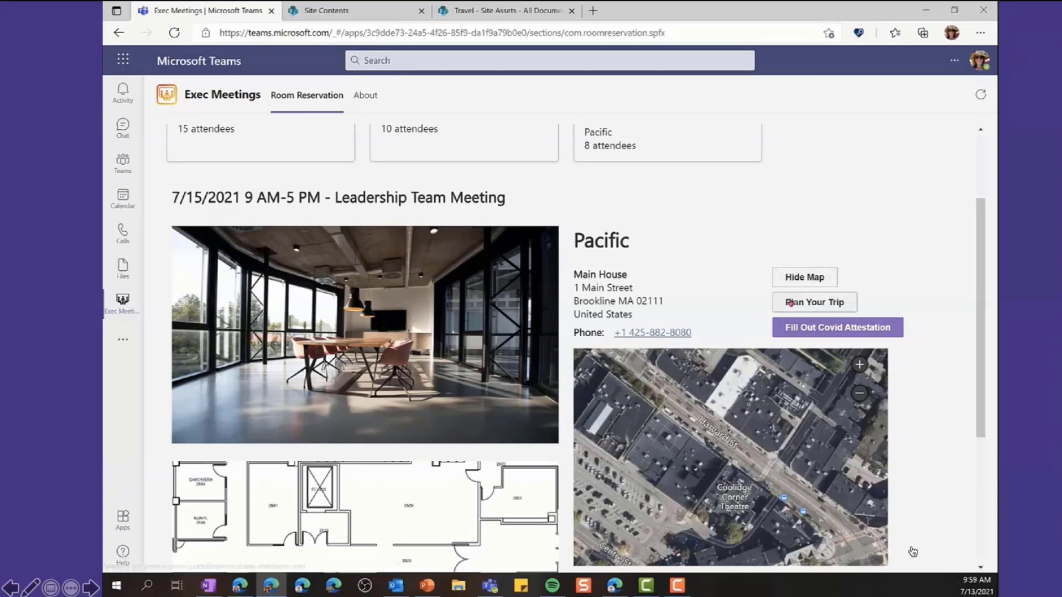
Plan a trip to the Pacific room in Bing Maps, then return to the Teams tab
{"action": "left_click", "coordinate": [813, 301]}
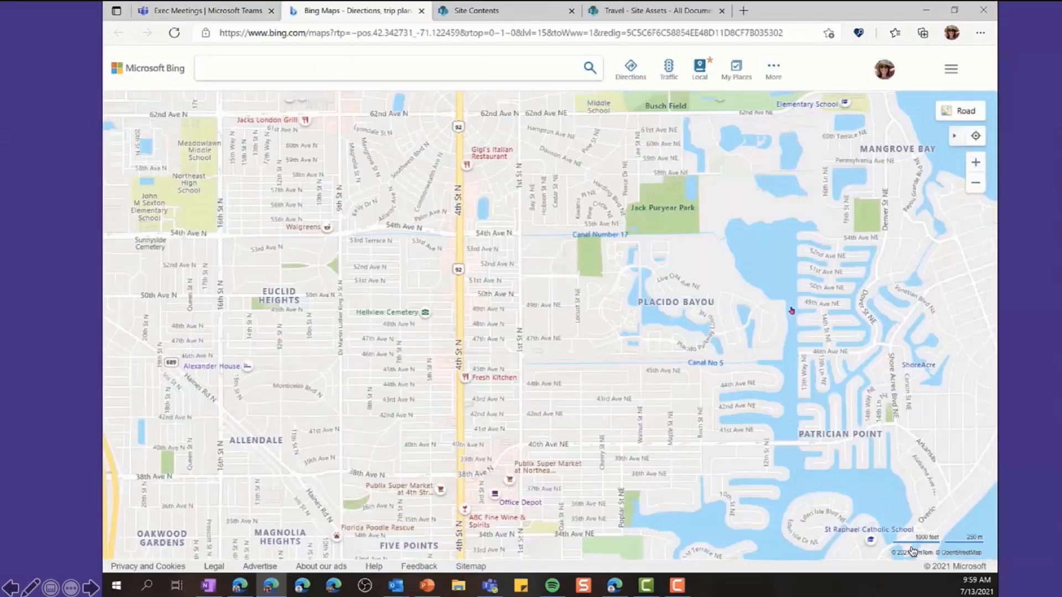
{"action": "left_click", "coordinate": [629, 67]}
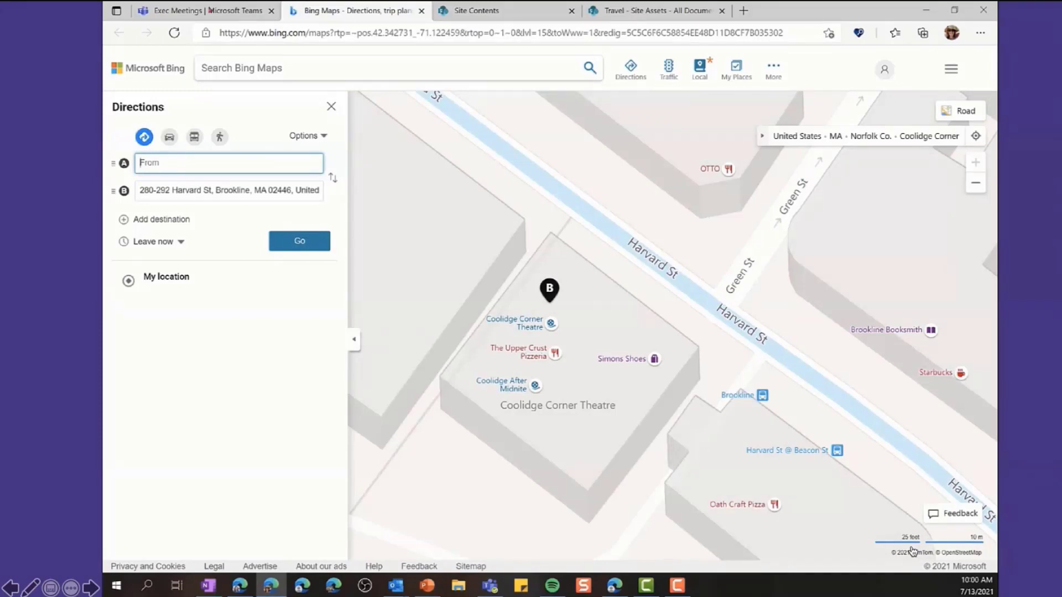
{"action": "left_click", "coordinate": [203, 10]}
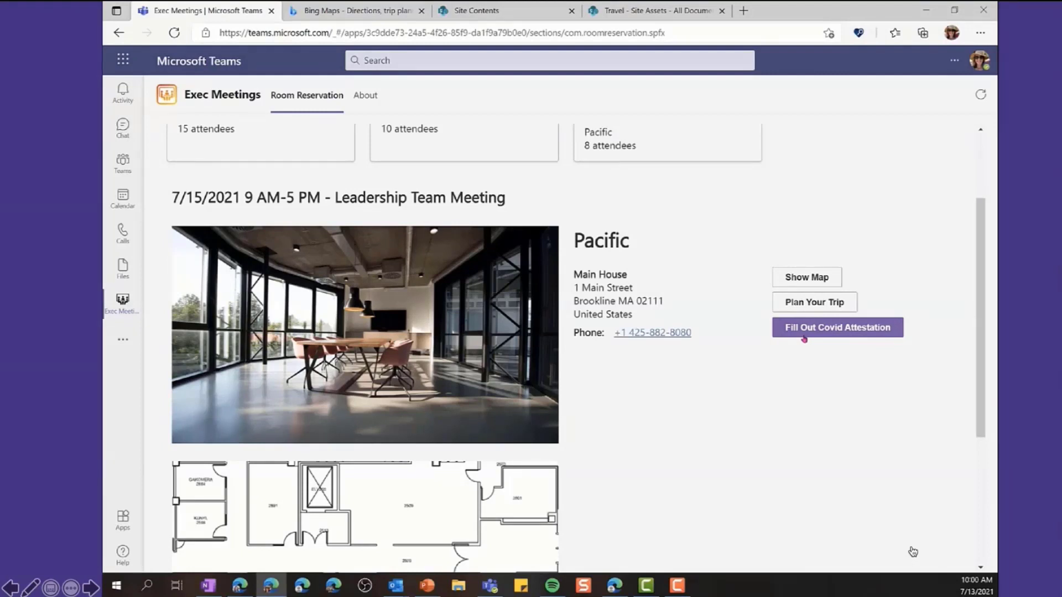
{"action": "mouse_move", "coordinate": [720, 354]}
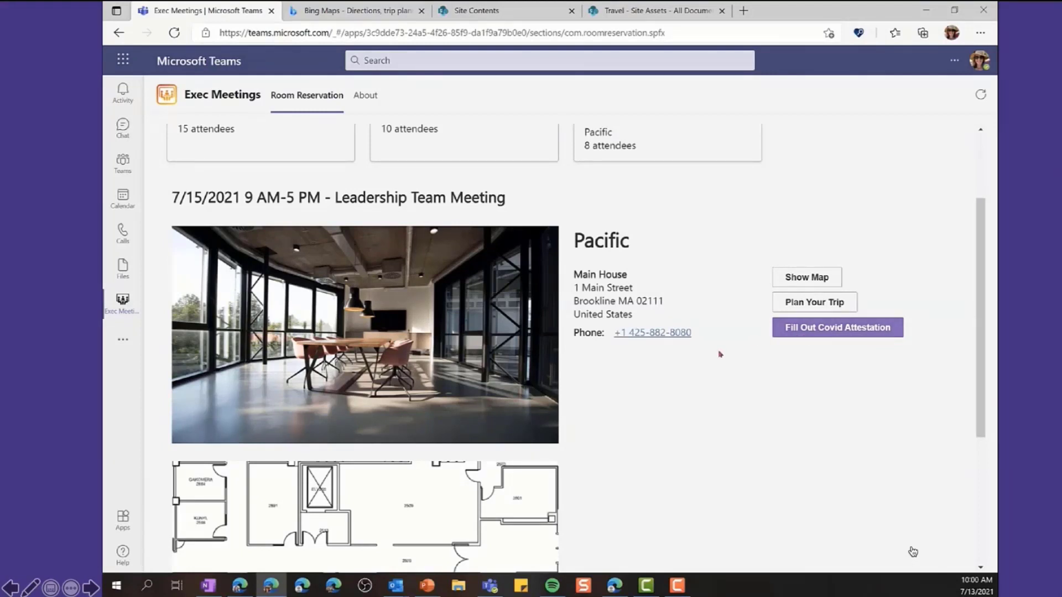
Scroll back through the Exec Meetings page toward the Upcoming Meetings list
{"action": "scroll", "scroll_direction": "down", "scroll_amount": 3}
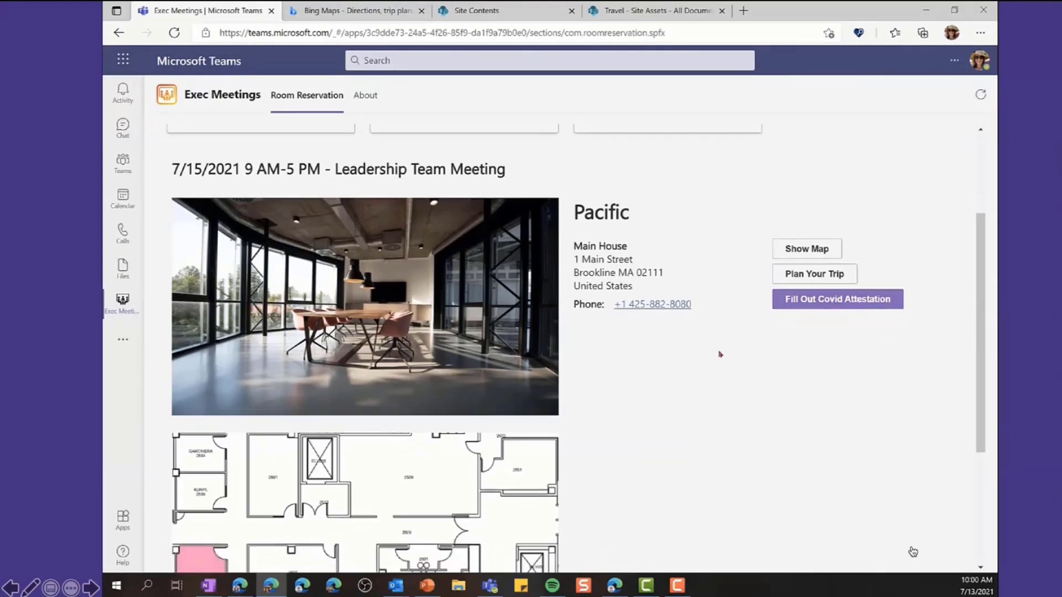
{"action": "scroll", "scroll_direction": "down", "scroll_amount": 3}
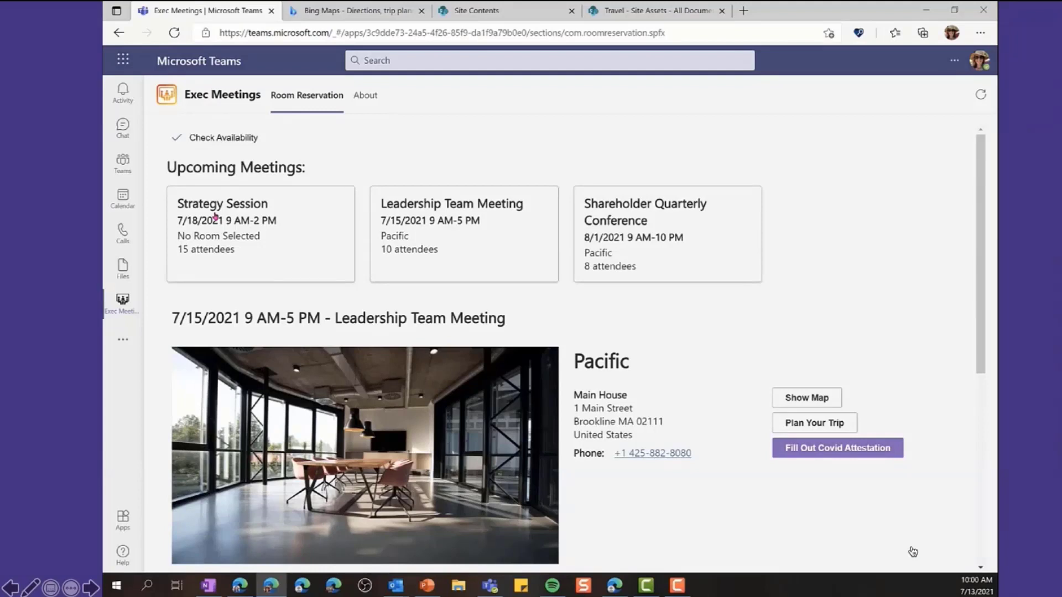
{"action": "mouse_move", "coordinate": [190, 257]}
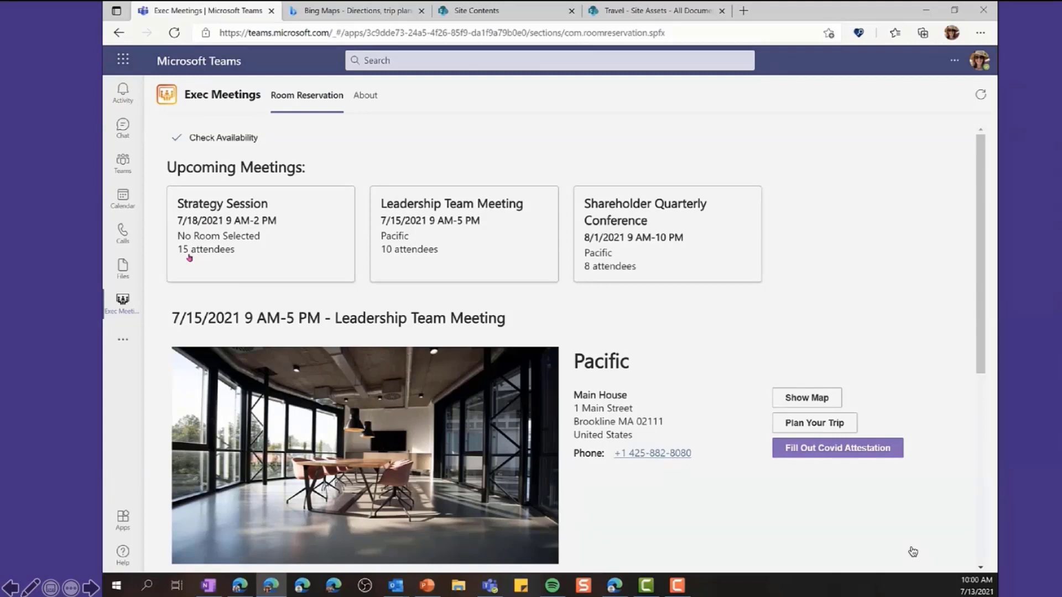
{"action": "mouse_move", "coordinate": [277, 261]}
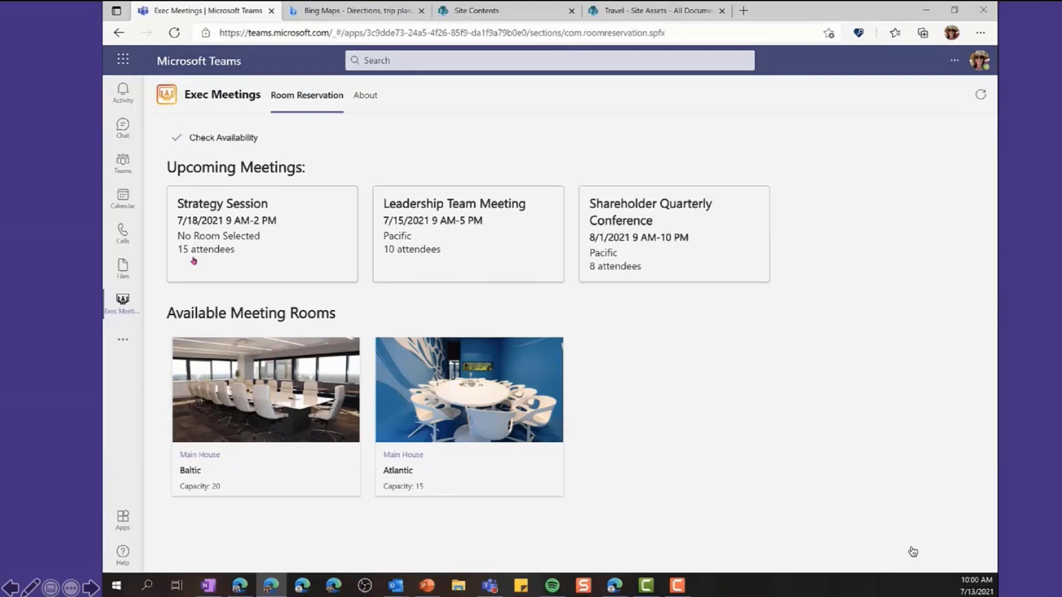
{"action": "mouse_move", "coordinate": [218, 475]}
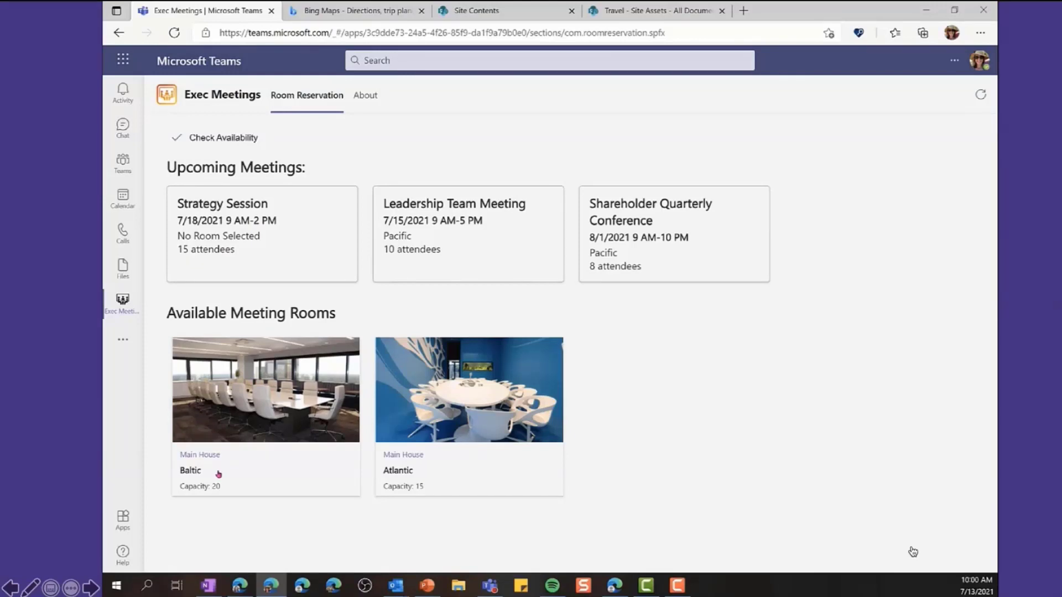
Open the Baltic room for the Strategy Session and scroll through its Request Room form
{"action": "left_click", "coordinate": [190, 470]}
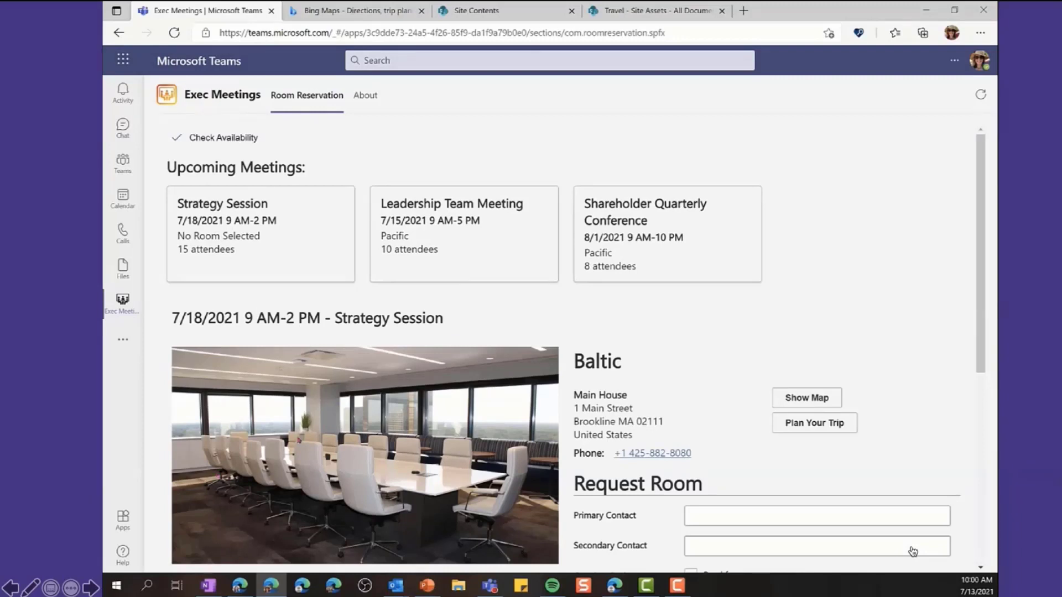
{"action": "scroll", "scroll_direction": "down", "scroll_amount": 3}
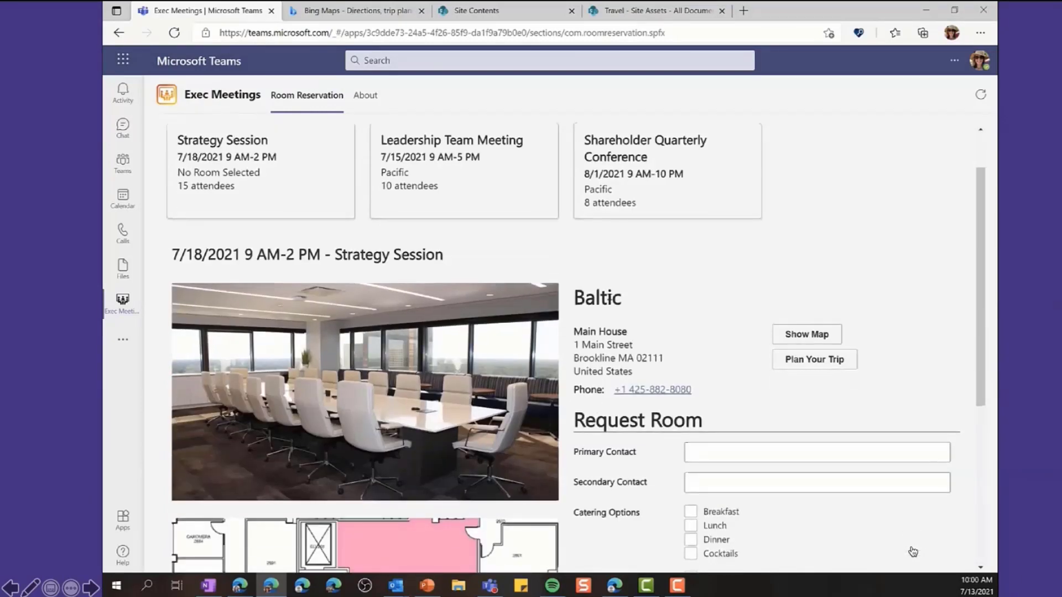
{"action": "scroll", "scroll_direction": "down", "scroll_amount": 3}
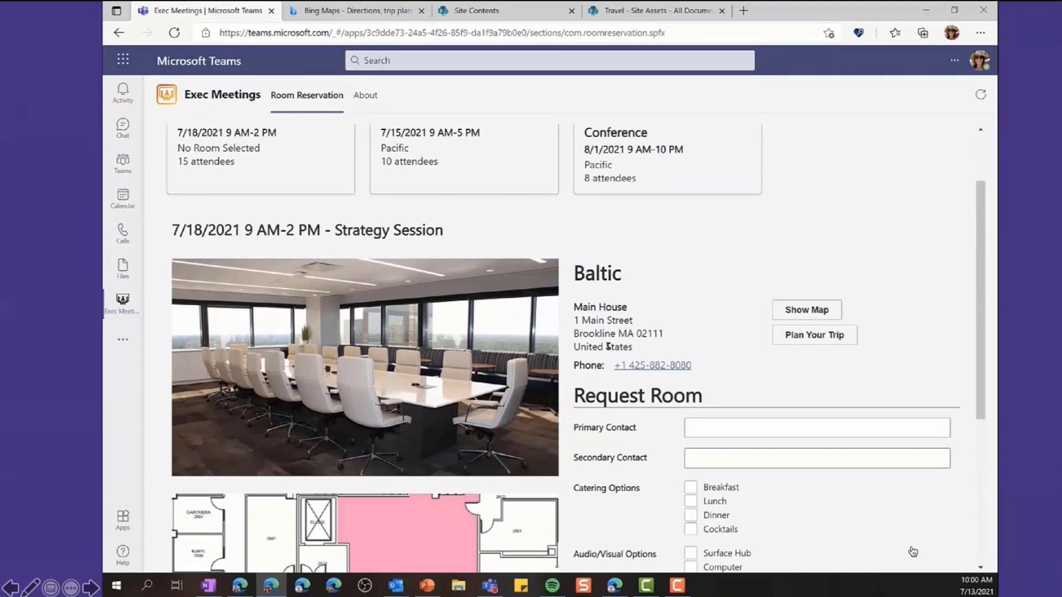
{"action": "scroll", "scroll_direction": "down", "scroll_amount": 3}
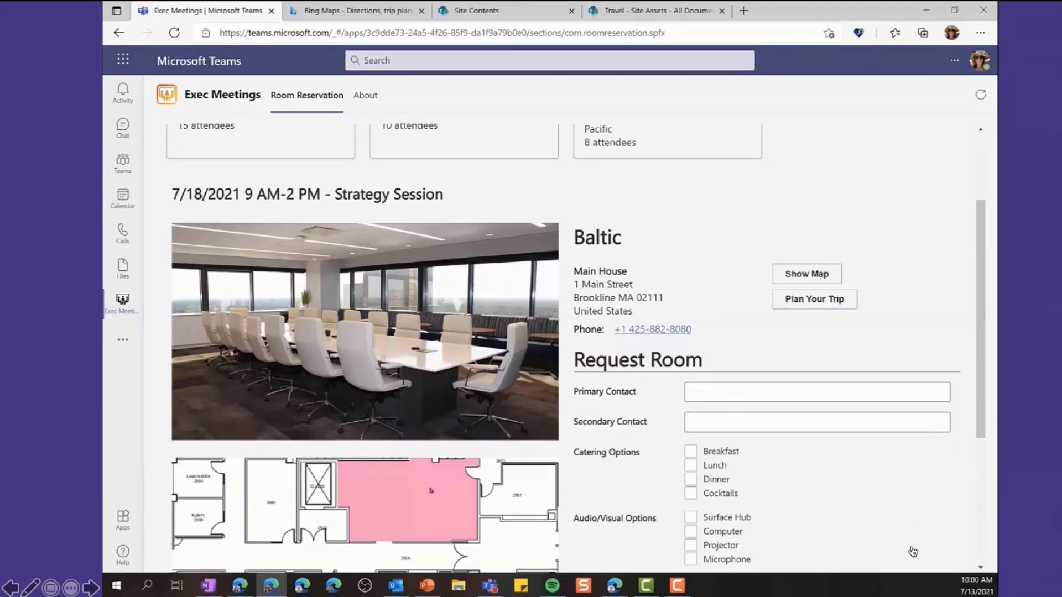
{"action": "scroll", "scroll_direction": "down", "scroll_amount": 3}
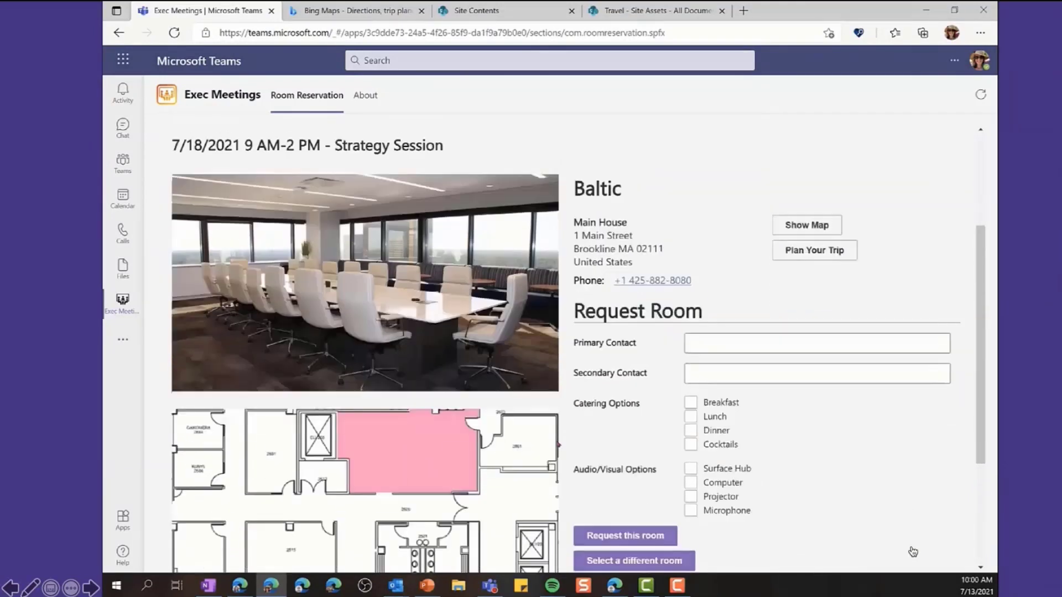
{"action": "scroll", "scroll_direction": "down", "scroll_amount": 3}
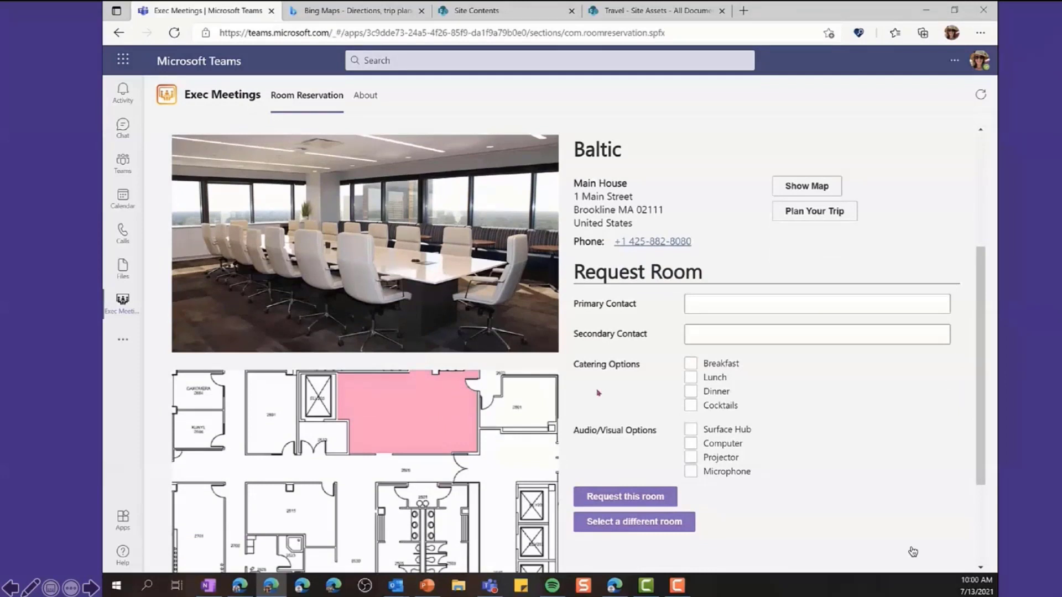
{"action": "scroll", "scroll_direction": "down", "scroll_amount": 3}
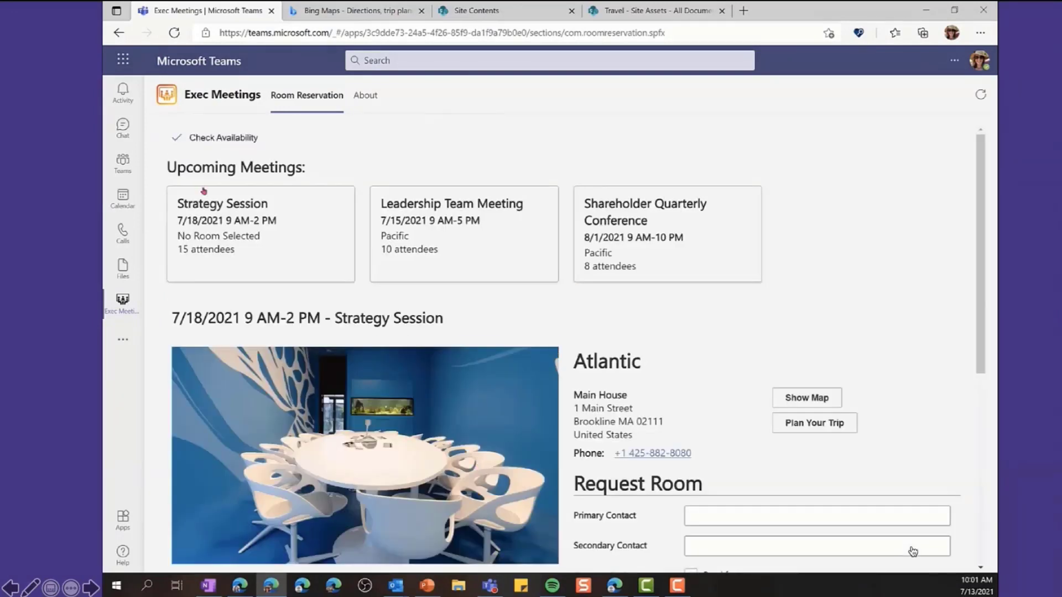
Enter contacts 'Emil' and 'De' on the Atlantic request and tick Surface Hub
{"action": "scroll", "scroll_direction": "down", "scroll_amount": 3}
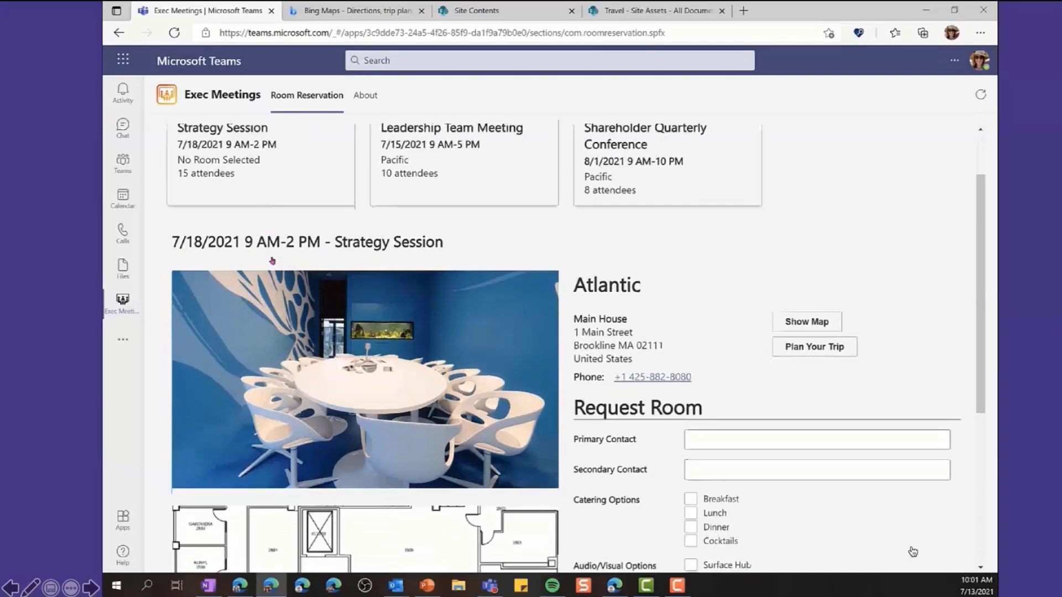
{"action": "scroll", "scroll_direction": "down", "scroll_amount": 3}
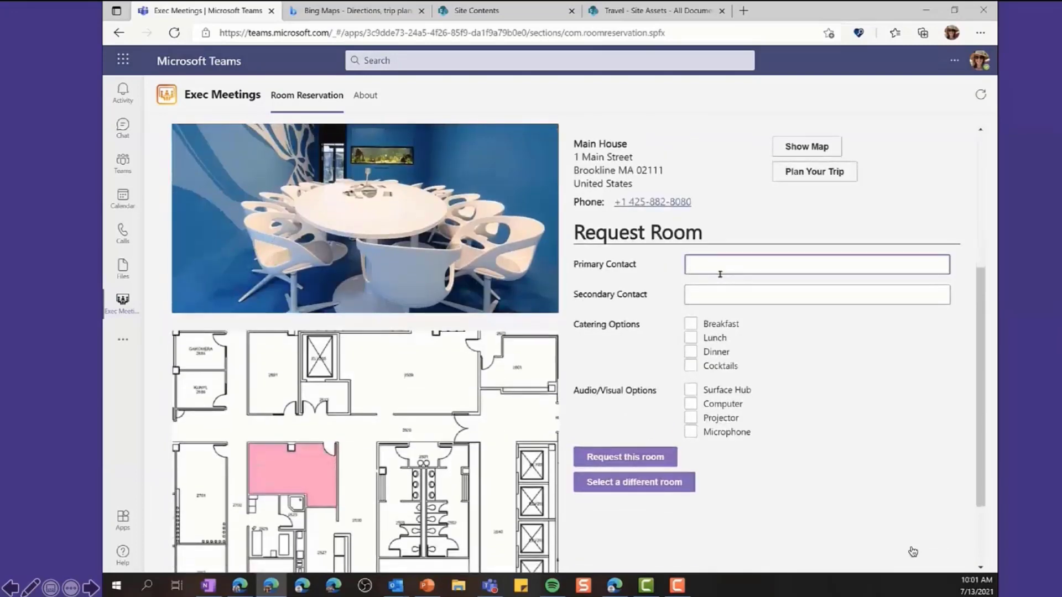
{"action": "type", "text": "Emily Manci"}
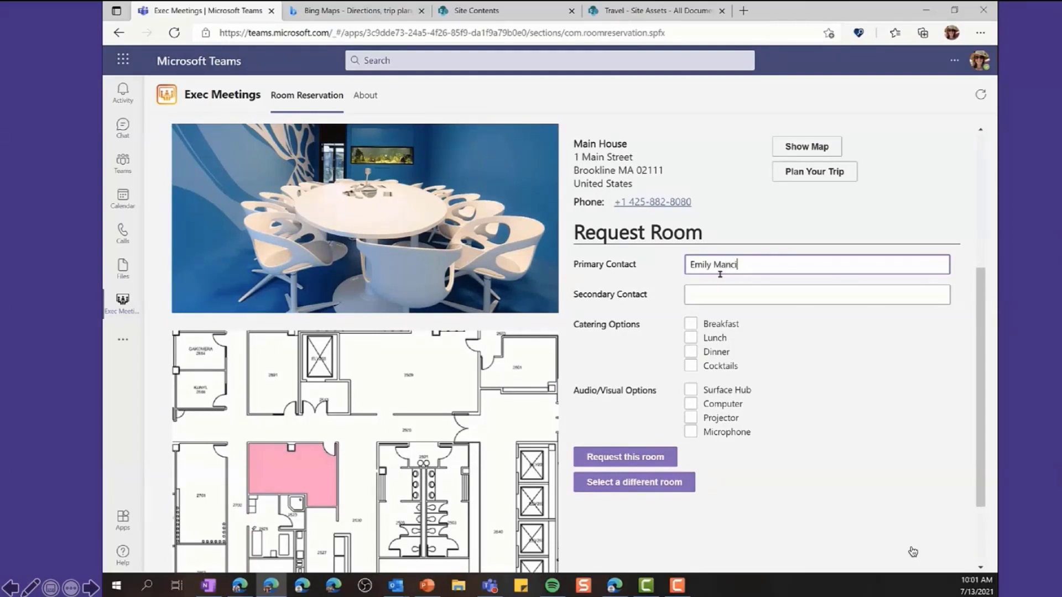
{"action": "type", "text": "Derek Cash-Peterson"}
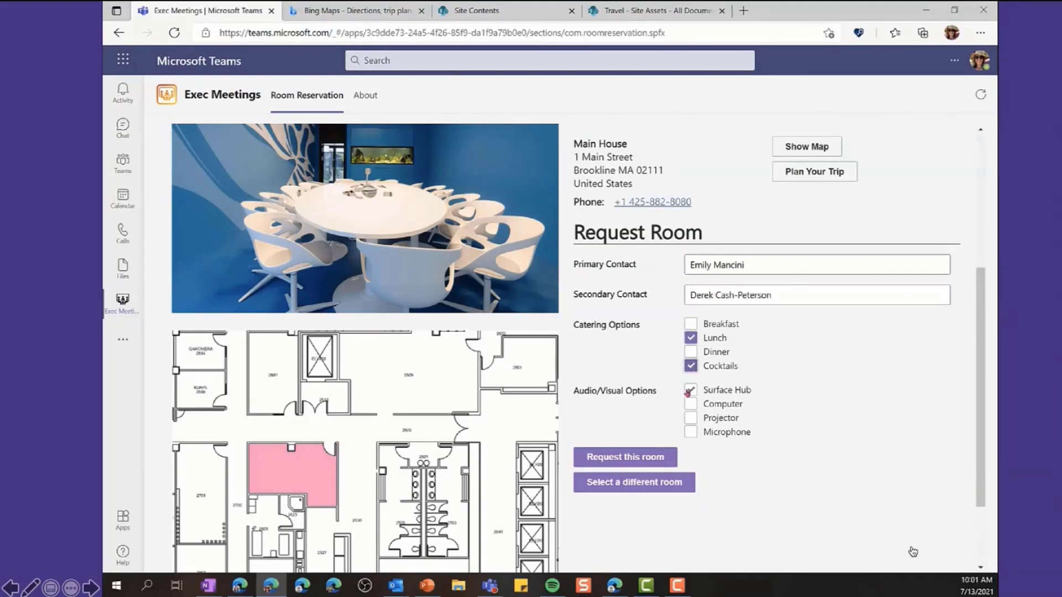
{"action": "left_click", "coordinate": [690, 418]}
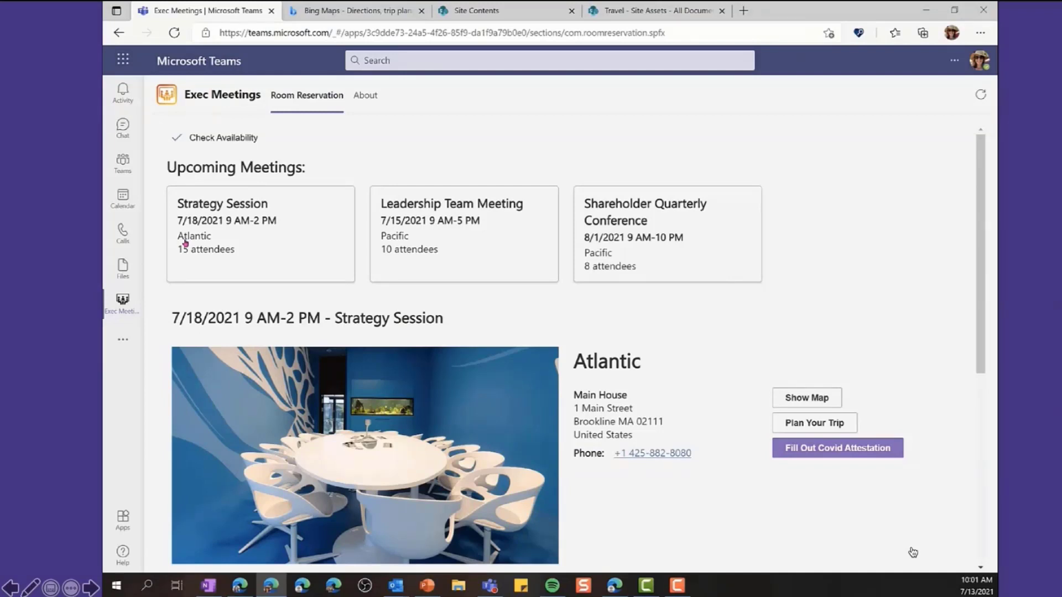
{"action": "mouse_move", "coordinate": [451, 263]}
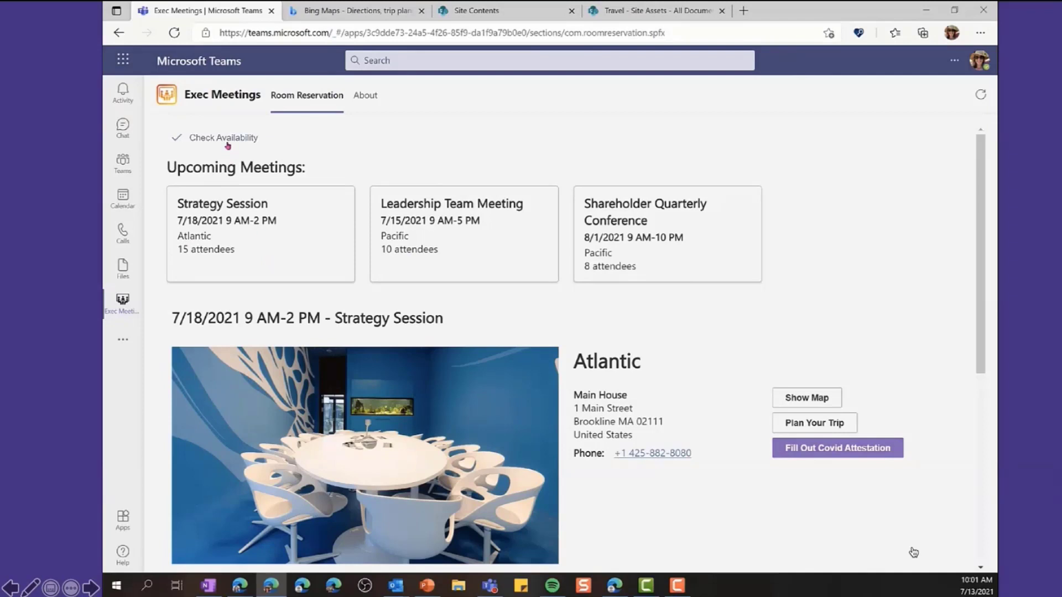
Open Check Availability and pick the participant count for the room search
{"action": "left_click", "coordinate": [222, 138]}
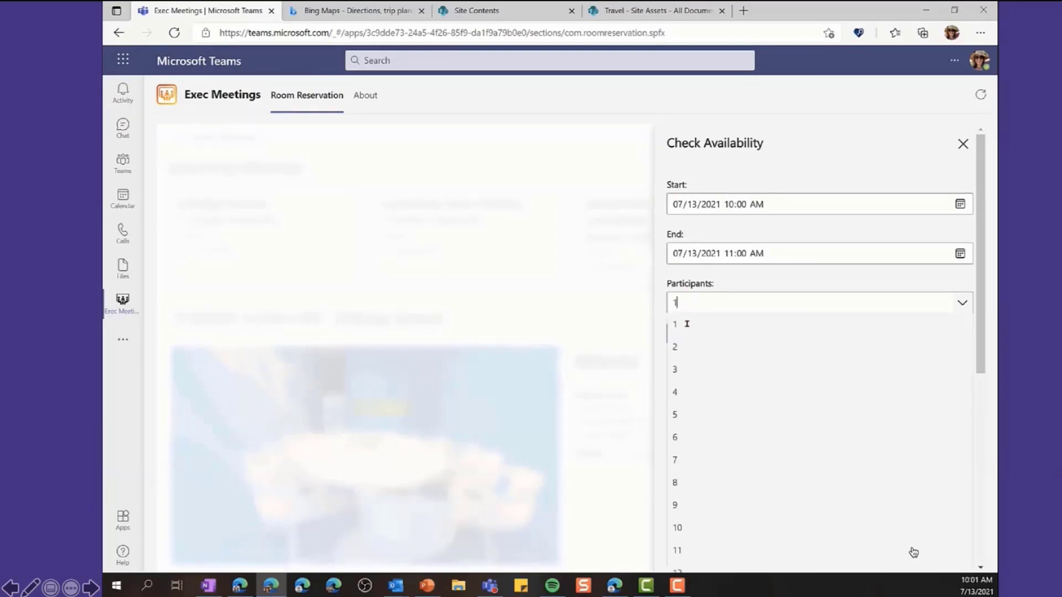
{"action": "left_click", "coordinate": [962, 144]}
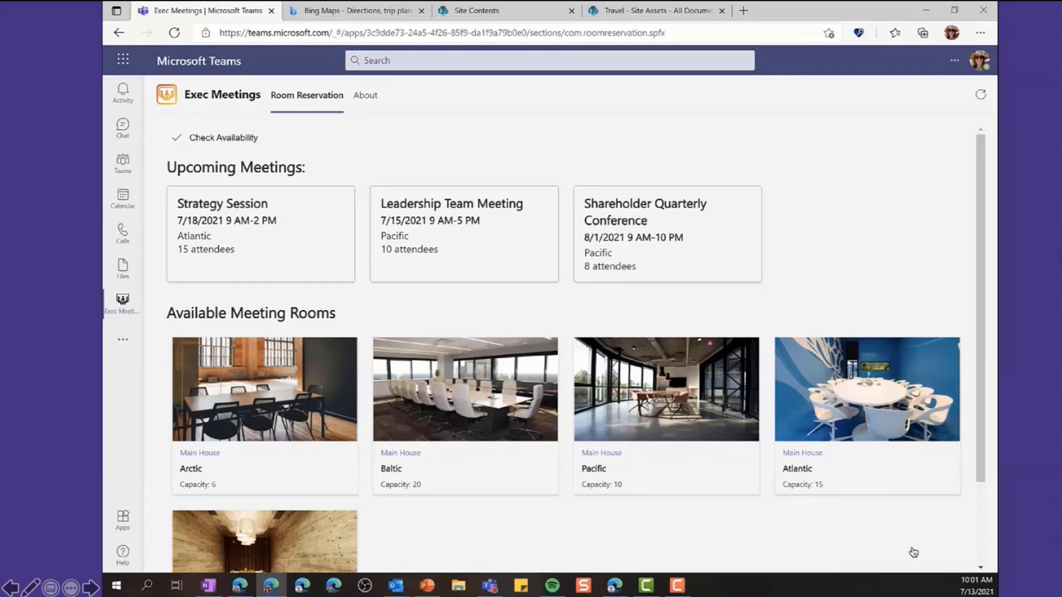
{"action": "mouse_move", "coordinate": [789, 578]}
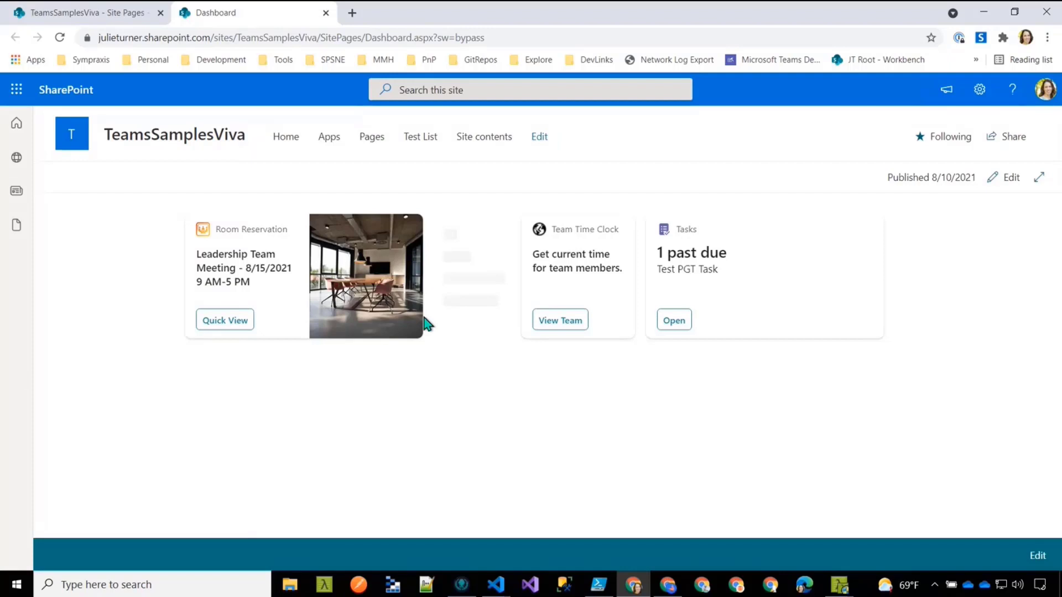
{"action": "mouse_move", "coordinate": [425, 368]}
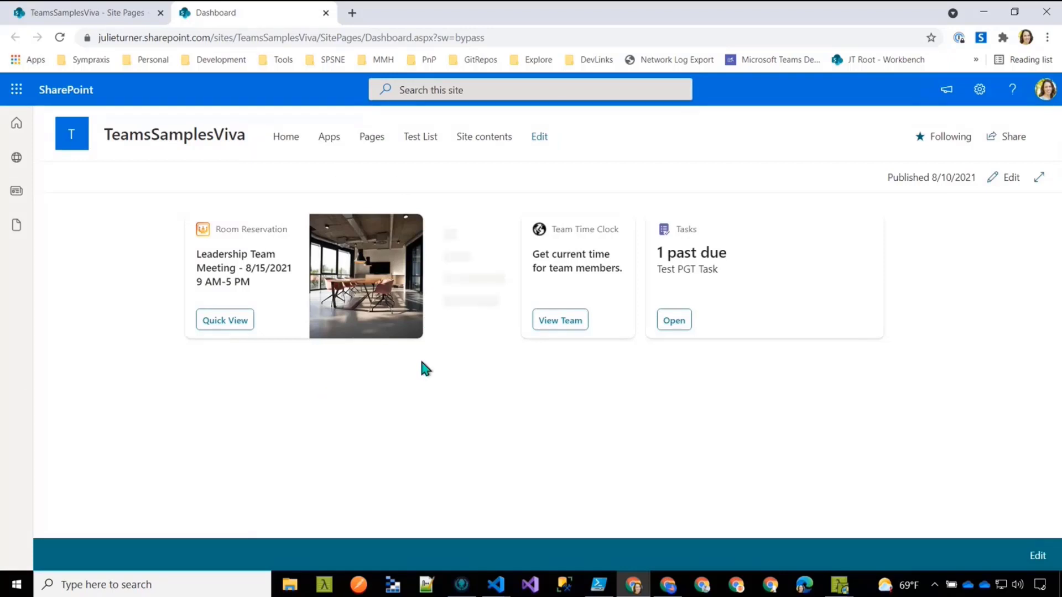
{"action": "mouse_move", "coordinate": [194, 398]}
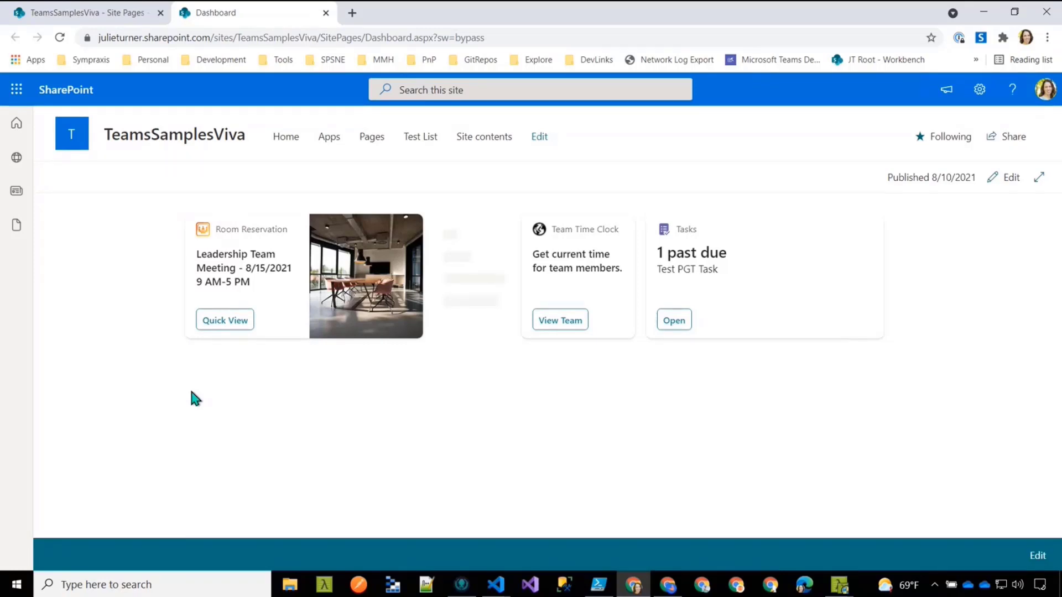
{"action": "mouse_move", "coordinate": [305, 278]}
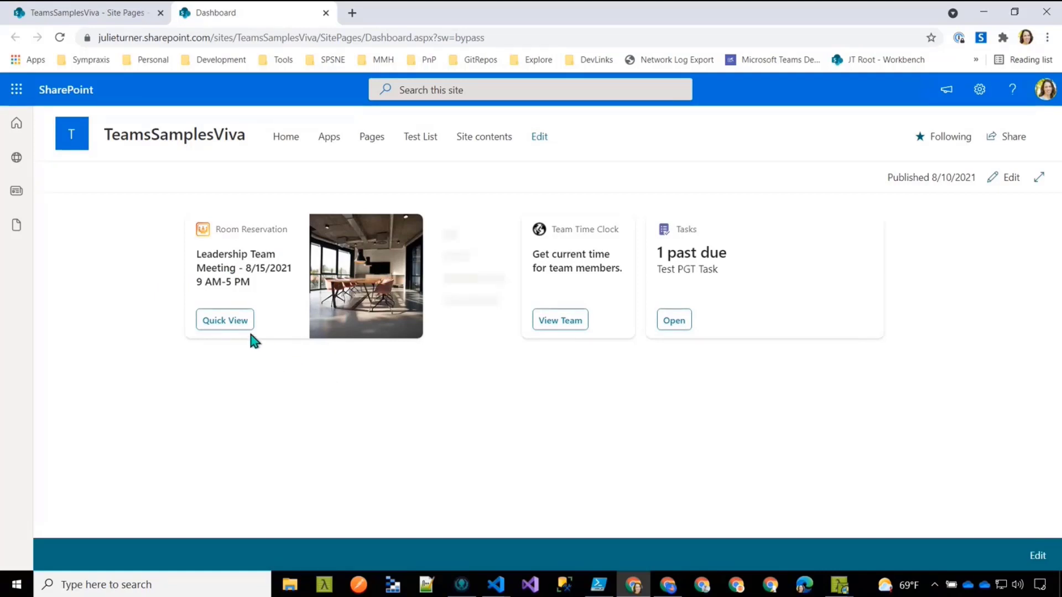
Open the Room Reservation quick view, try Plan Your Trip, and close the Bing tab
{"action": "left_click", "coordinate": [224, 320]}
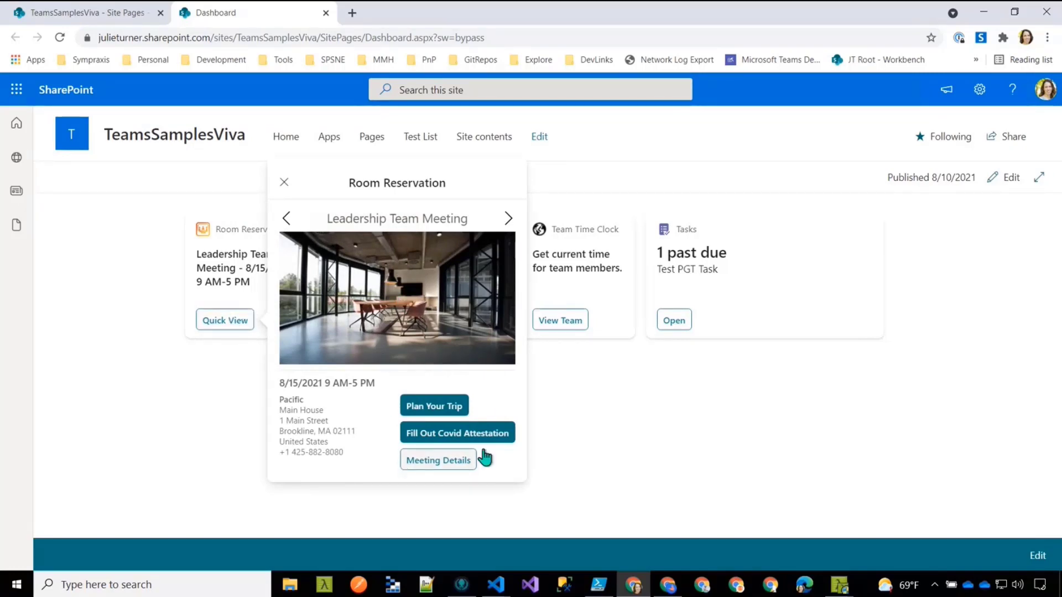
{"action": "mouse_move", "coordinate": [503, 466]}
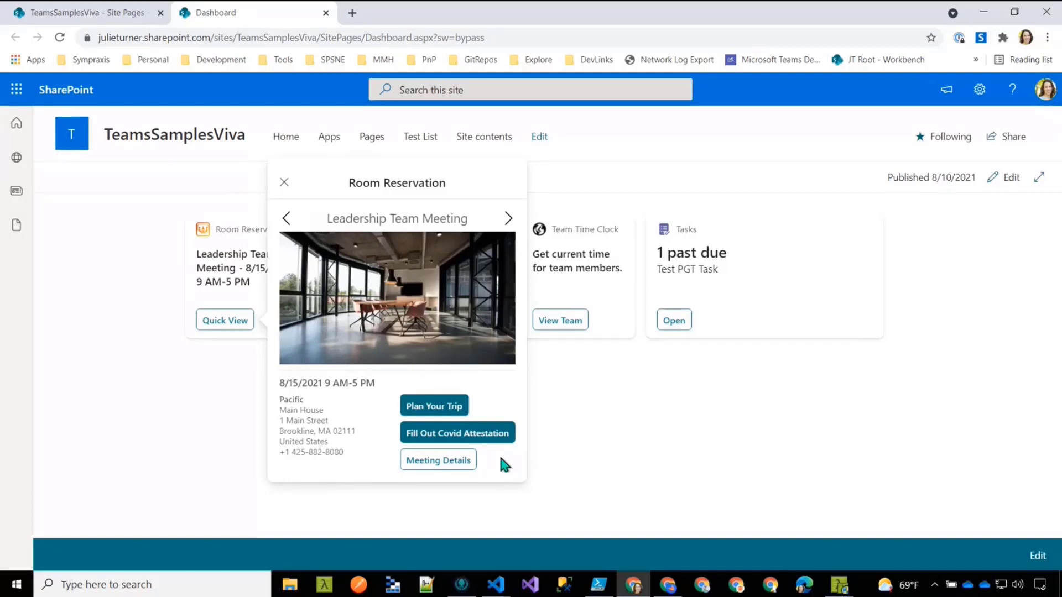
{"action": "mouse_move", "coordinate": [488, 459]}
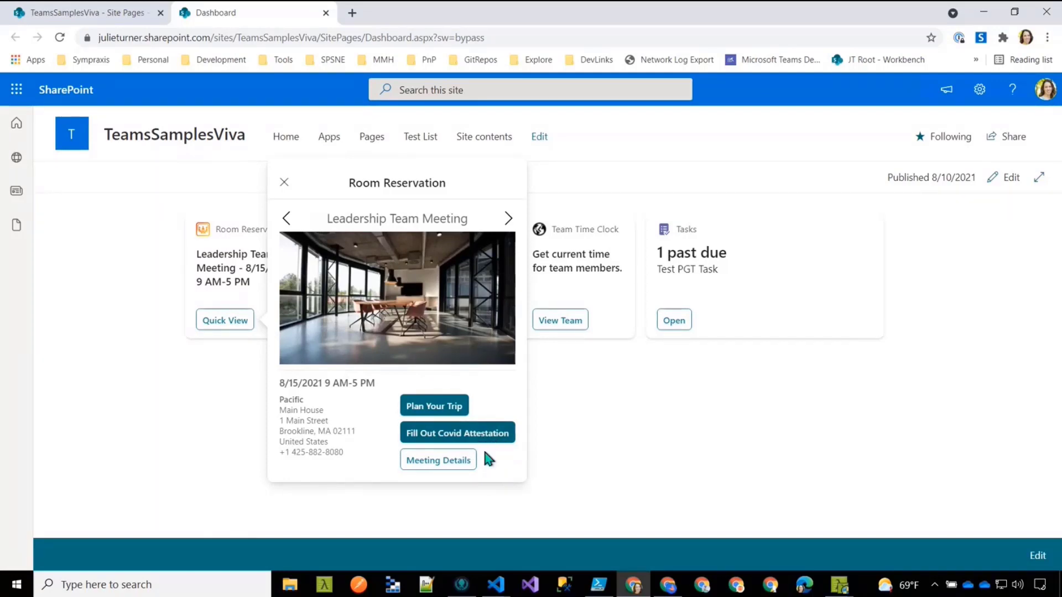
{"action": "mouse_move", "coordinate": [438, 460]}
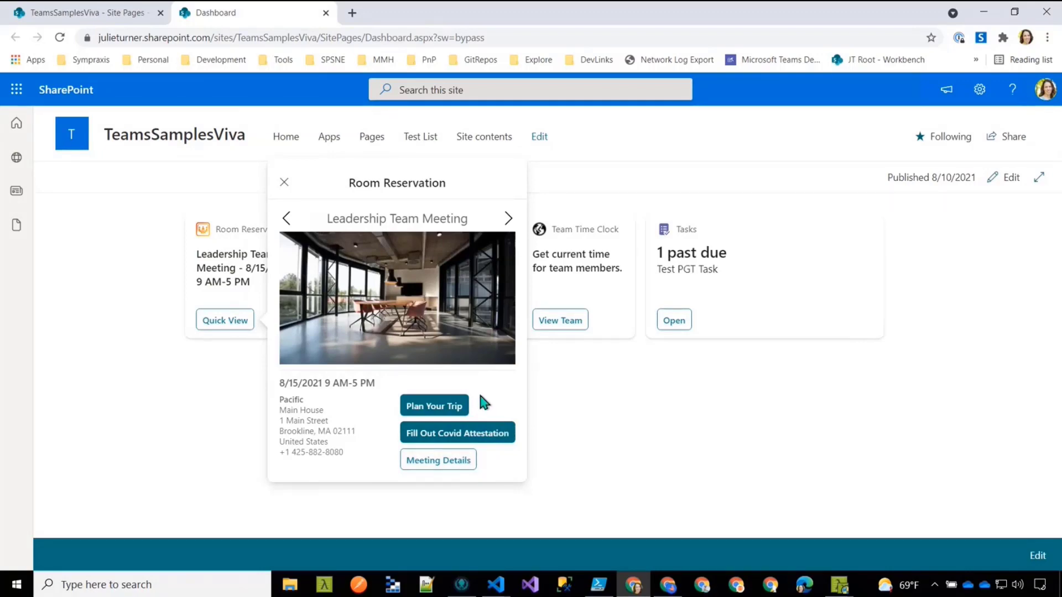
{"action": "left_click", "coordinate": [433, 406]}
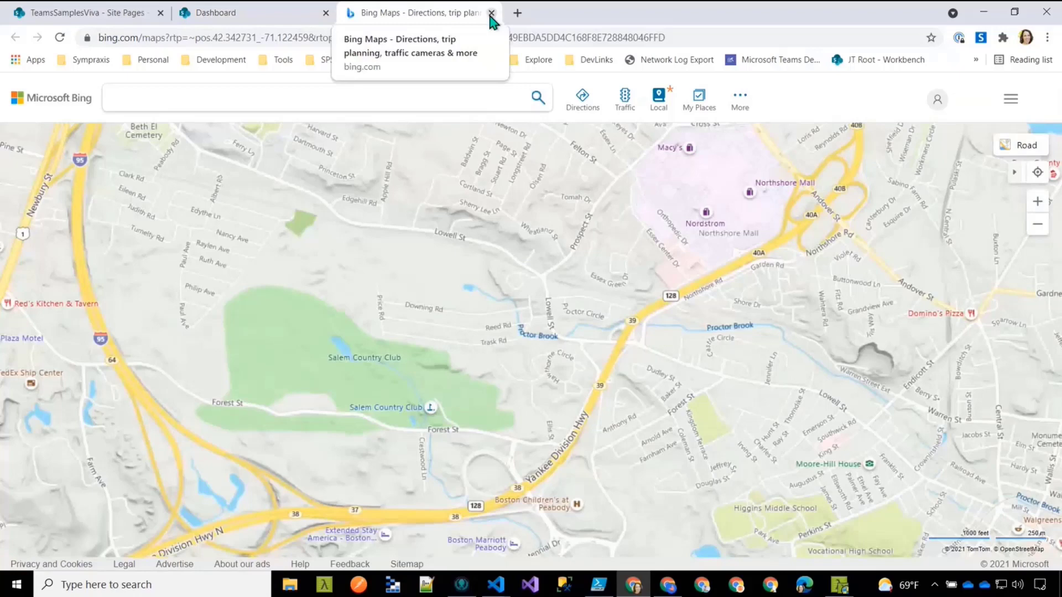
{"action": "left_click", "coordinate": [490, 14]}
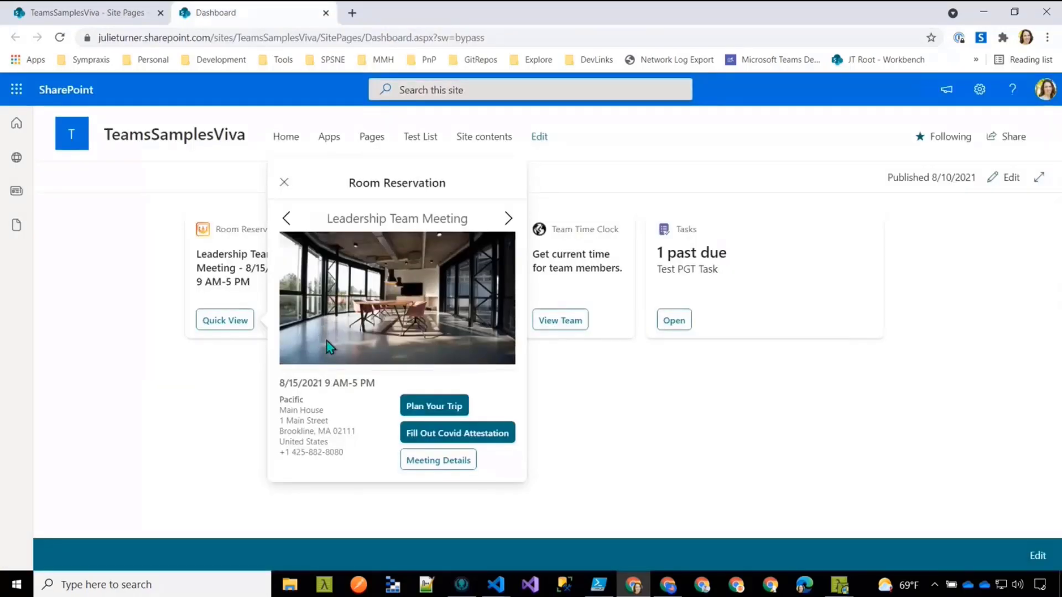
Page through meetings to the Shareholder Quarterly Conference and close the quick view
{"action": "left_click", "coordinate": [507, 218]}
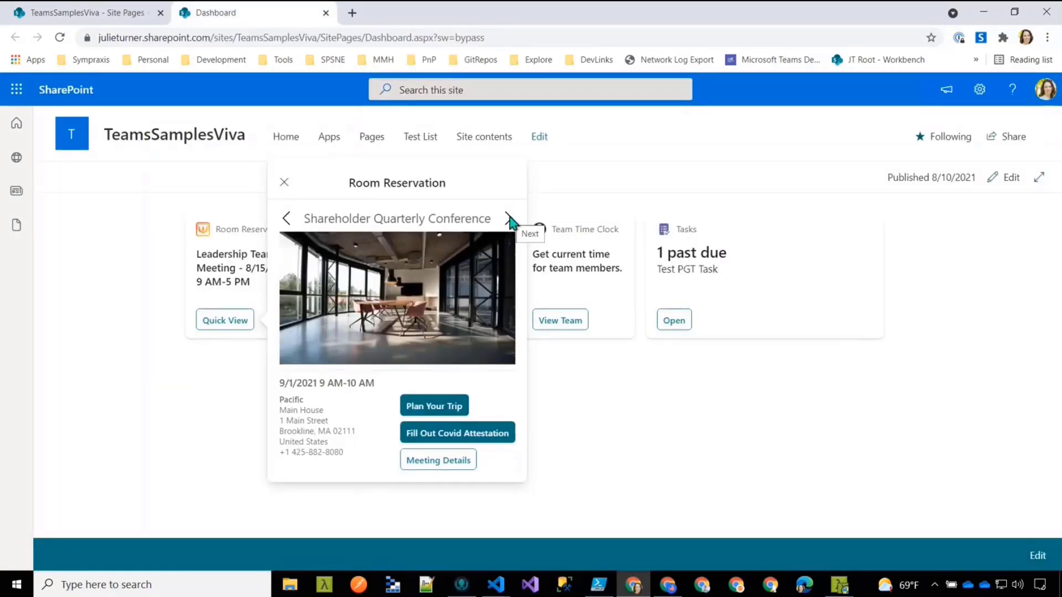
{"action": "left_click", "coordinate": [509, 218]}
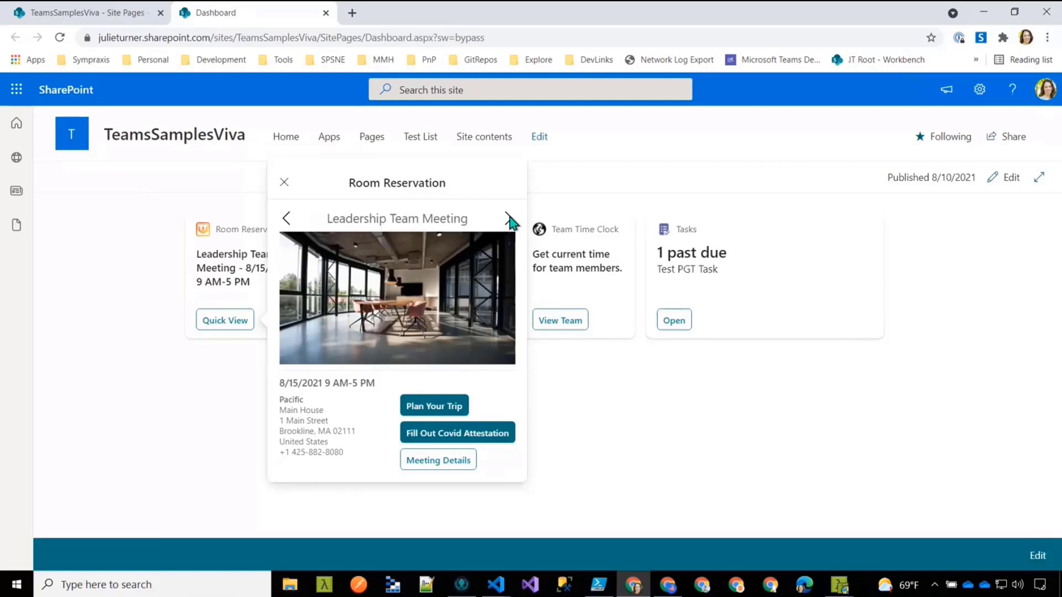
{"action": "left_click", "coordinate": [508, 218]}
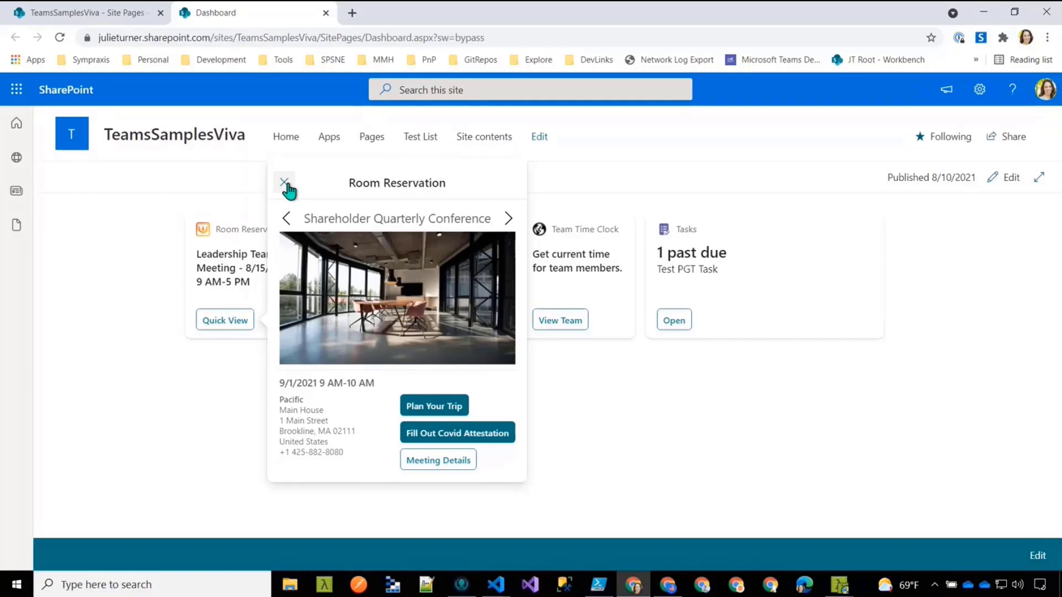
{"action": "left_click", "coordinate": [284, 182]}
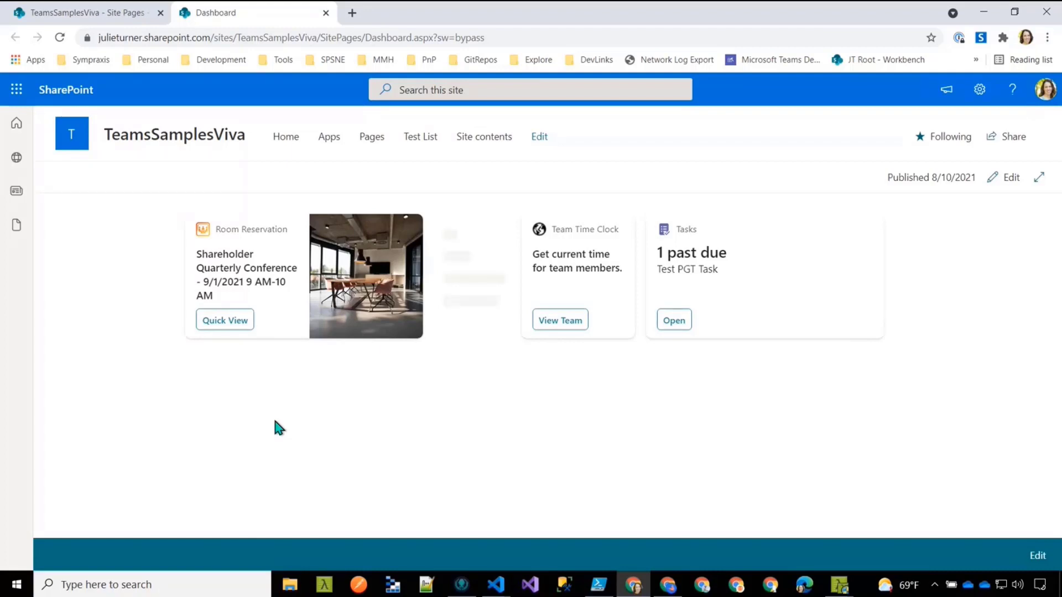
{"action": "mouse_move", "coordinate": [322, 441]}
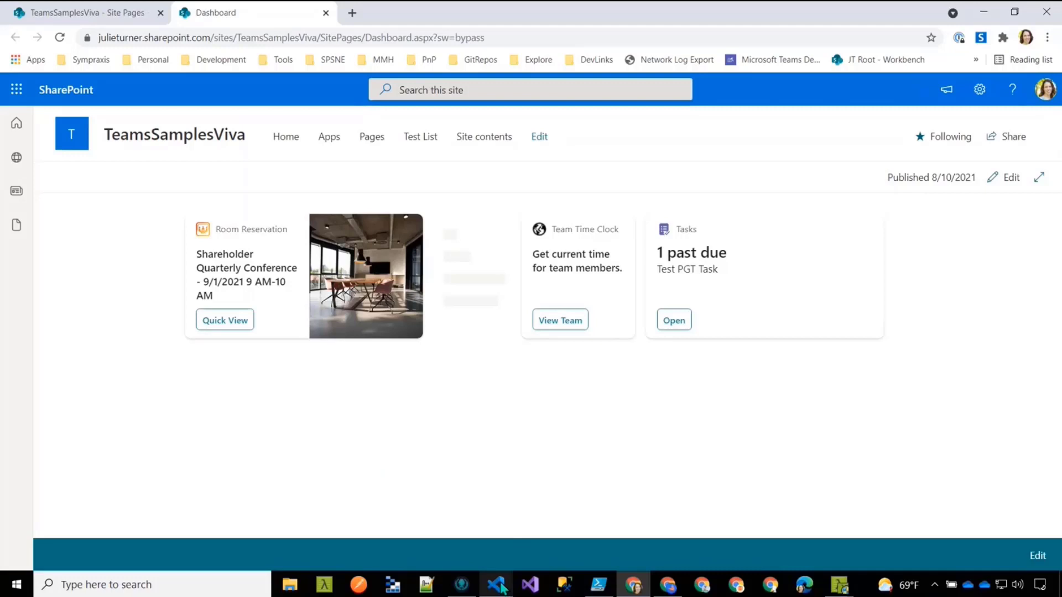
{"action": "mouse_move", "coordinate": [497, 584]}
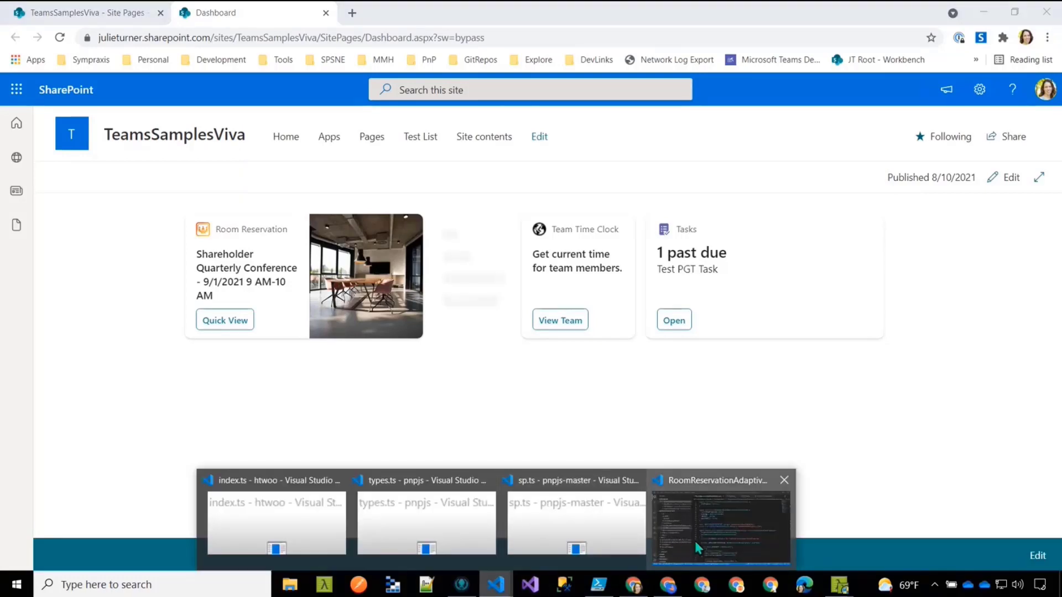
Switch to the RoomReservationAdaptiveCardExtension project and collapse the roomReservation folder
{"action": "left_click", "coordinate": [720, 528]}
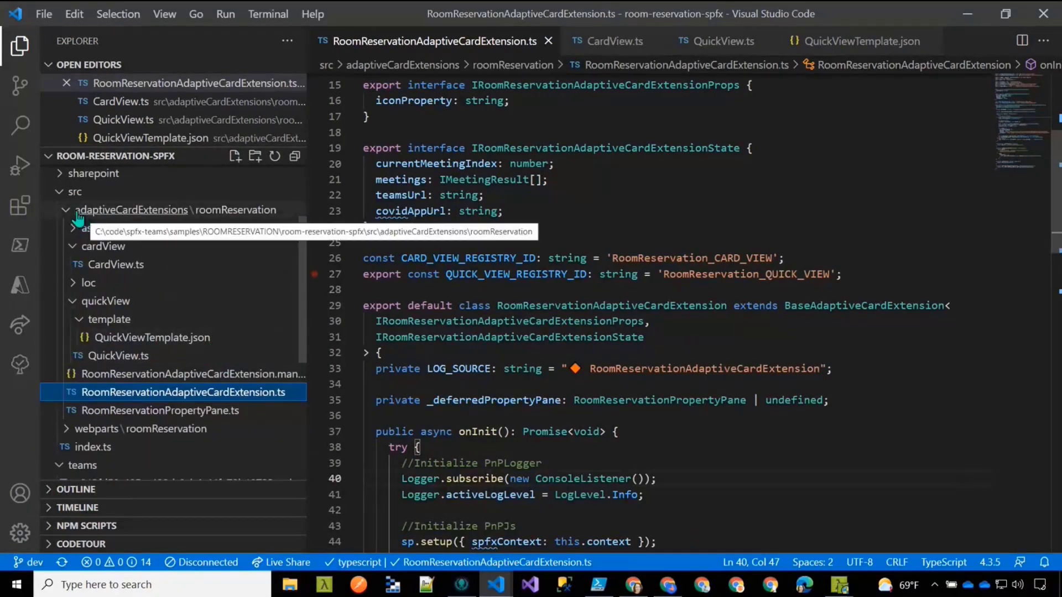
{"action": "left_click", "coordinate": [67, 209]}
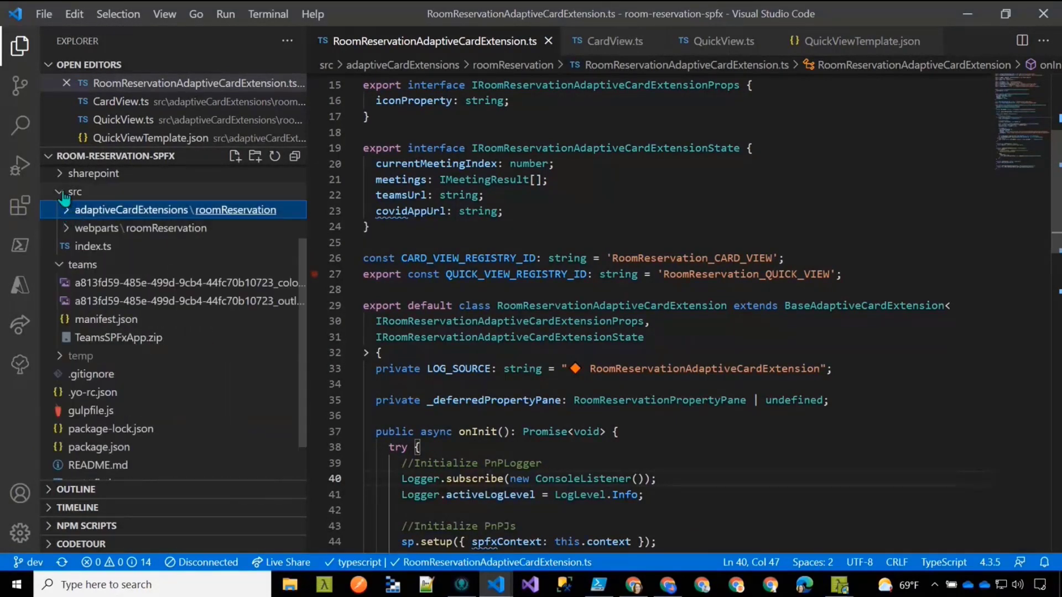
{"action": "mouse_move", "coordinate": [164, 227]}
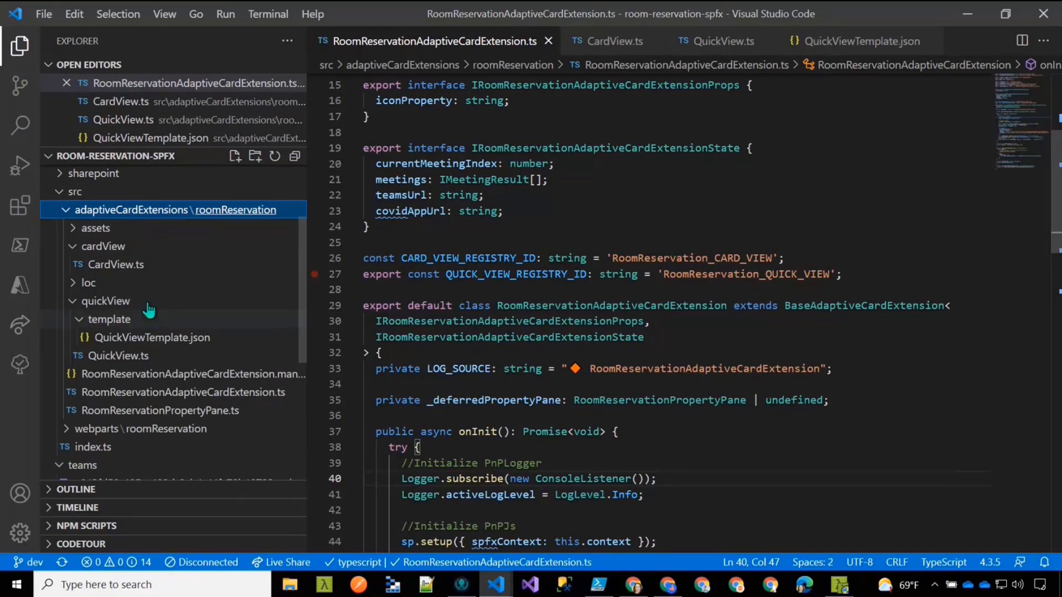
{"action": "mouse_move", "coordinate": [110, 414]}
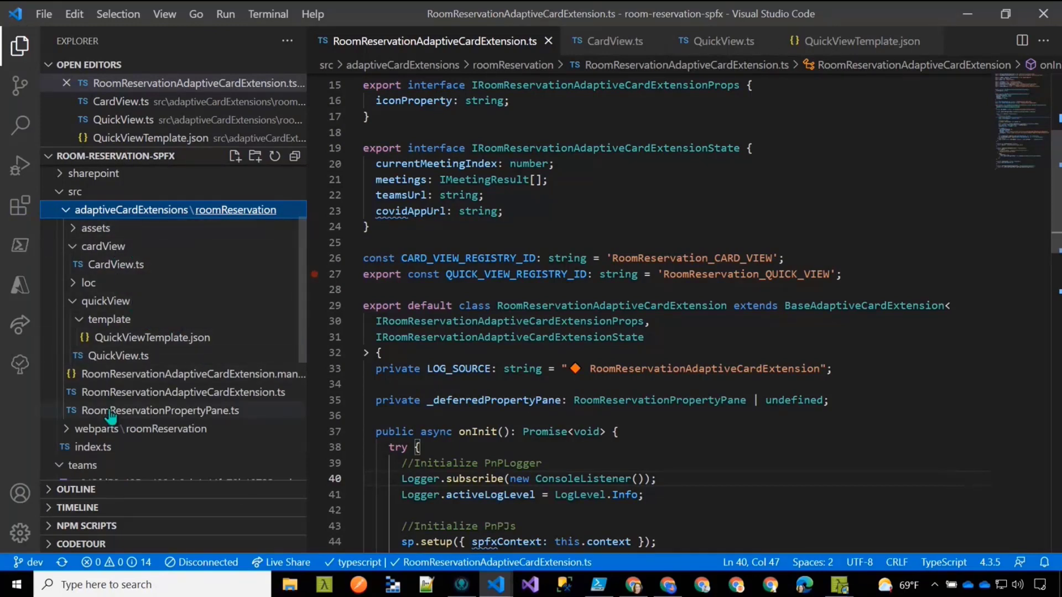
{"action": "mouse_move", "coordinate": [153, 394]}
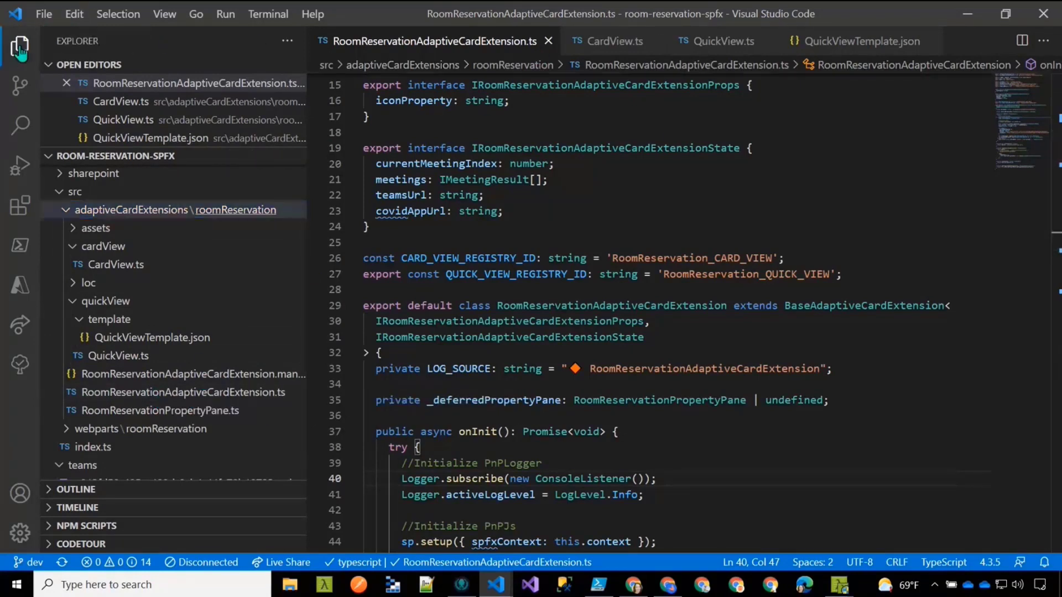
Hide the sidebar and scroll to the onInit this.state initialization with meetings and app URLs
{"action": "left_click", "coordinate": [20, 47]}
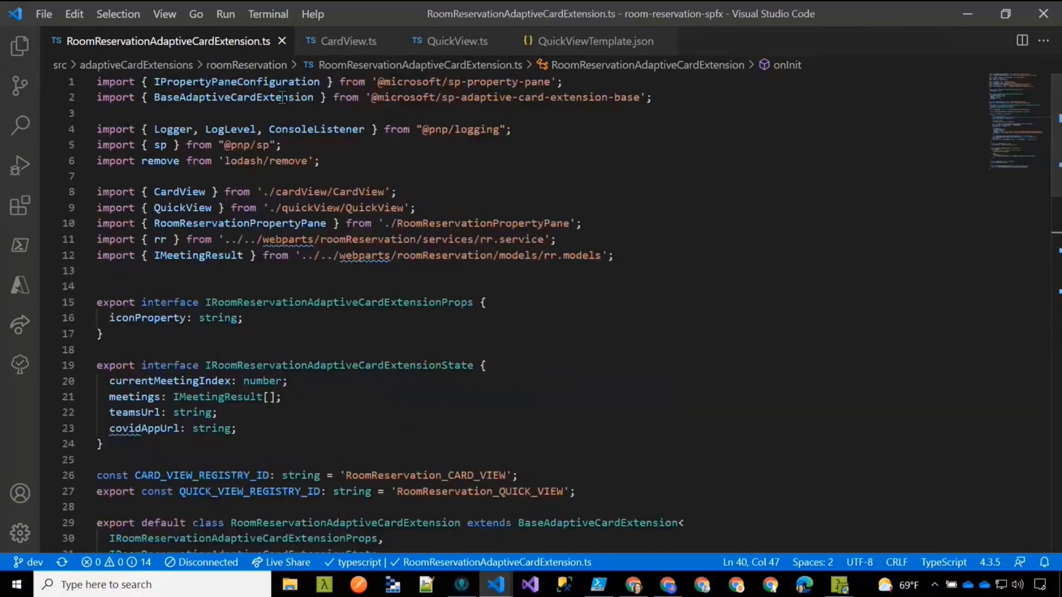
{"action": "scroll", "scroll_direction": "down", "scroll_amount": 3}
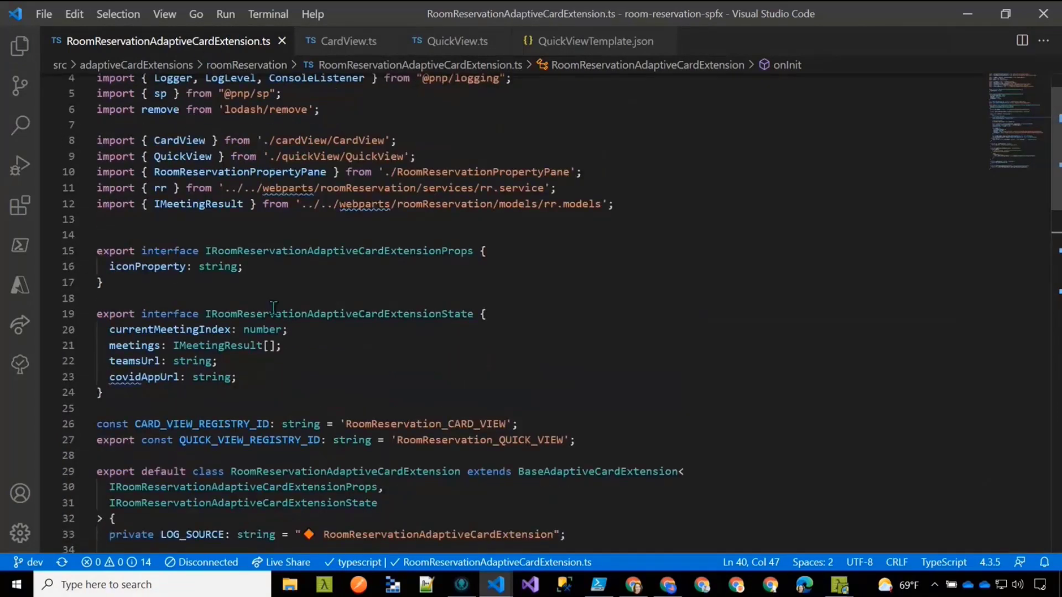
{"action": "scroll", "scroll_direction": "down", "scroll_amount": 3}
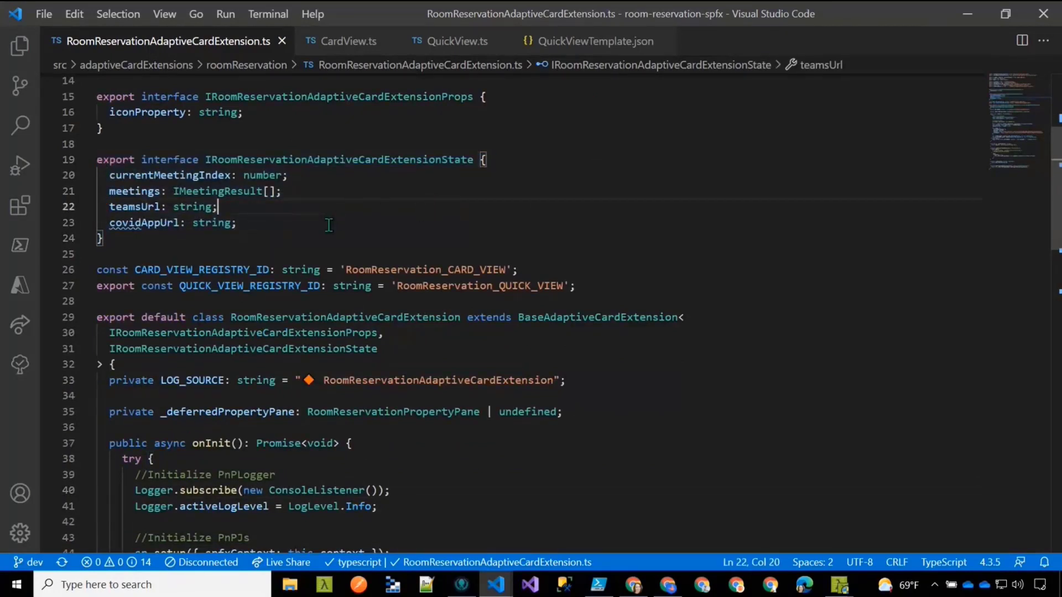
{"action": "mouse_move", "coordinate": [322, 228]}
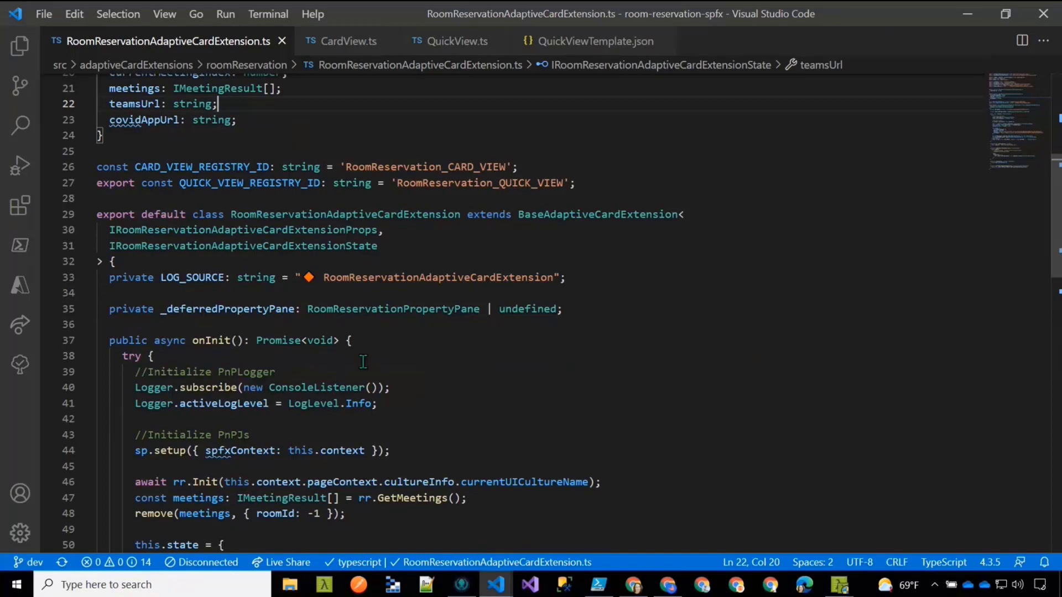
{"action": "scroll", "scroll_direction": "down", "scroll_amount": 3}
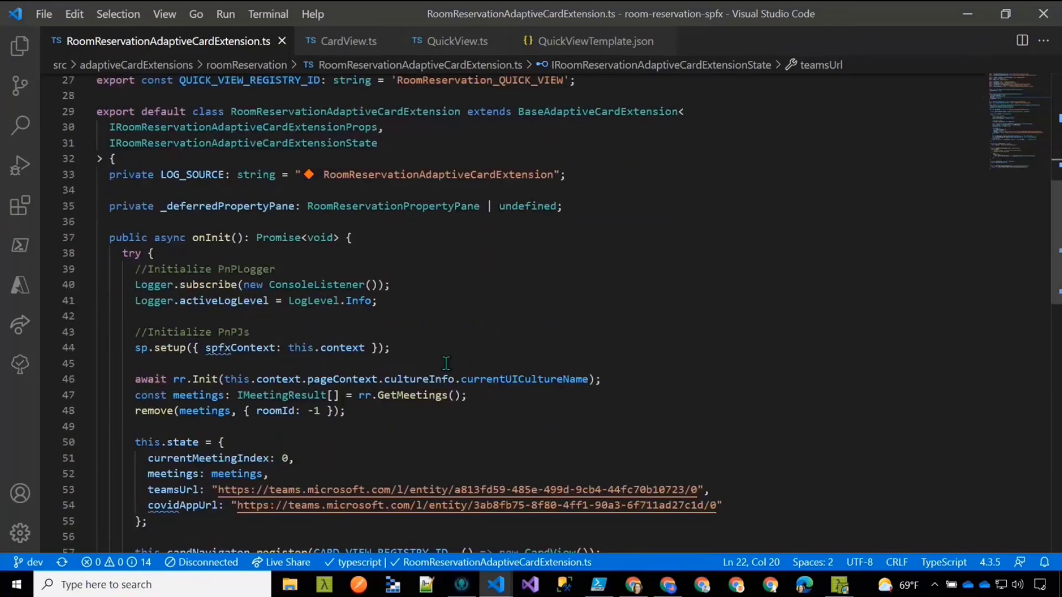
{"action": "left_click", "coordinate": [192, 237]}
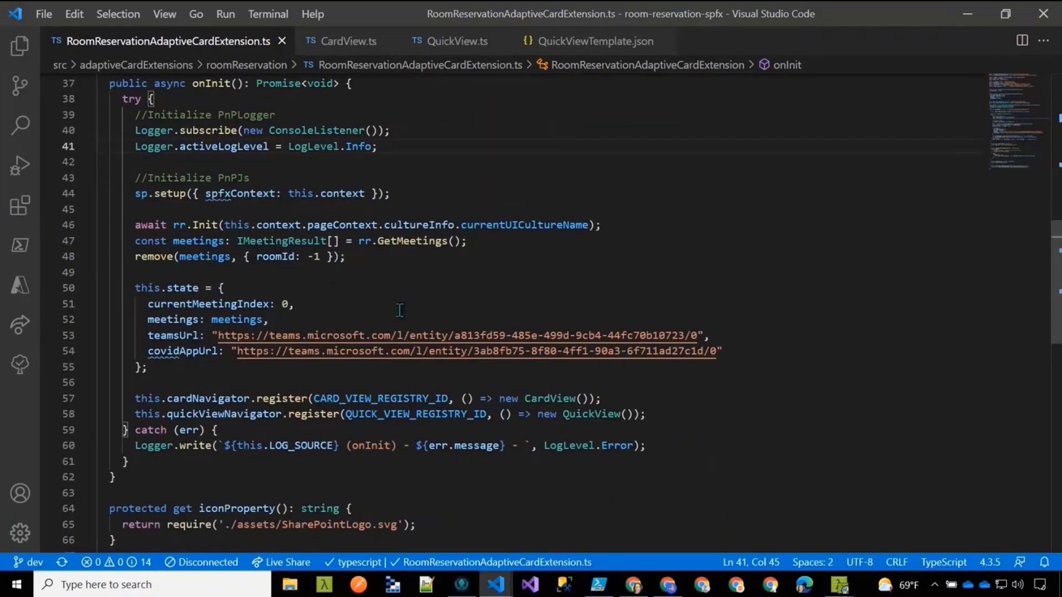
{"action": "mouse_move", "coordinate": [266, 271]}
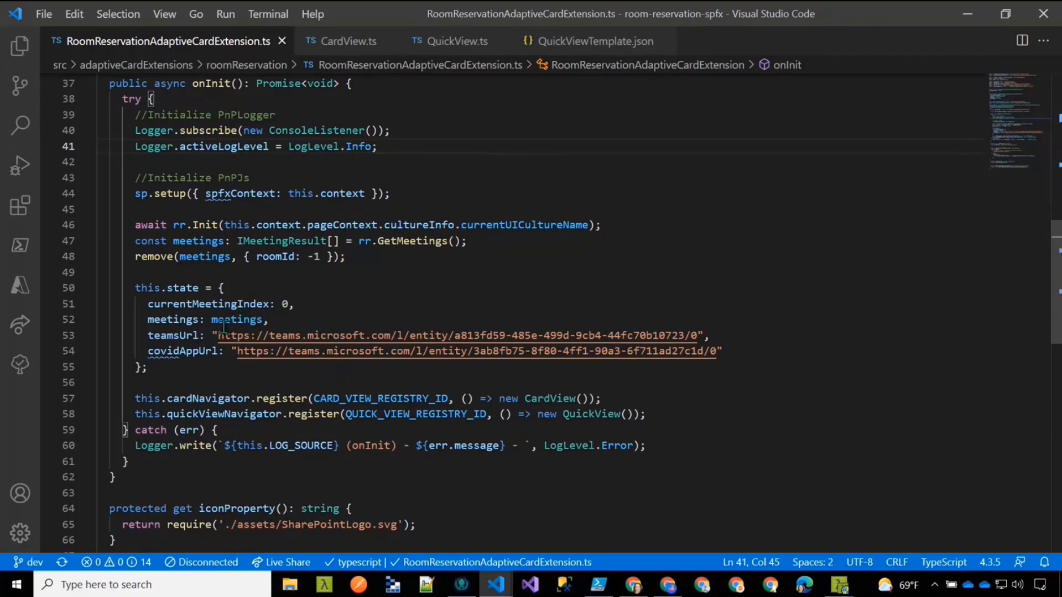
{"action": "mouse_move", "coordinate": [605, 350]}
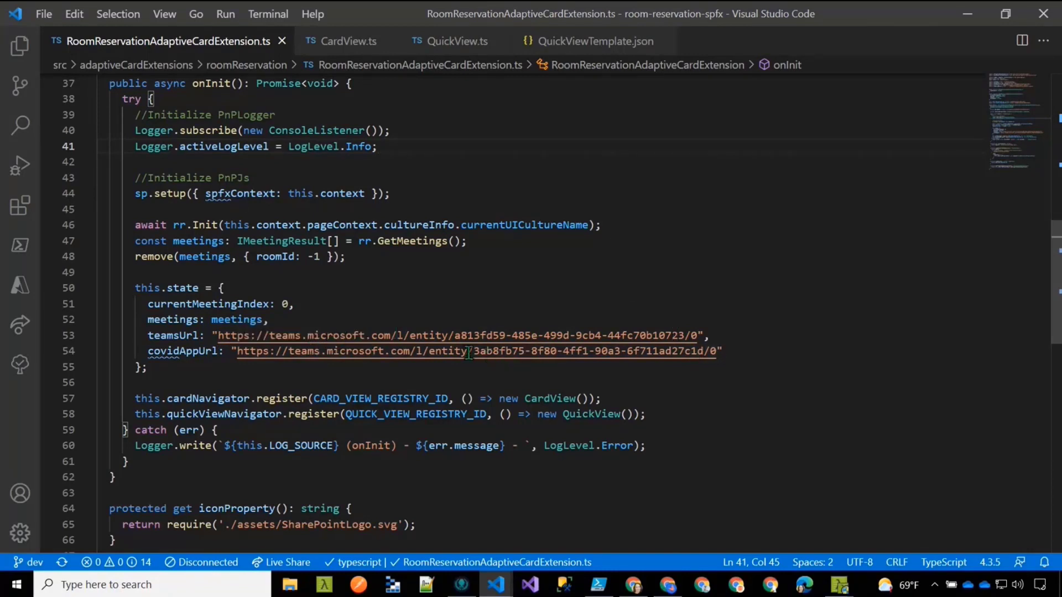
{"action": "left_click_drag", "start_coordinate": [467, 351], "coordinate": [686, 350]}
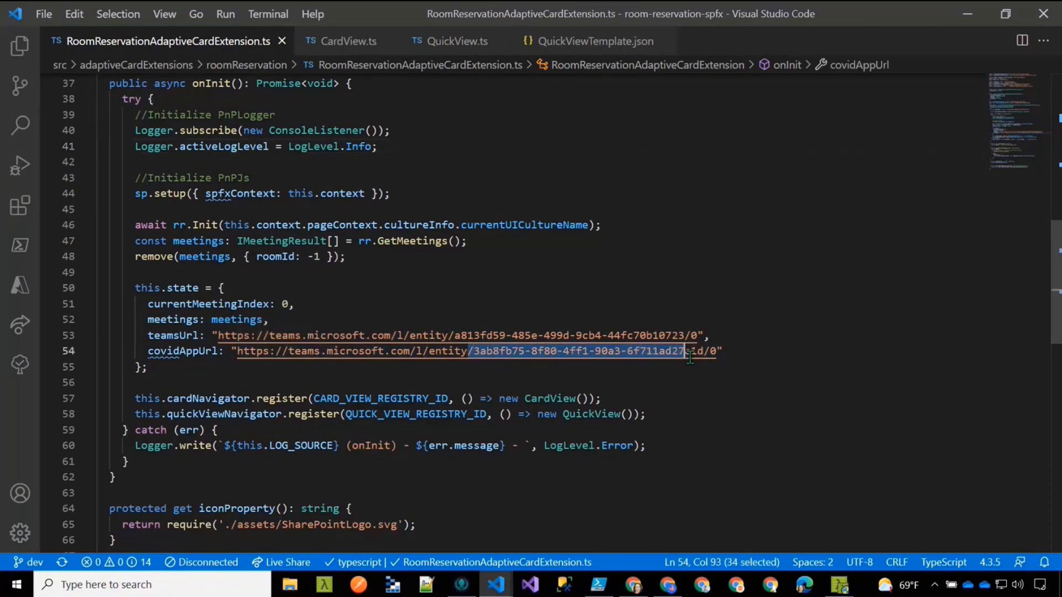
{"action": "left_click", "coordinate": [450, 367]}
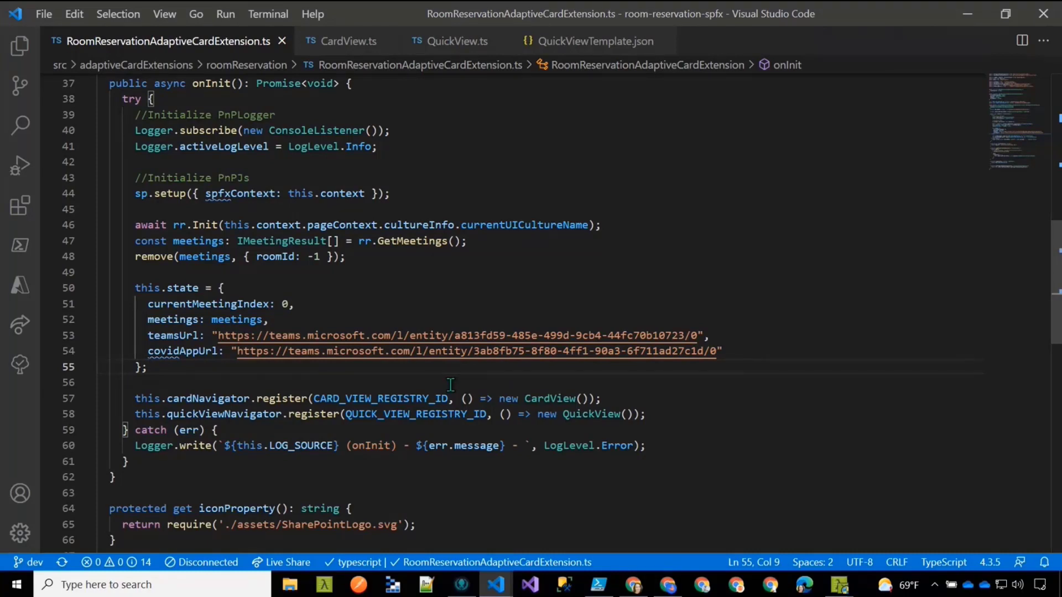
{"action": "mouse_move", "coordinate": [414, 335]}
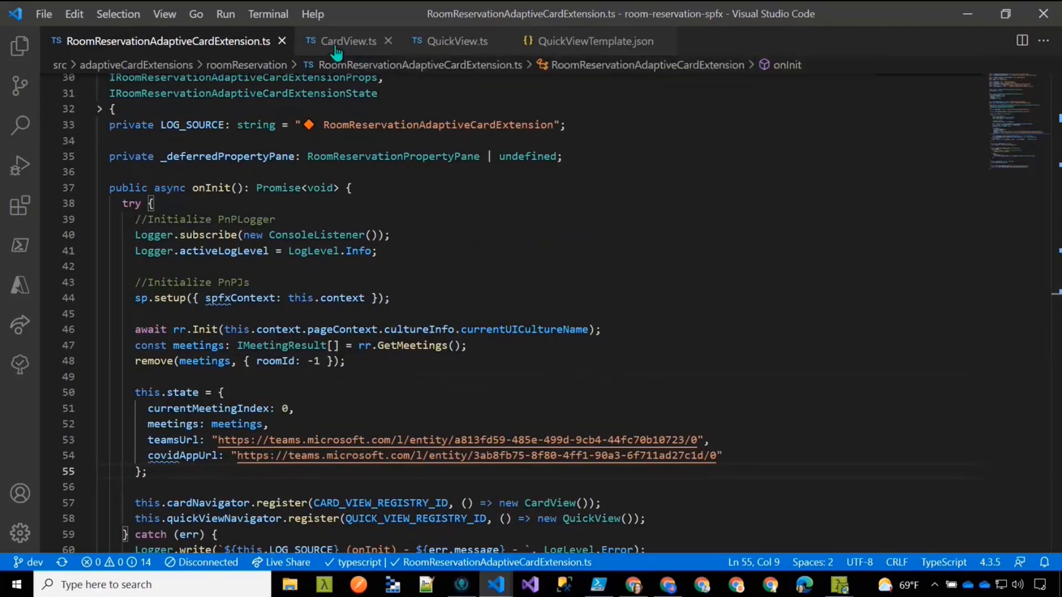
Open CardView.ts, scroll to the card buttons, and highlight the data getter
{"action": "left_click", "coordinate": [348, 41]}
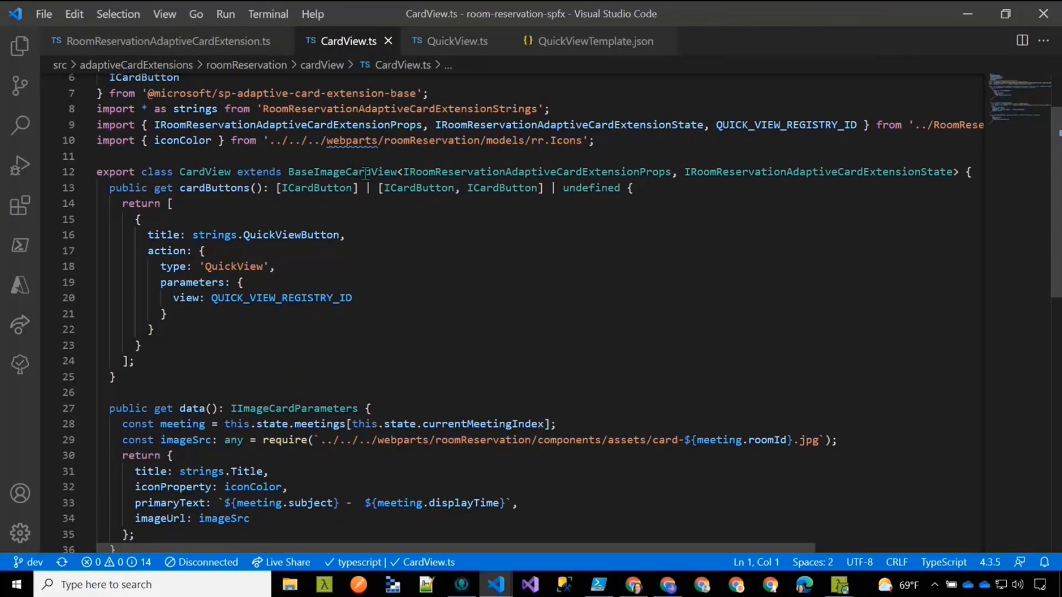
{"action": "mouse_move", "coordinate": [280, 297]}
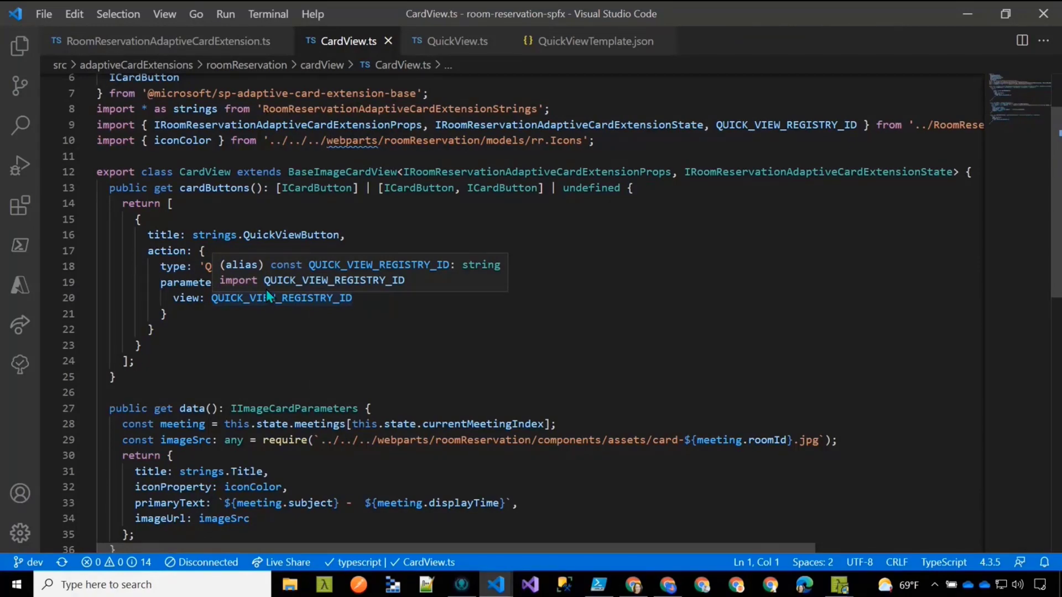
{"action": "scroll", "scroll_direction": "down", "scroll_amount": 3}
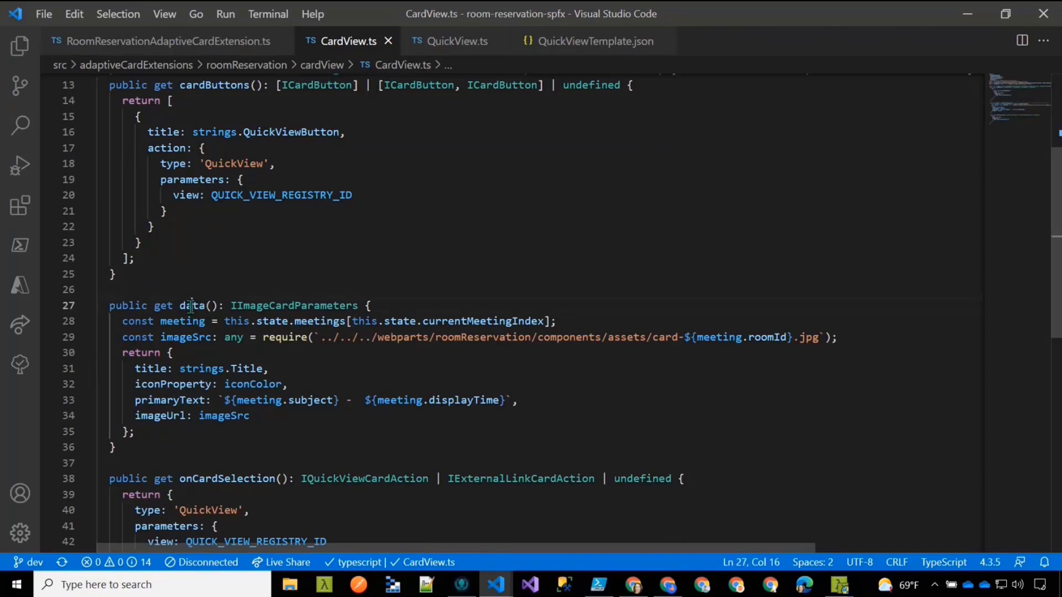
{"action": "double_click", "coordinate": [191, 305]}
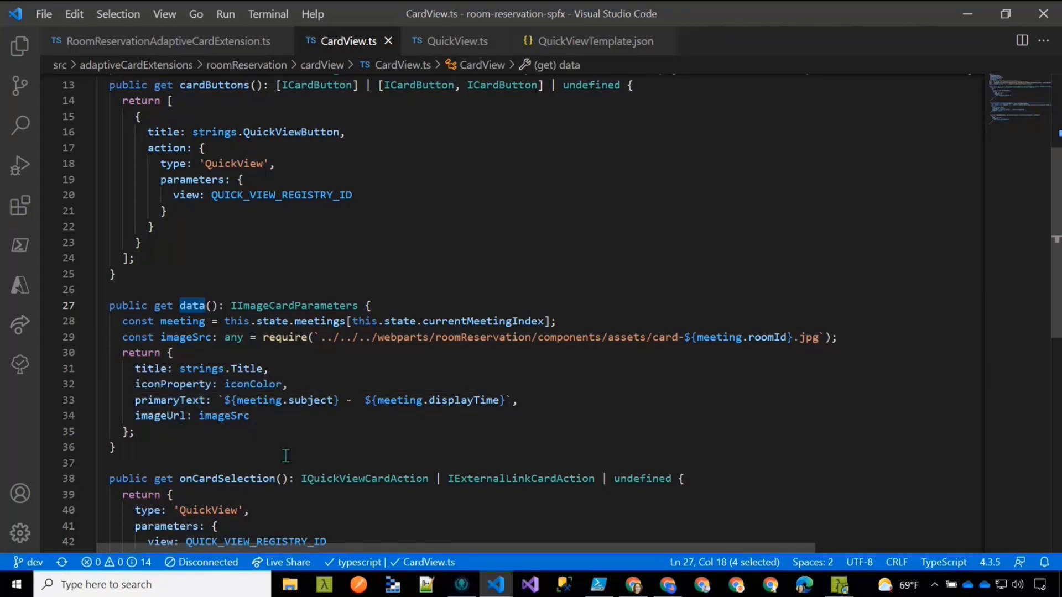
{"action": "mouse_move", "coordinate": [270, 420]}
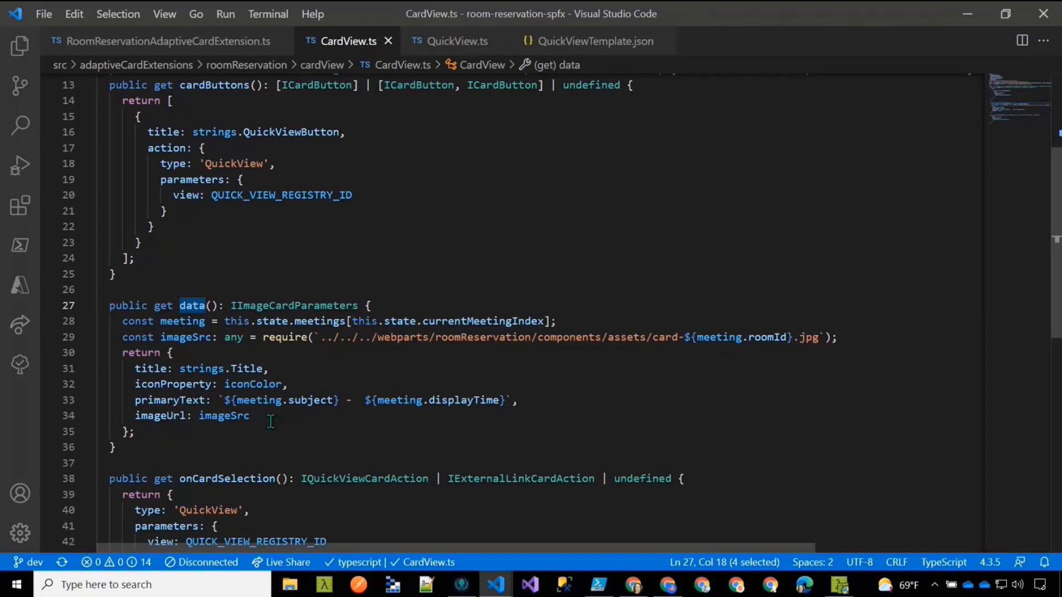
{"action": "mouse_move", "coordinate": [342, 344]}
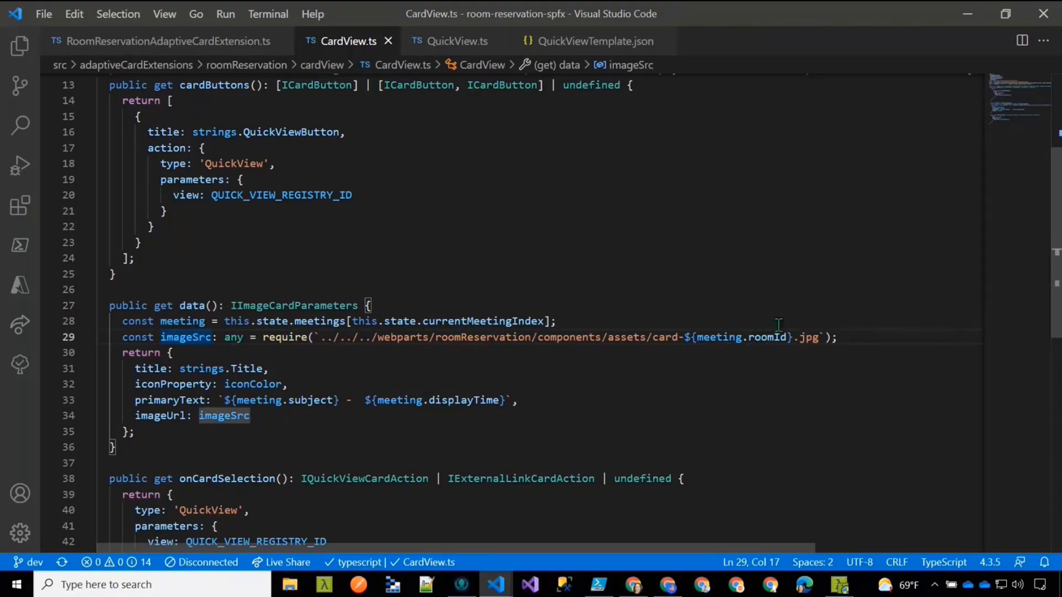
{"action": "mouse_move", "coordinate": [675, 367]}
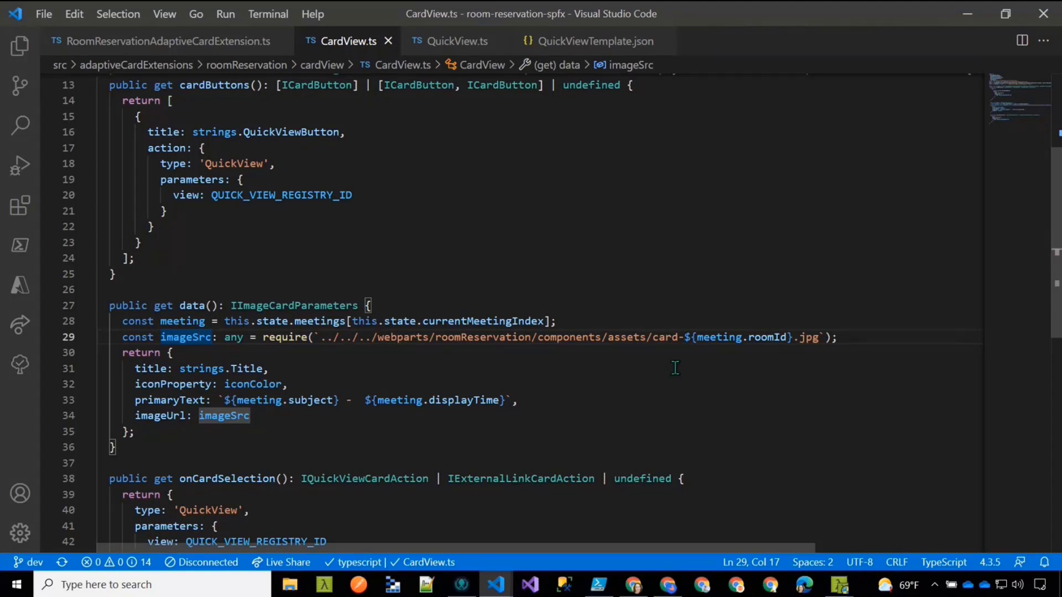
{"action": "mouse_move", "coordinate": [491, 367]}
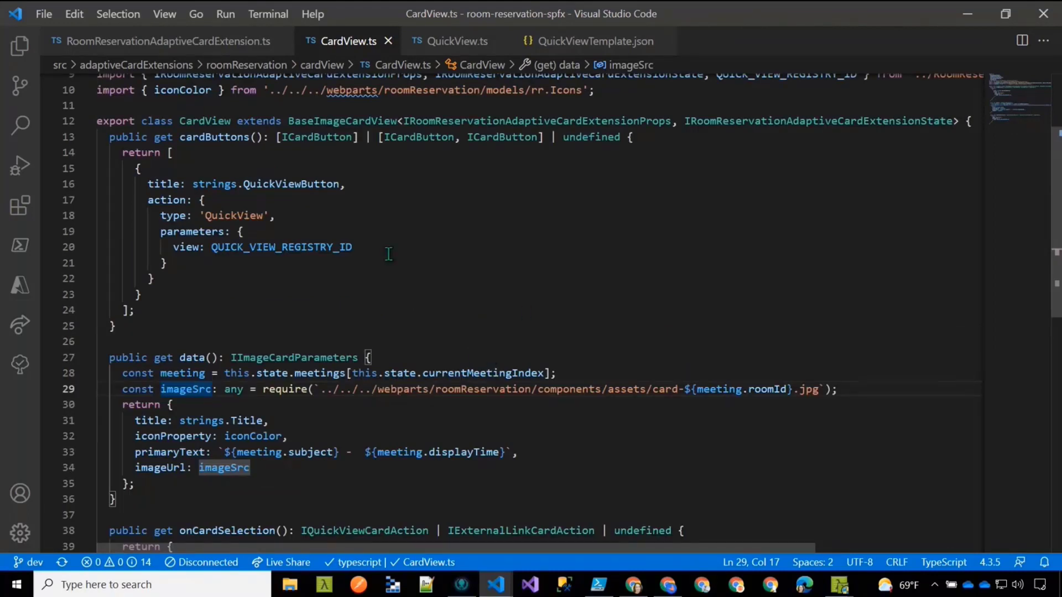
{"action": "mouse_move", "coordinate": [459, 41]}
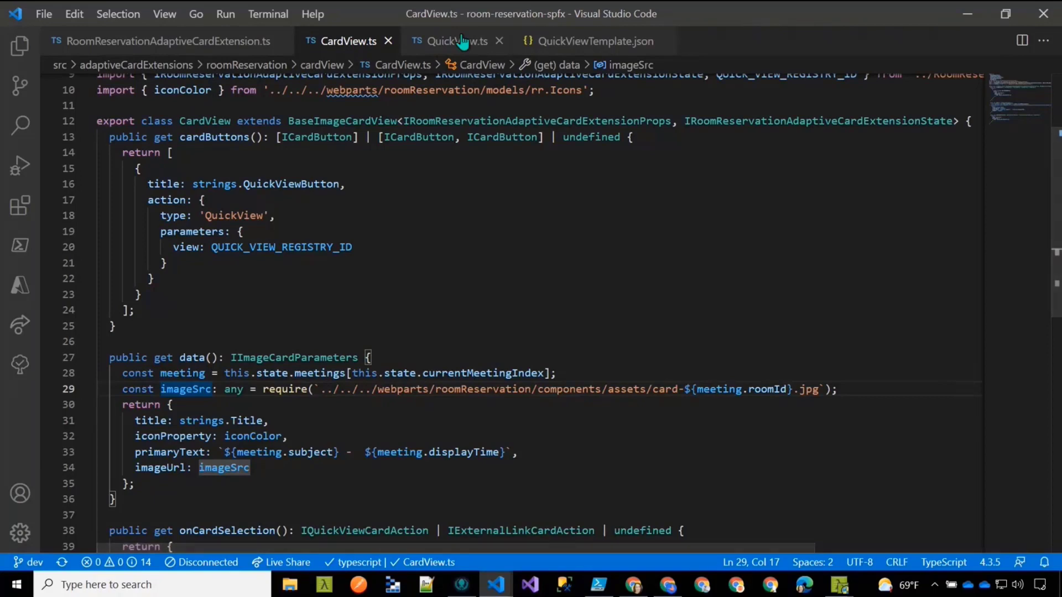
Review QuickView.ts: data getter with meeting, URLs and button labels, then template getter and onAction
{"action": "left_click", "coordinate": [450, 41]}
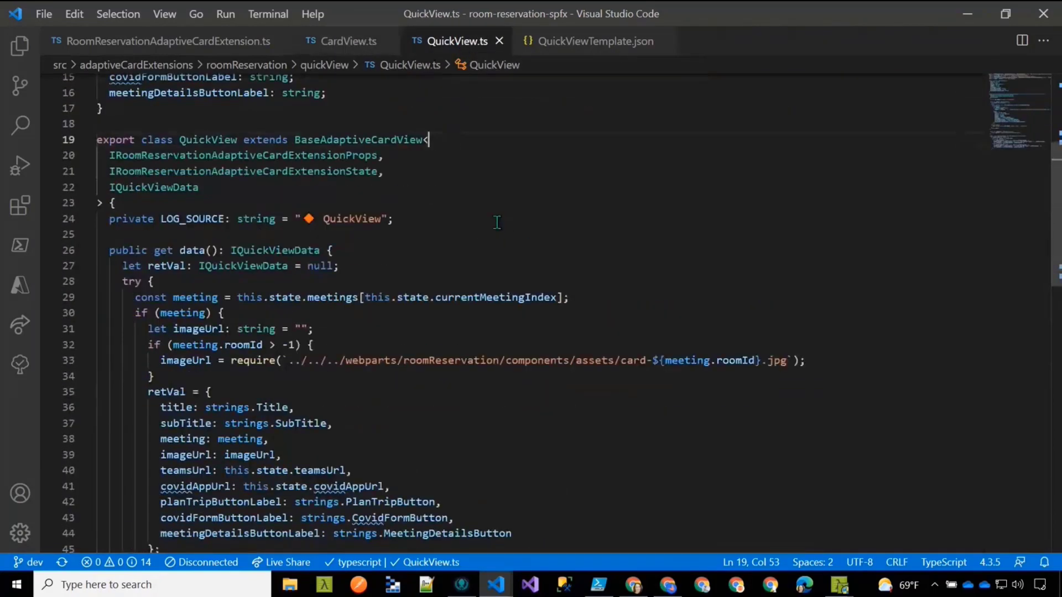
{"action": "scroll", "scroll_direction": "down", "scroll_amount": 3}
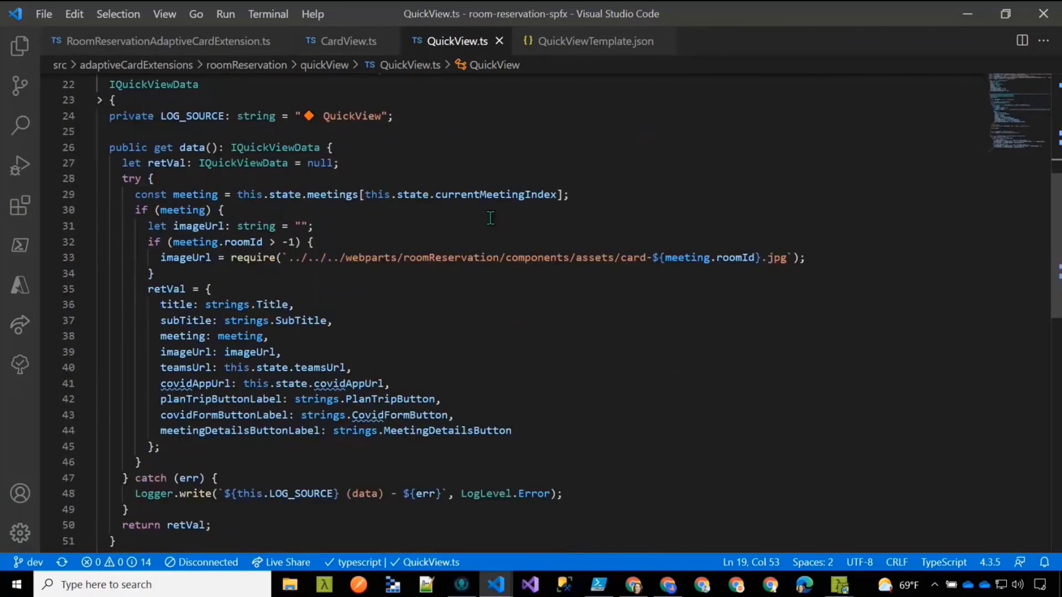
{"action": "mouse_move", "coordinate": [493, 225]}
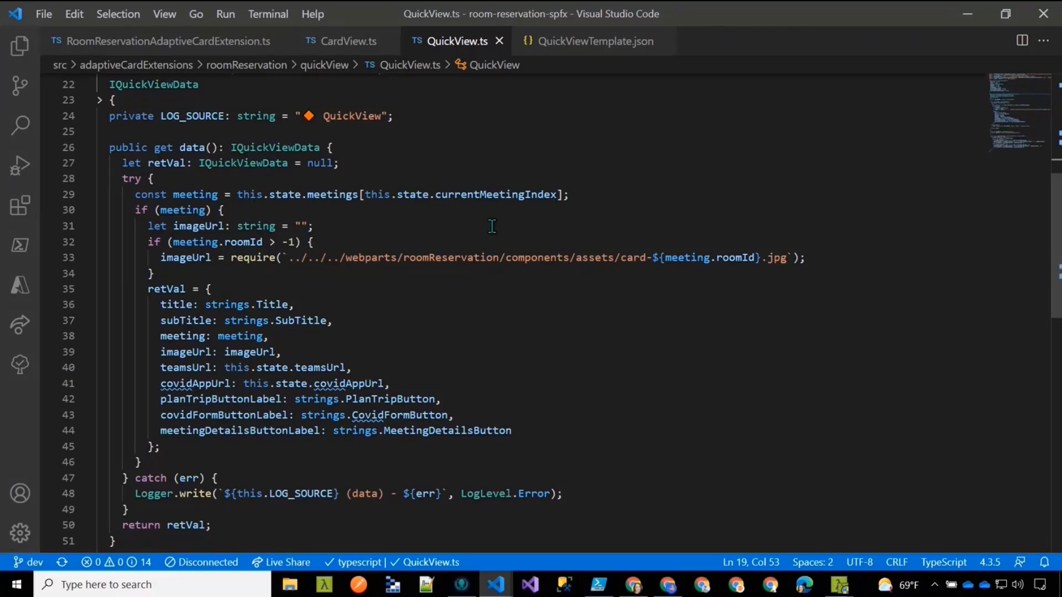
{"action": "mouse_move", "coordinate": [489, 219]}
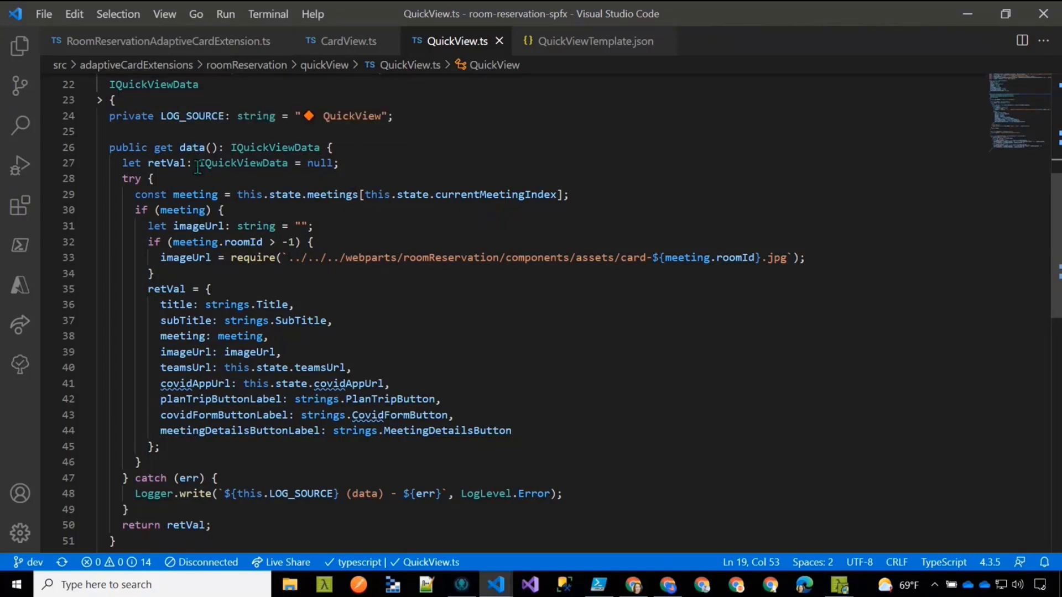
{"action": "scroll", "scroll_direction": "down", "scroll_amount": 3}
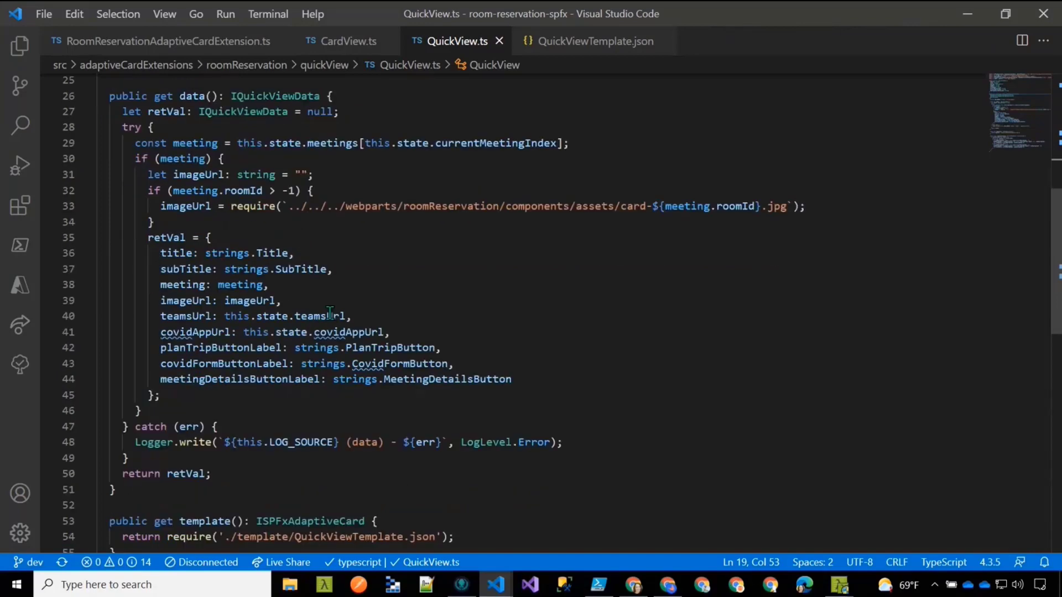
{"action": "scroll", "scroll_direction": "down", "scroll_amount": 3}
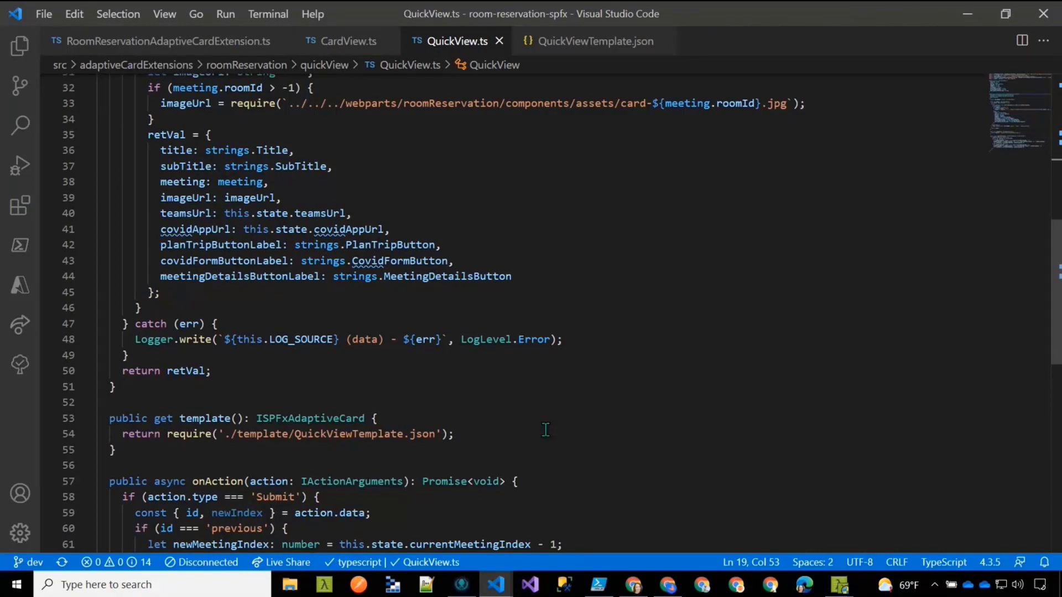
{"action": "mouse_move", "coordinate": [523, 415]}
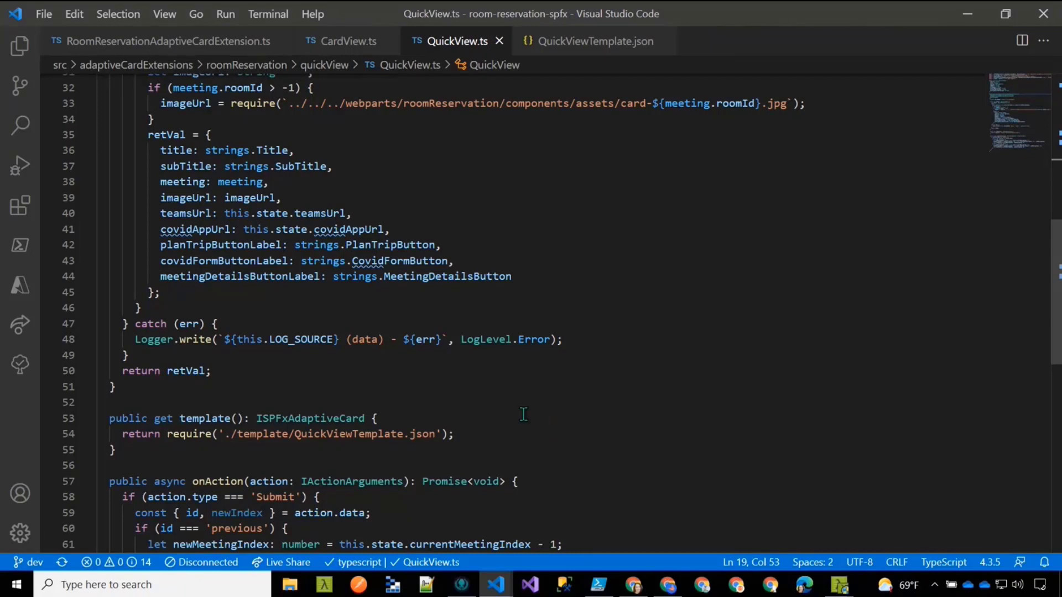
Read QuickViewTemplate.json from the subject column through the previous/next buttons and room image
{"action": "left_click", "coordinate": [595, 41]}
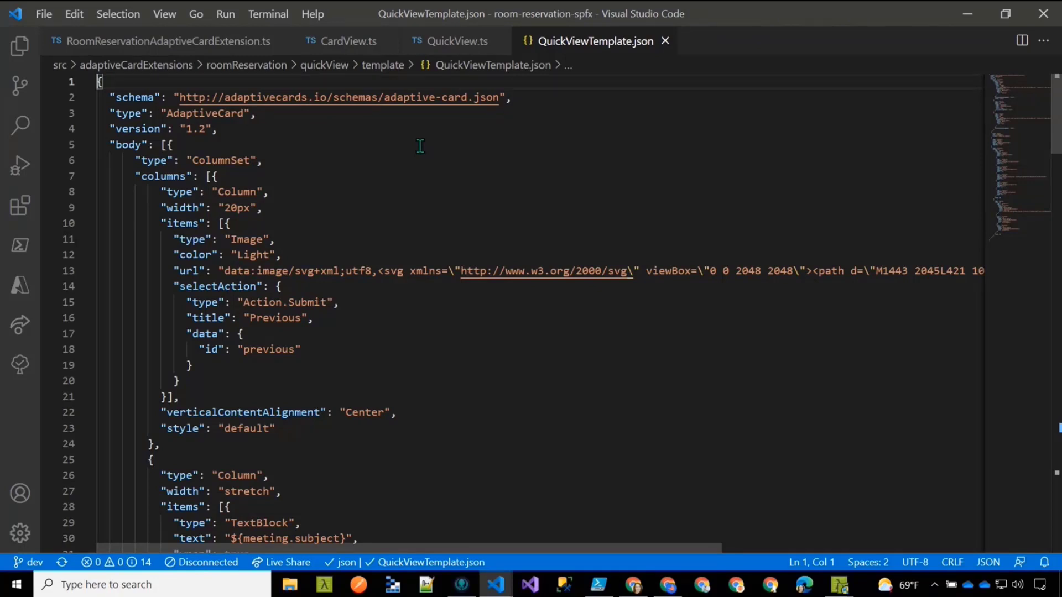
{"action": "mouse_move", "coordinate": [493, 319]}
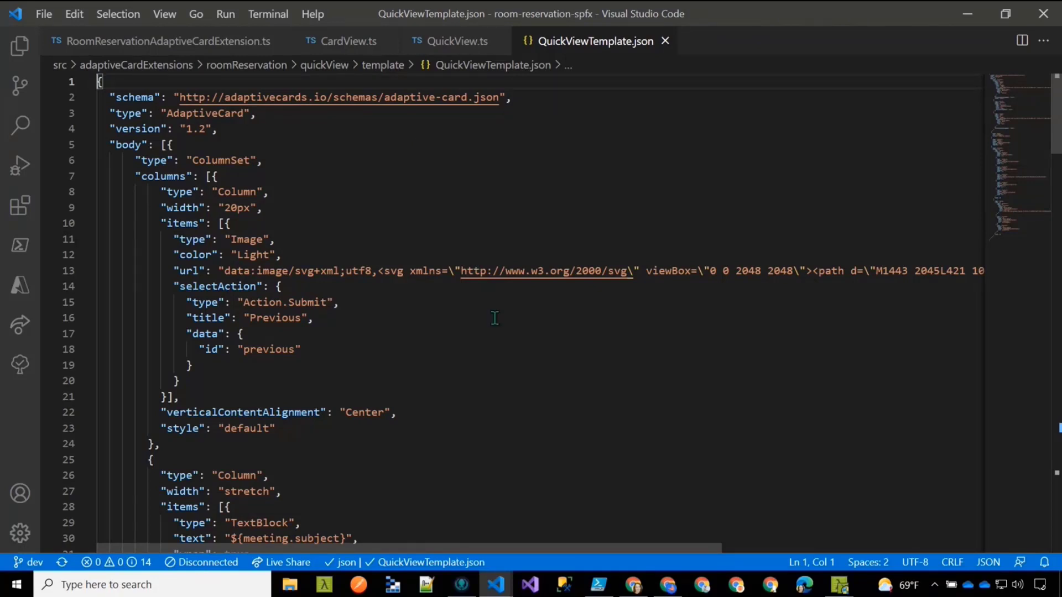
{"action": "scroll", "scroll_direction": "down", "scroll_amount": 3}
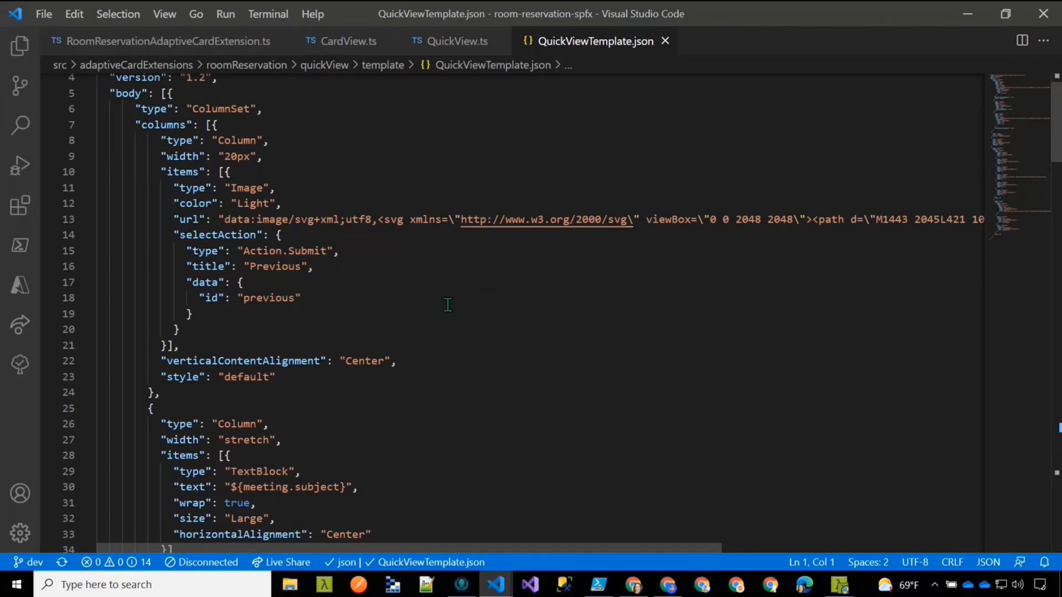
{"action": "scroll", "scroll_direction": "down", "scroll_amount": 3}
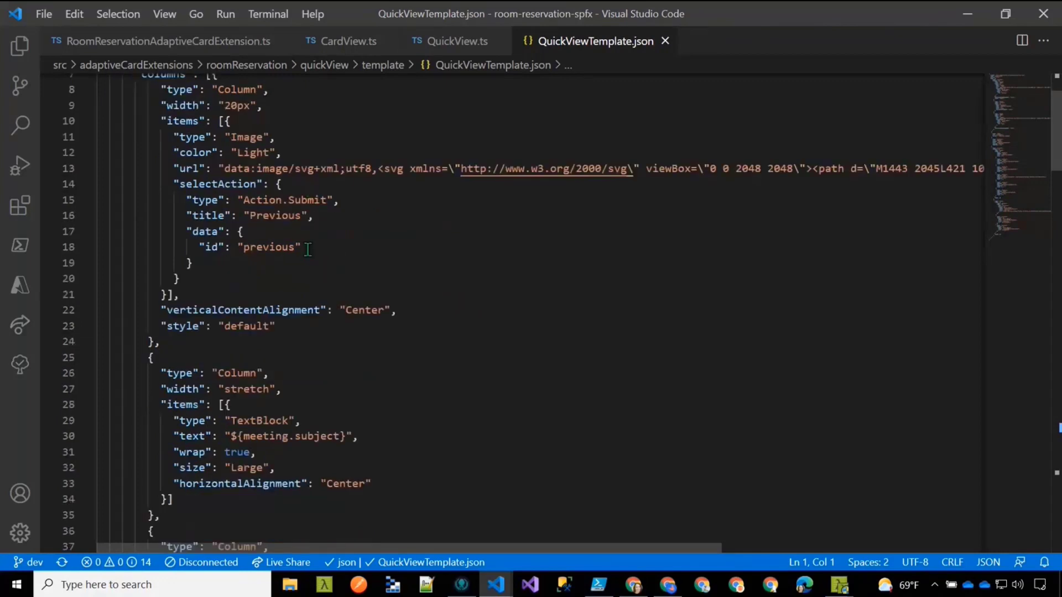
{"action": "scroll", "scroll_direction": "down", "scroll_amount": 3}
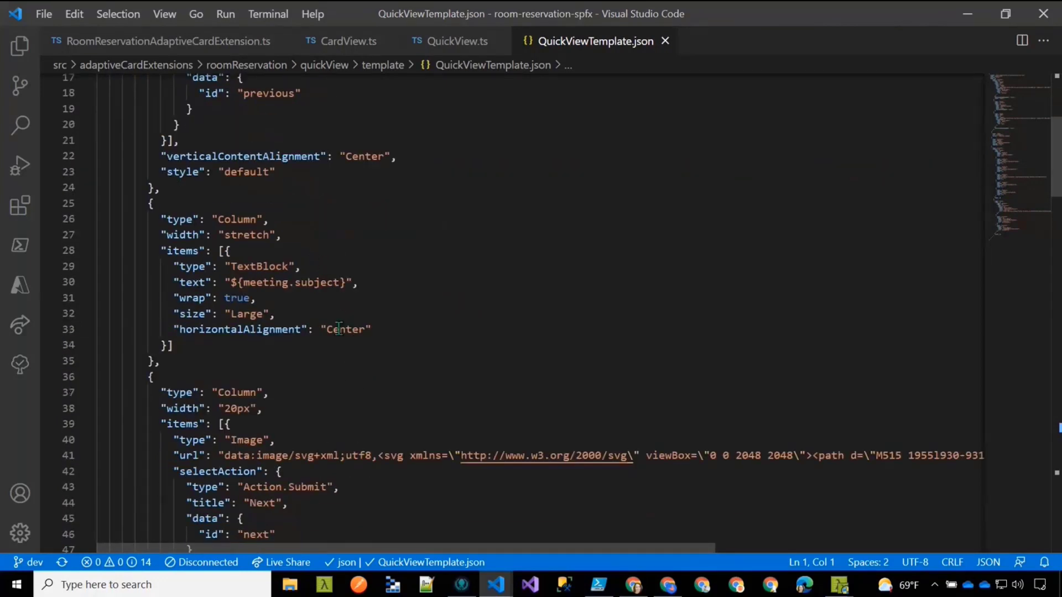
{"action": "scroll", "scroll_direction": "down", "scroll_amount": 3}
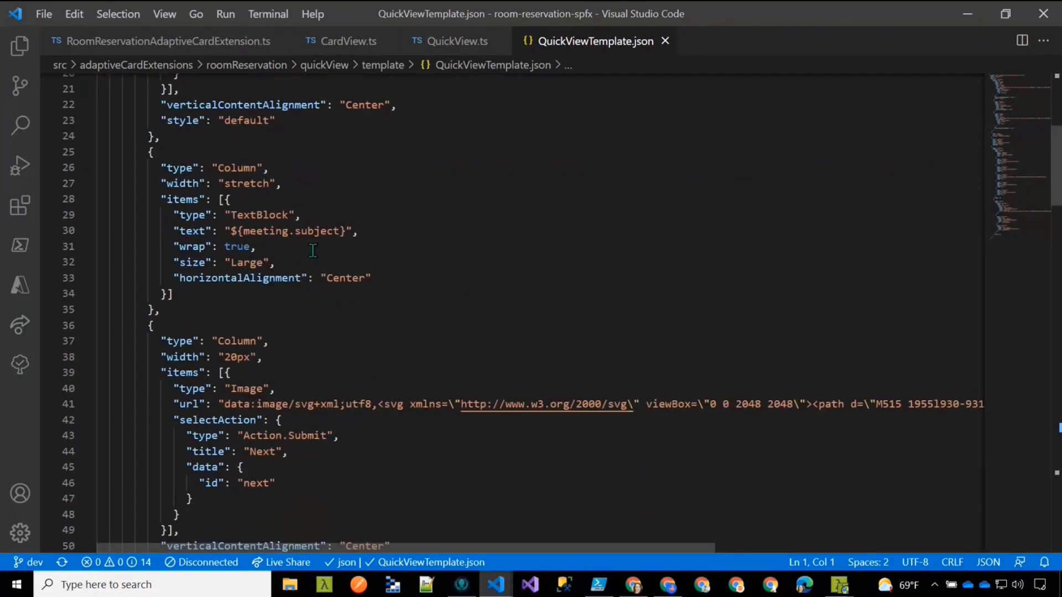
{"action": "mouse_move", "coordinate": [340, 296]}
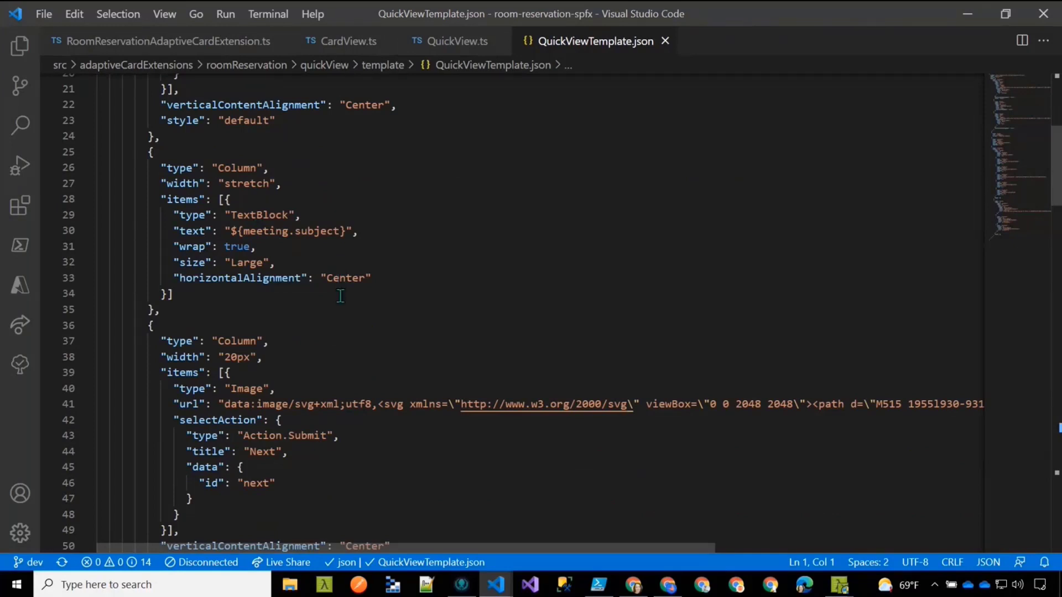
Continue down to the buildingAddress, city, country and buildingPhone TextBlocks
{"action": "scroll", "scroll_direction": "down", "scroll_amount": 3}
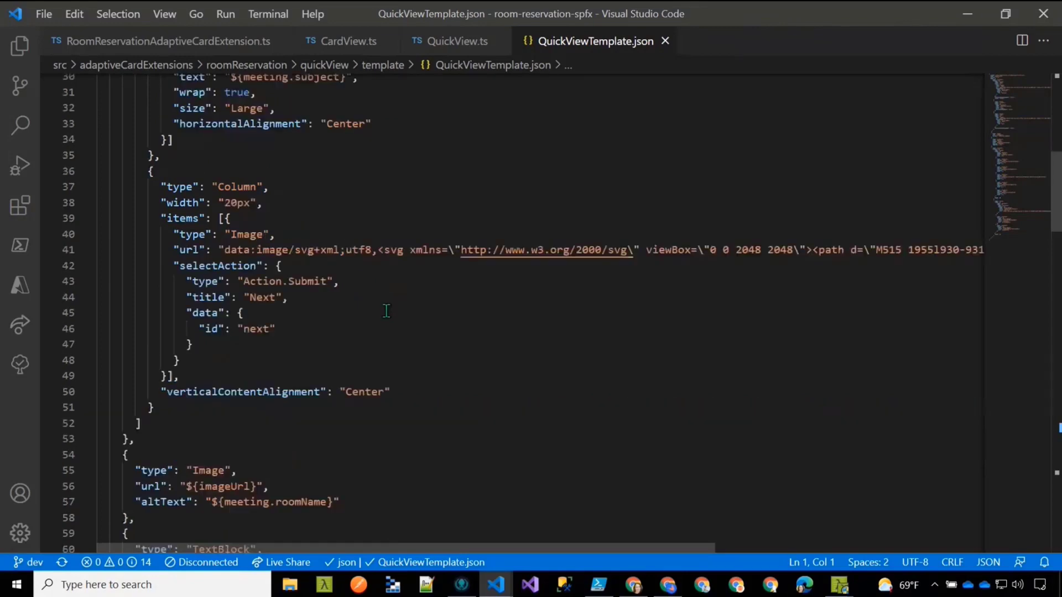
{"action": "scroll", "scroll_direction": "down", "scroll_amount": 3}
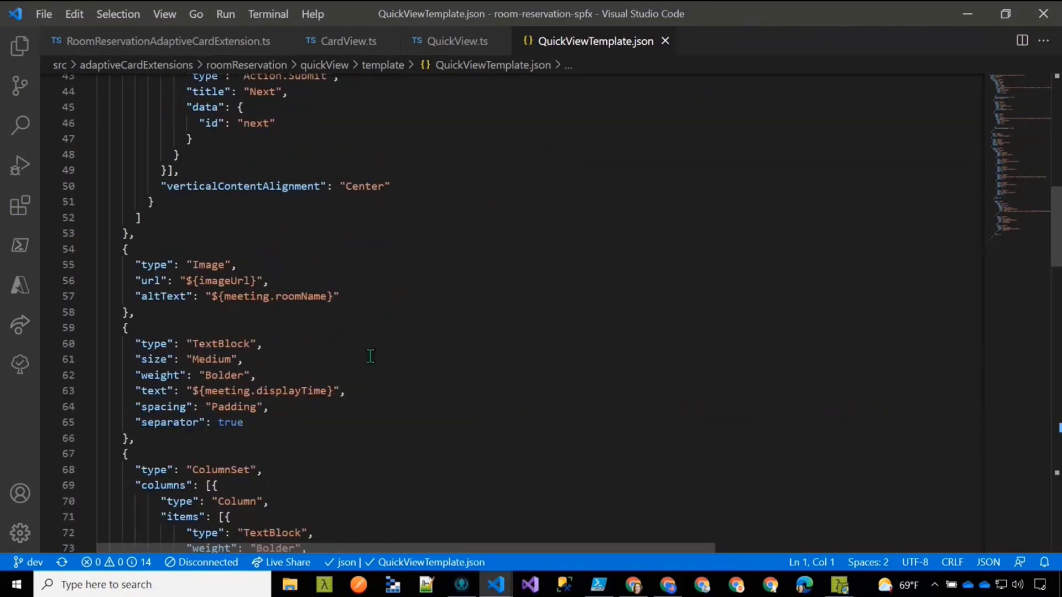
{"action": "scroll", "scroll_direction": "down", "scroll_amount": 3}
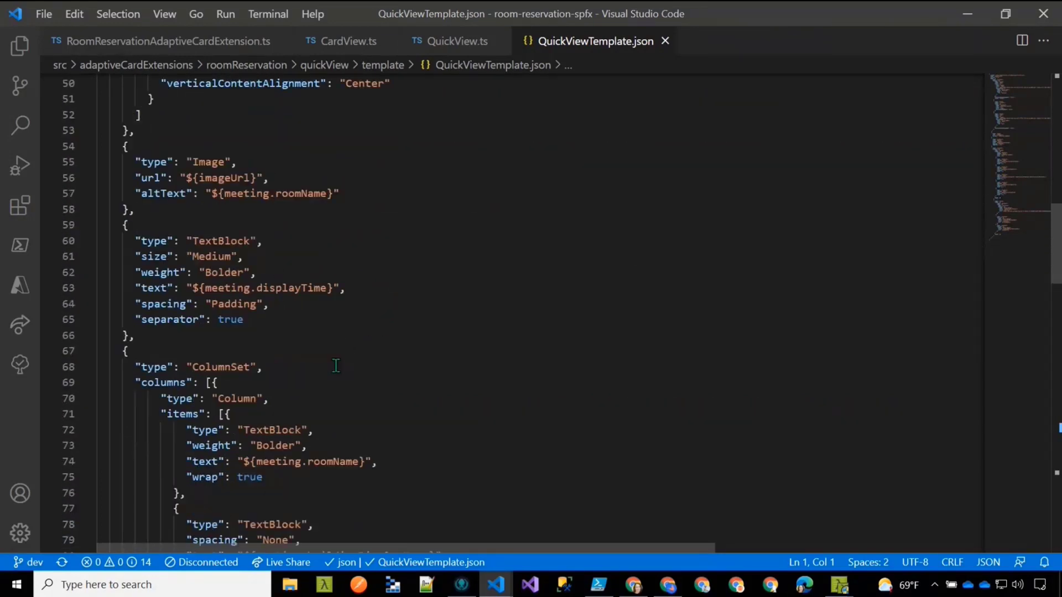
{"action": "scroll", "scroll_direction": "down", "scroll_amount": 3}
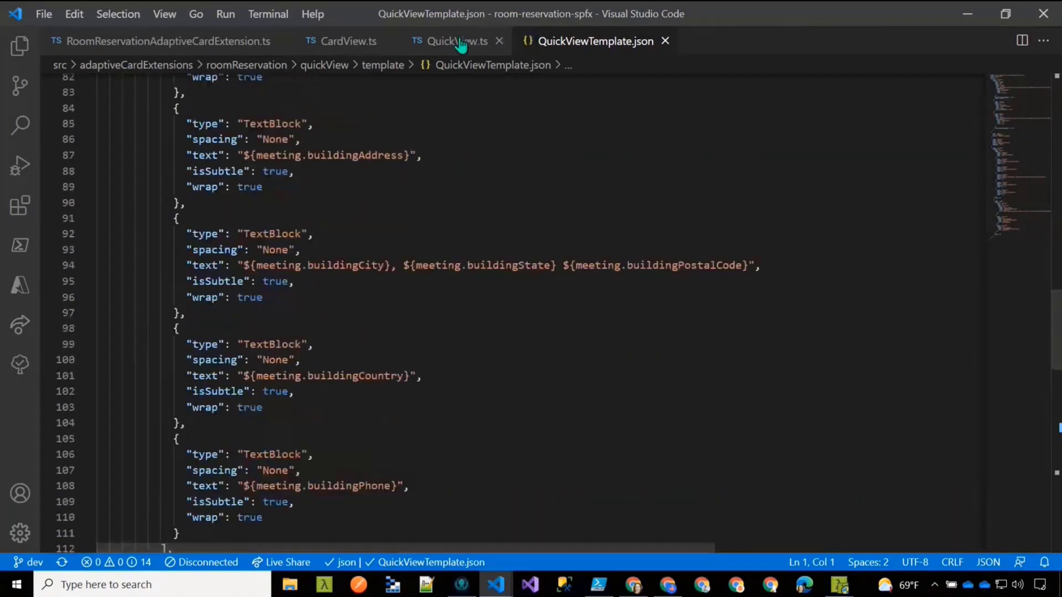
Review the QuickView.ts data getter and bring the onAction previous/next meeting handler into view
{"action": "left_click", "coordinate": [450, 41]}
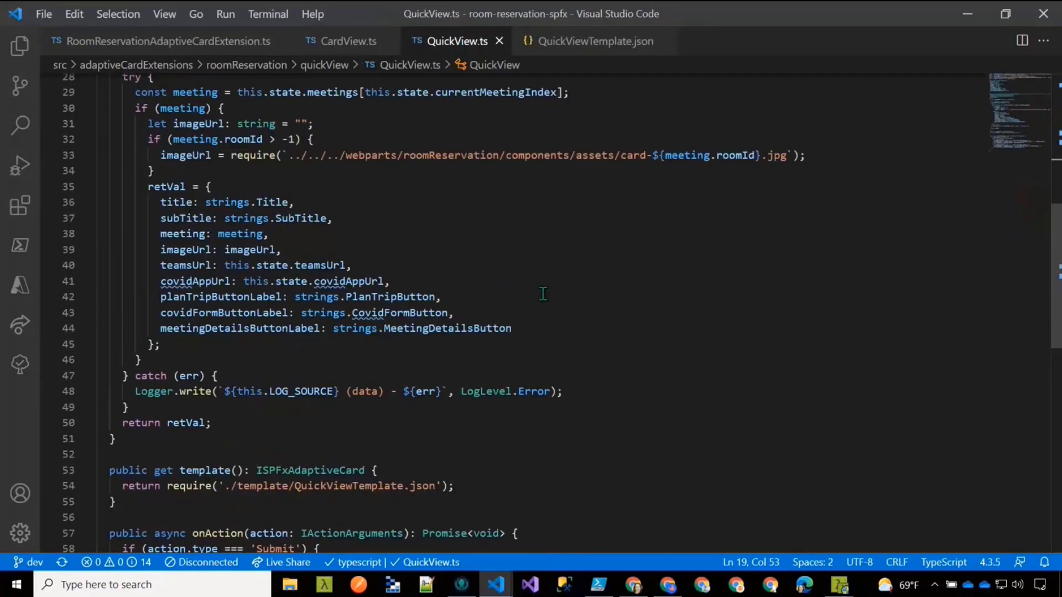
{"action": "scroll", "scroll_direction": "down", "scroll_amount": 3}
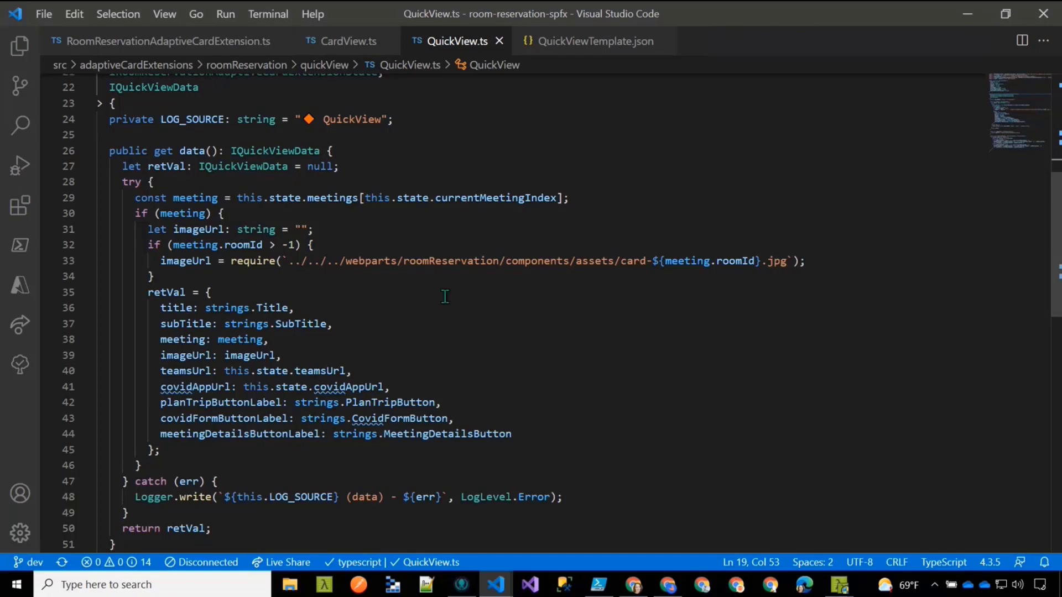
{"action": "mouse_move", "coordinate": [521, 218]}
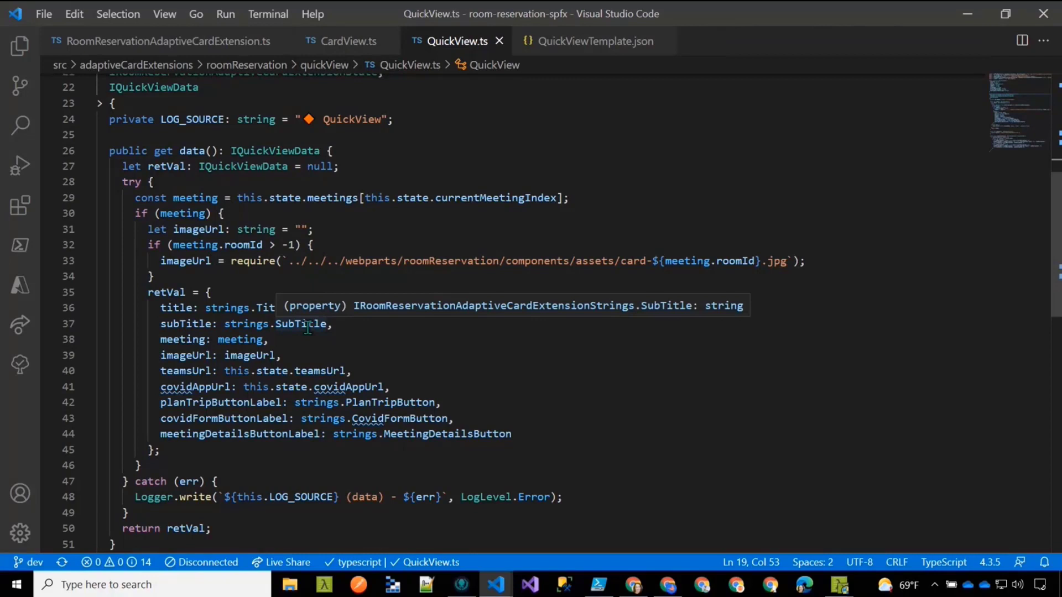
{"action": "mouse_move", "coordinate": [348, 352]}
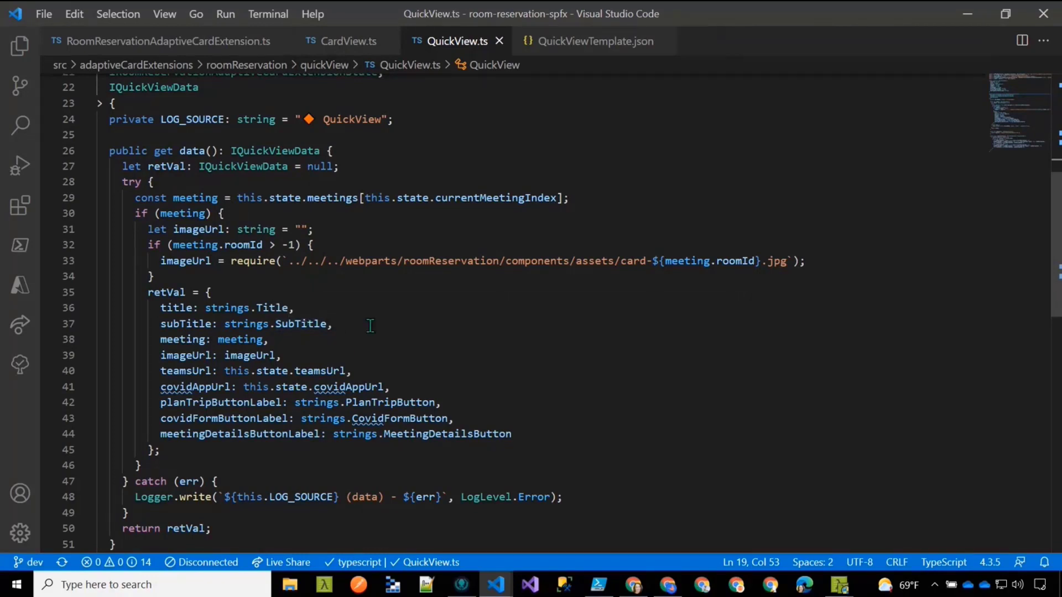
{"action": "mouse_move", "coordinate": [247, 475]}
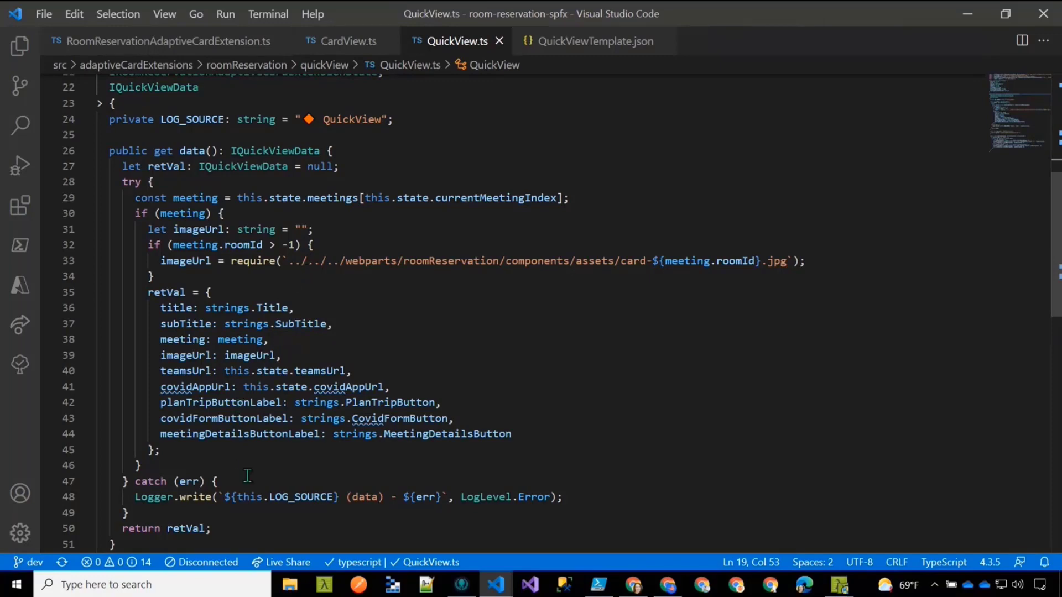
{"action": "scroll", "scroll_direction": "down", "scroll_amount": 3}
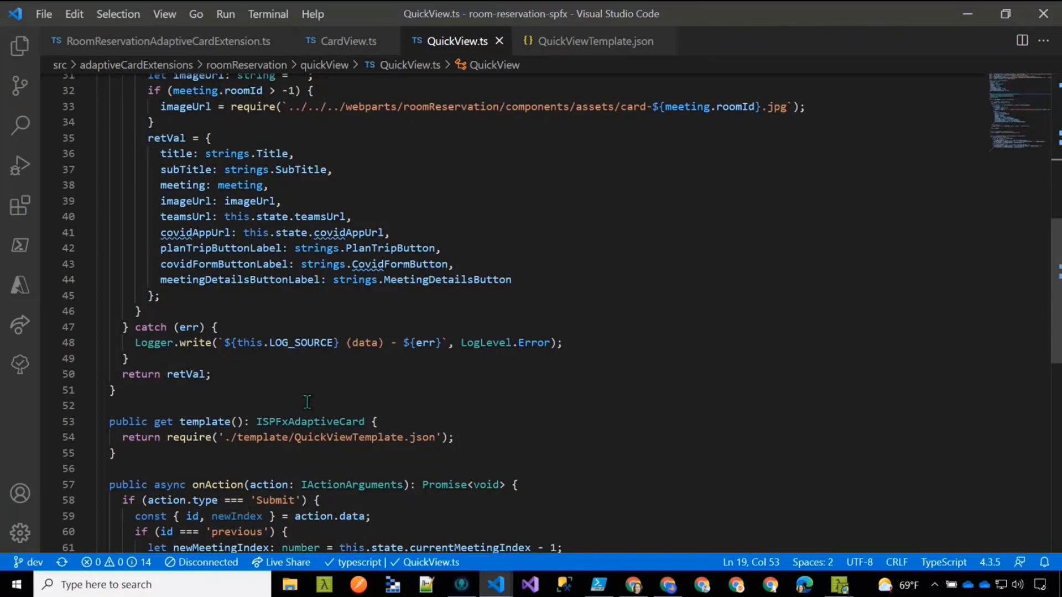
{"action": "scroll", "scroll_direction": "down", "scroll_amount": 3}
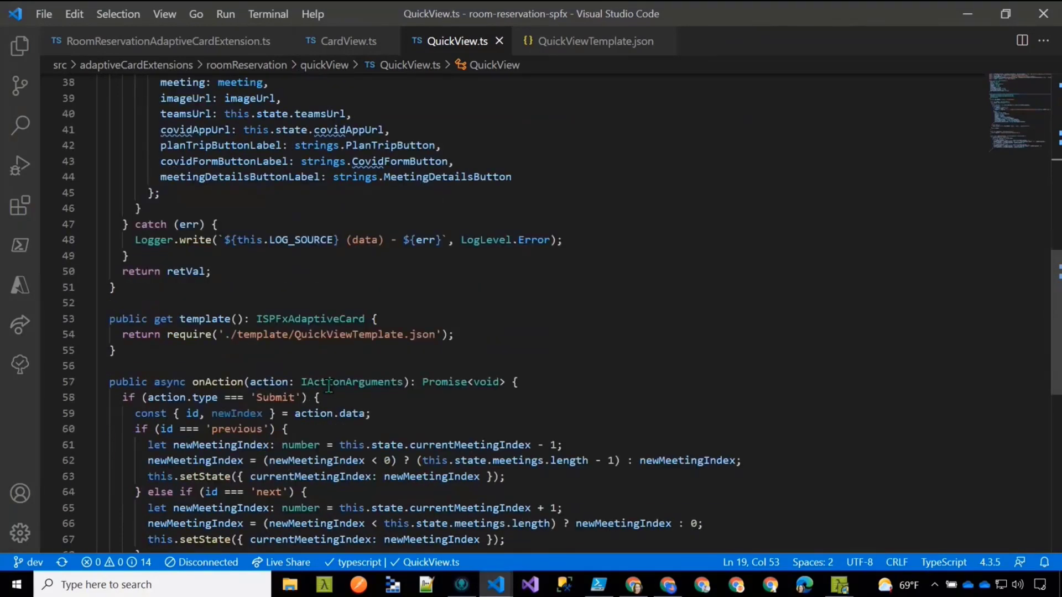
{"action": "scroll", "scroll_direction": "down", "scroll_amount": 3}
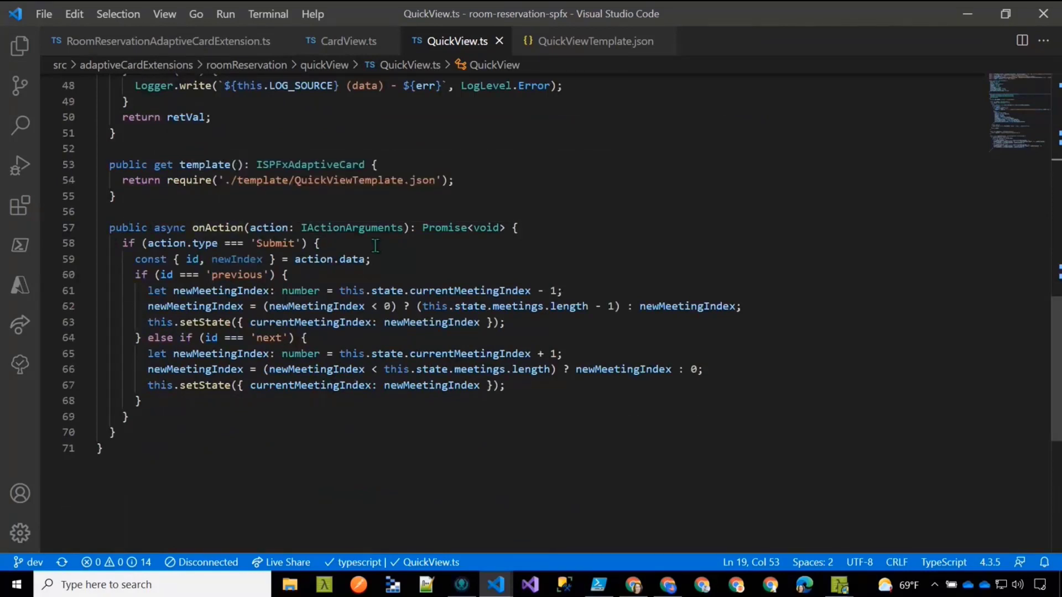
{"action": "mouse_move", "coordinate": [578, 41]}
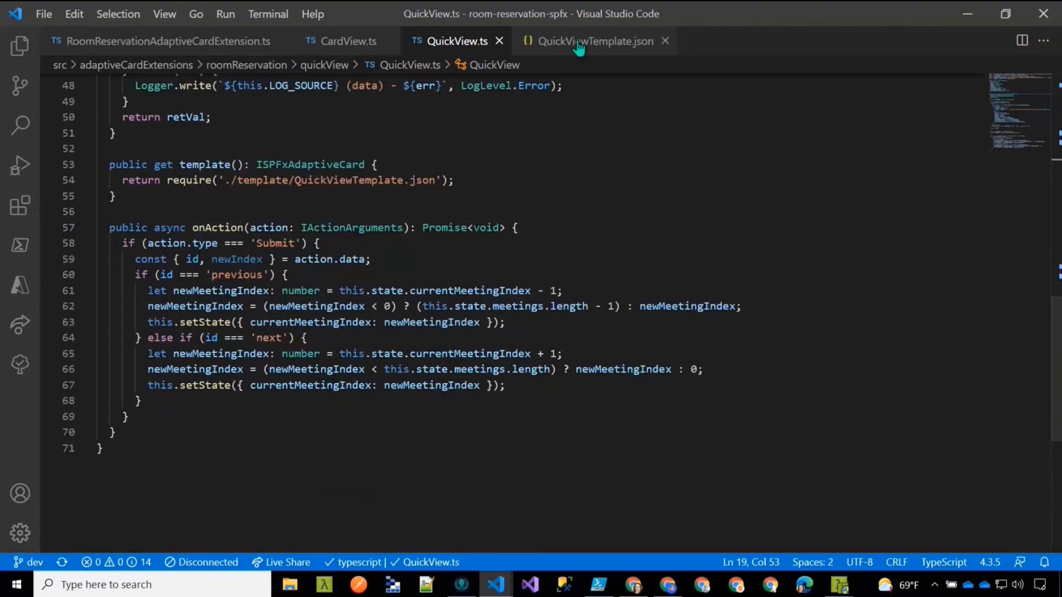
Mark the Previous image's selectAction submit block, then view the matching Next action in the template
{"action": "left_click", "coordinate": [593, 41]}
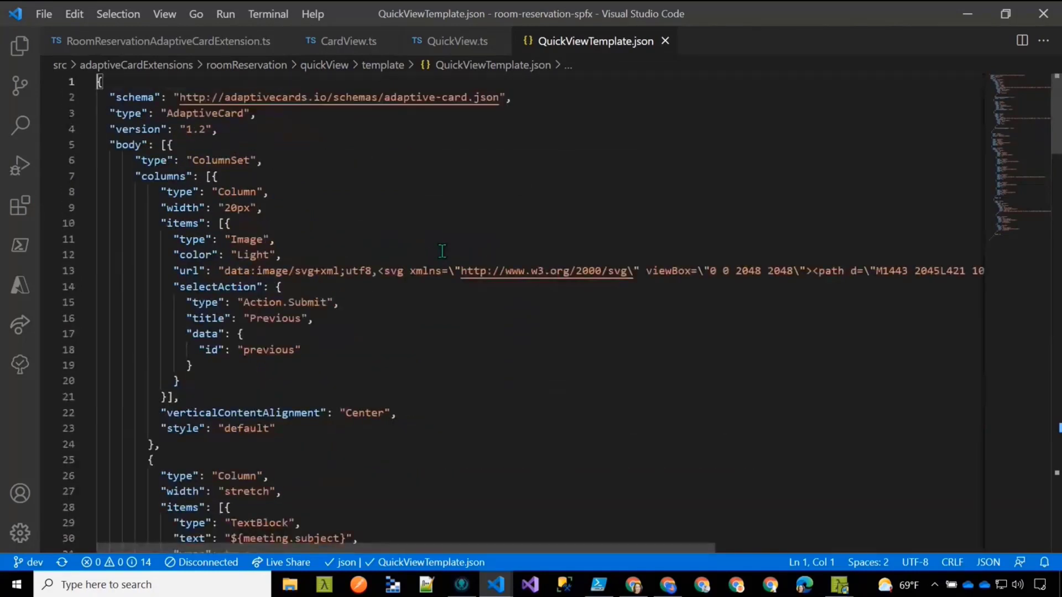
{"action": "scroll", "scroll_direction": "down", "scroll_amount": 3}
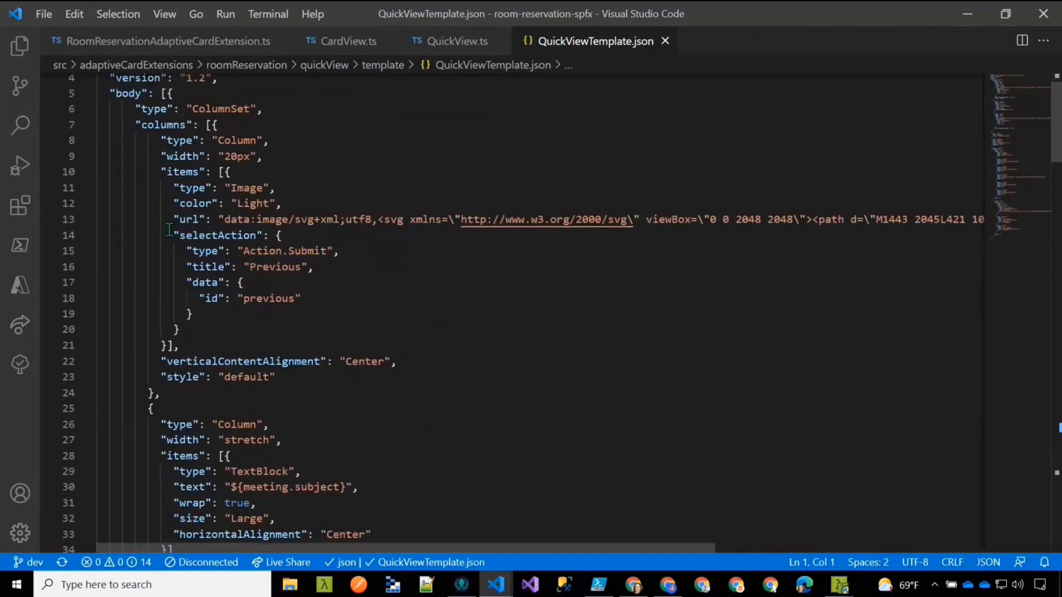
{"action": "left_click_drag", "start_coordinate": [174, 235], "coordinate": [178, 330]}
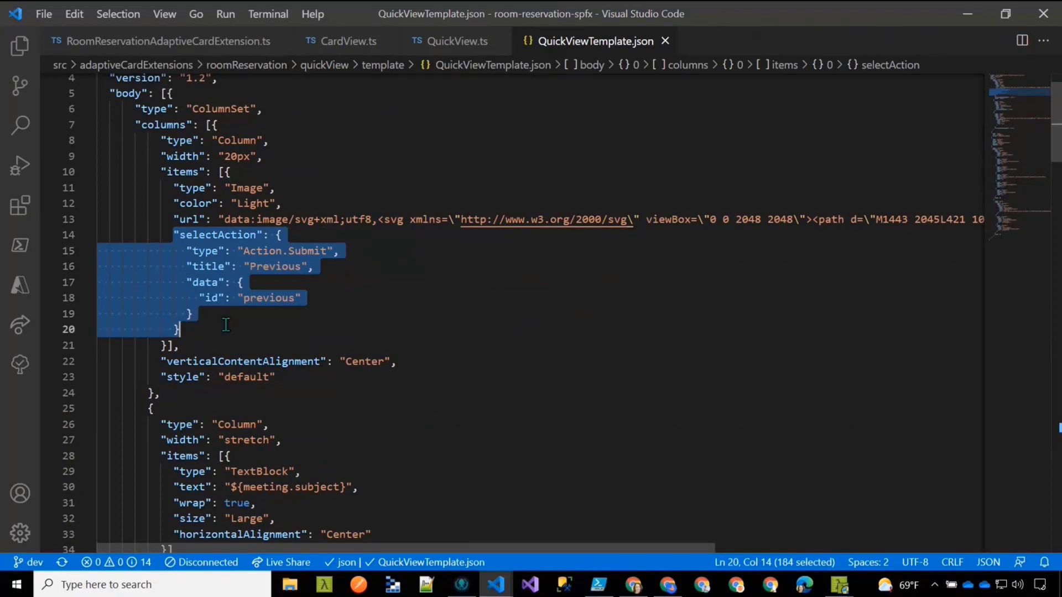
{"action": "mouse_move", "coordinate": [252, 247]}
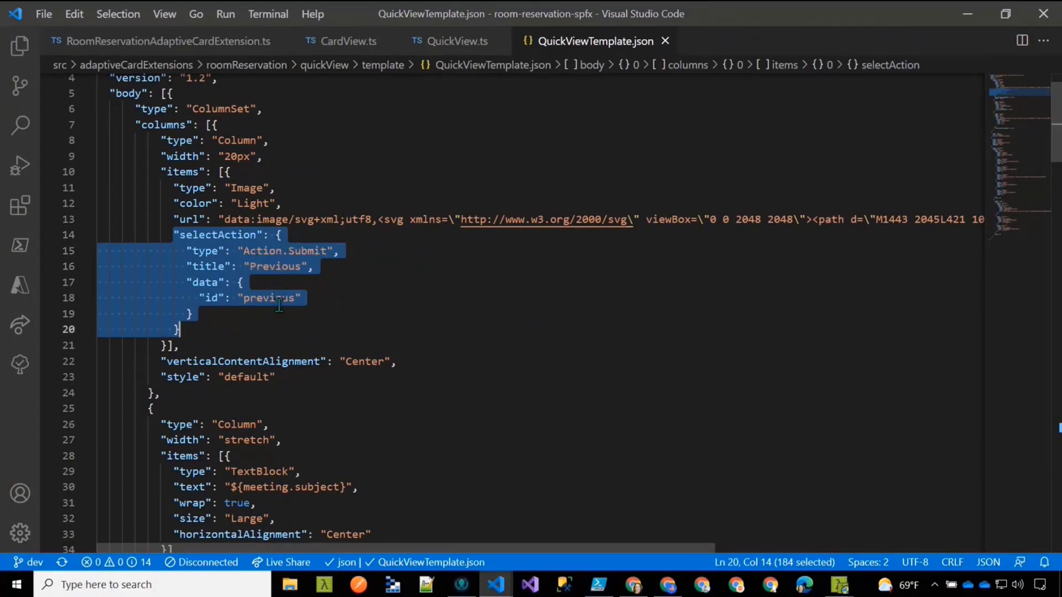
{"action": "mouse_move", "coordinate": [312, 372]}
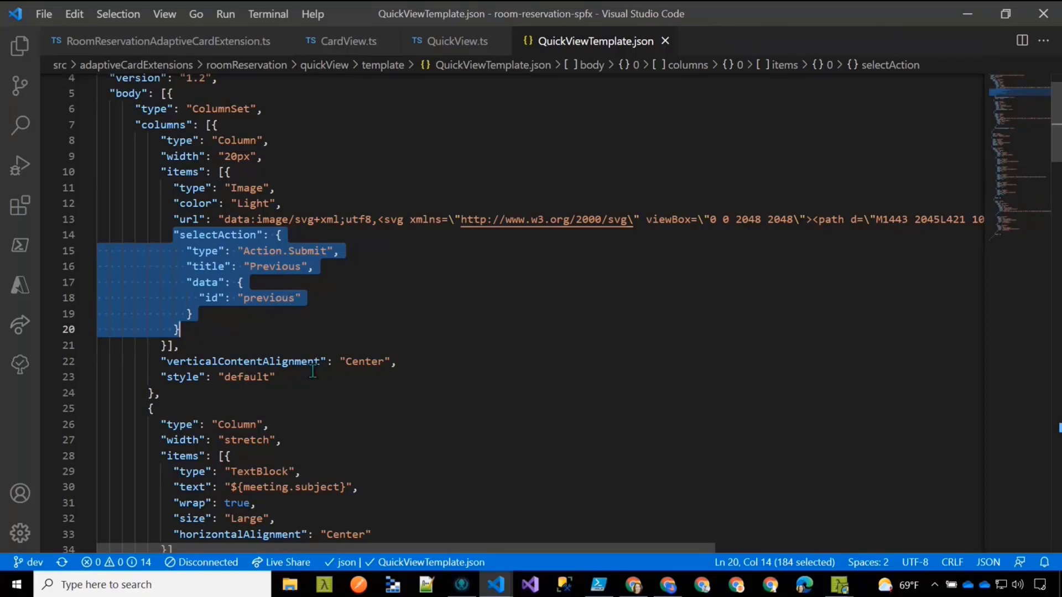
{"action": "scroll", "scroll_direction": "down", "scroll_amount": 3}
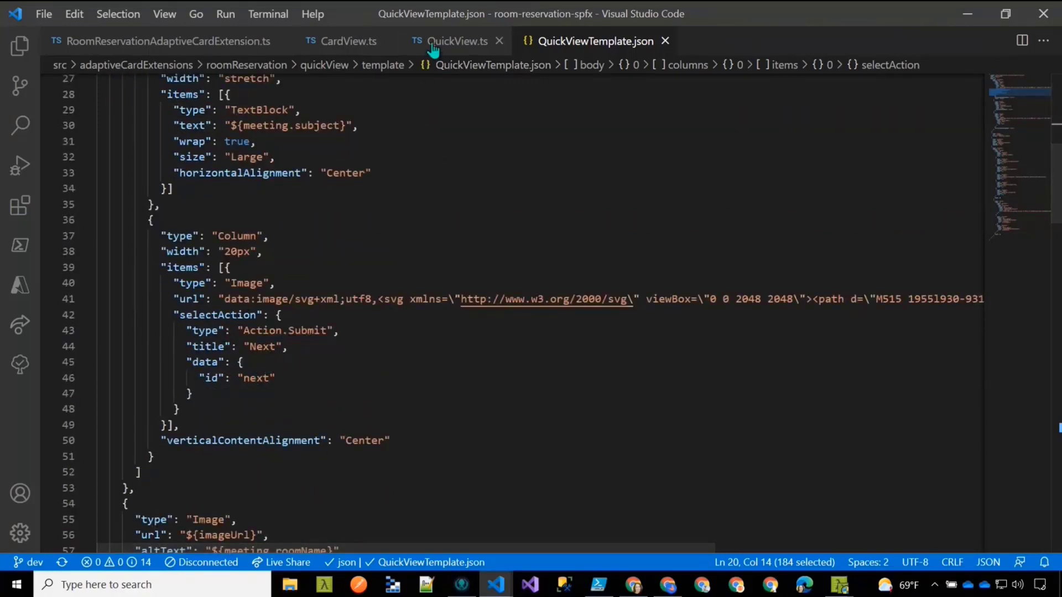
In QuickView.ts onAction, mark the setState call advancing the meeting index in the 'next' branch
{"action": "left_click", "coordinate": [457, 41]}
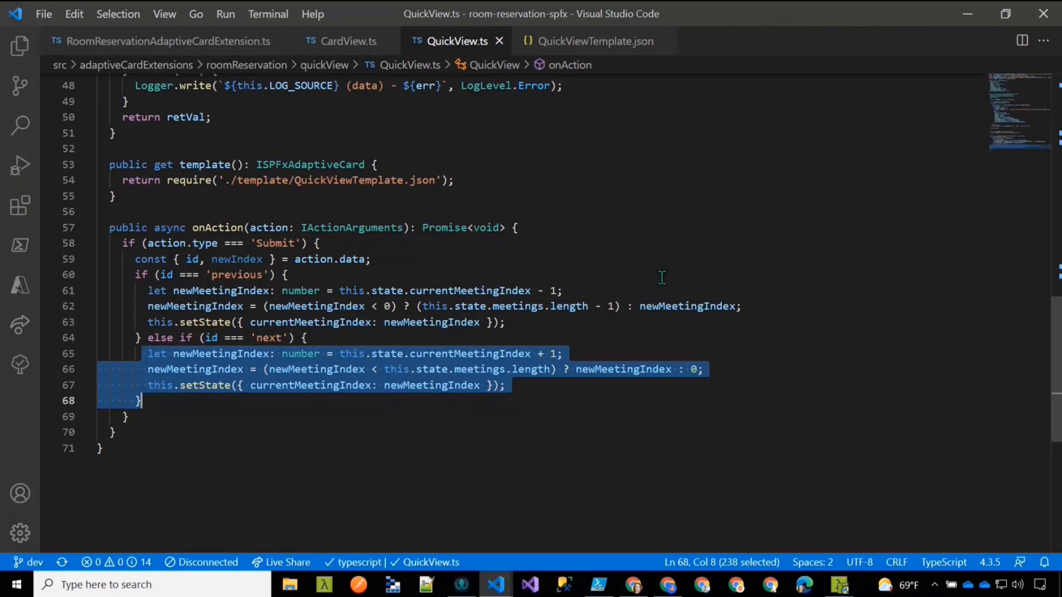
{"action": "mouse_move", "coordinate": [567, 298]}
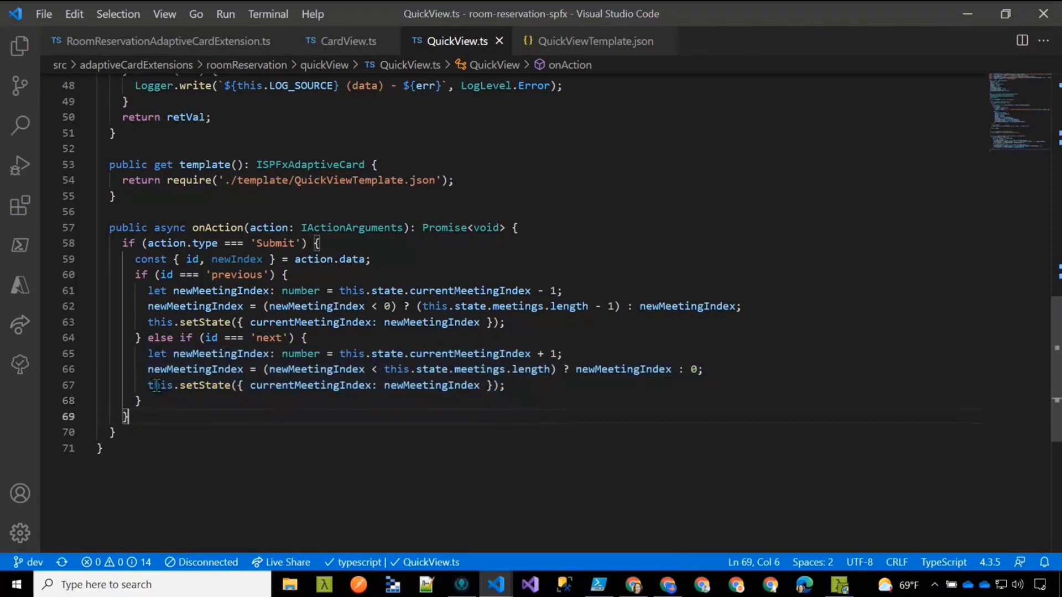
{"action": "left_click_drag", "start_coordinate": [149, 385], "coordinate": [504, 385]}
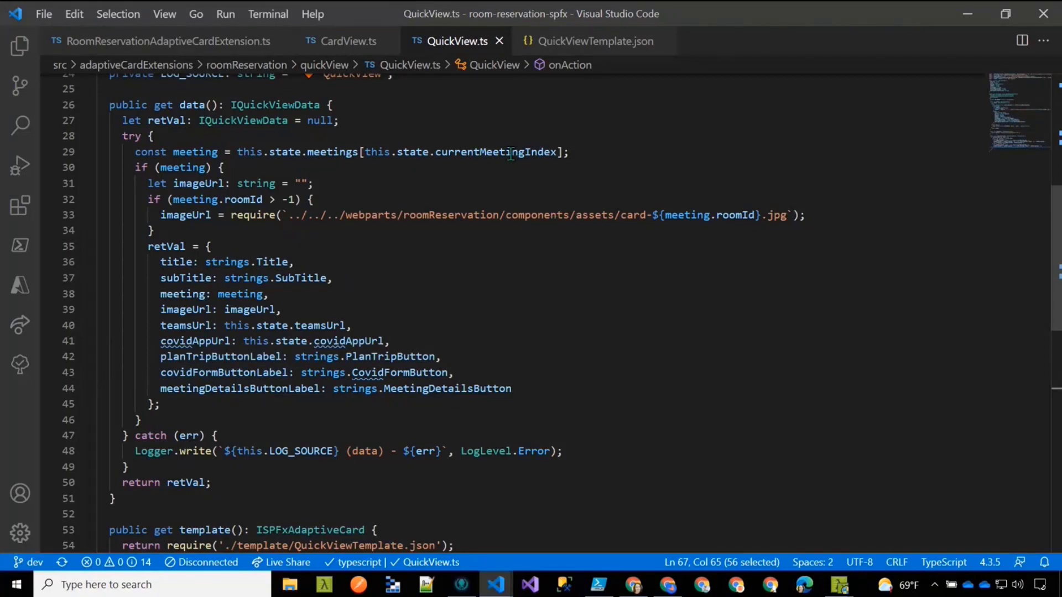
{"action": "mouse_move", "coordinate": [366, 183]}
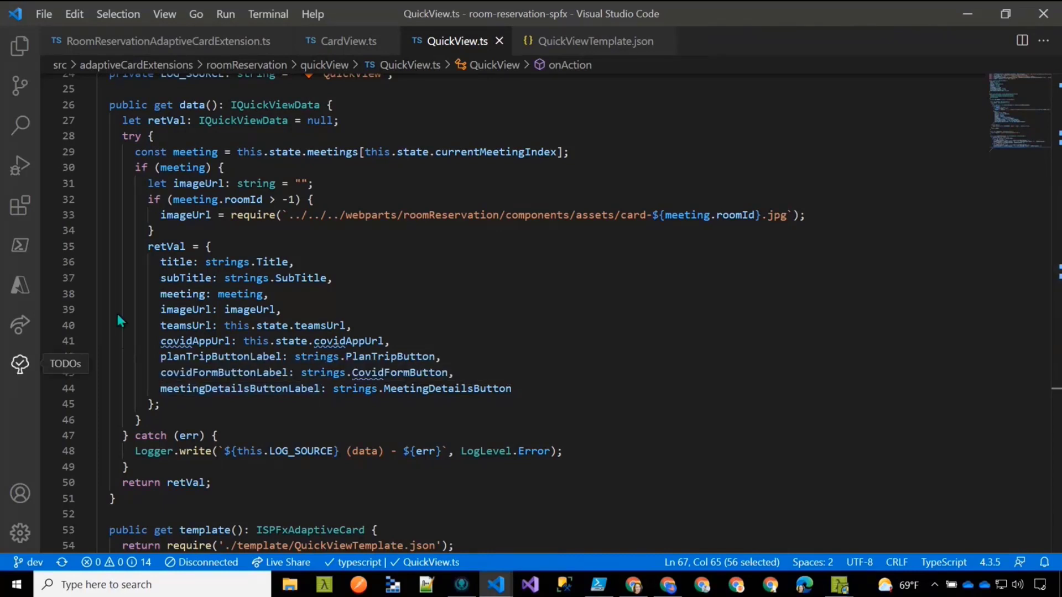
{"action": "mouse_move", "coordinate": [20, 284]}
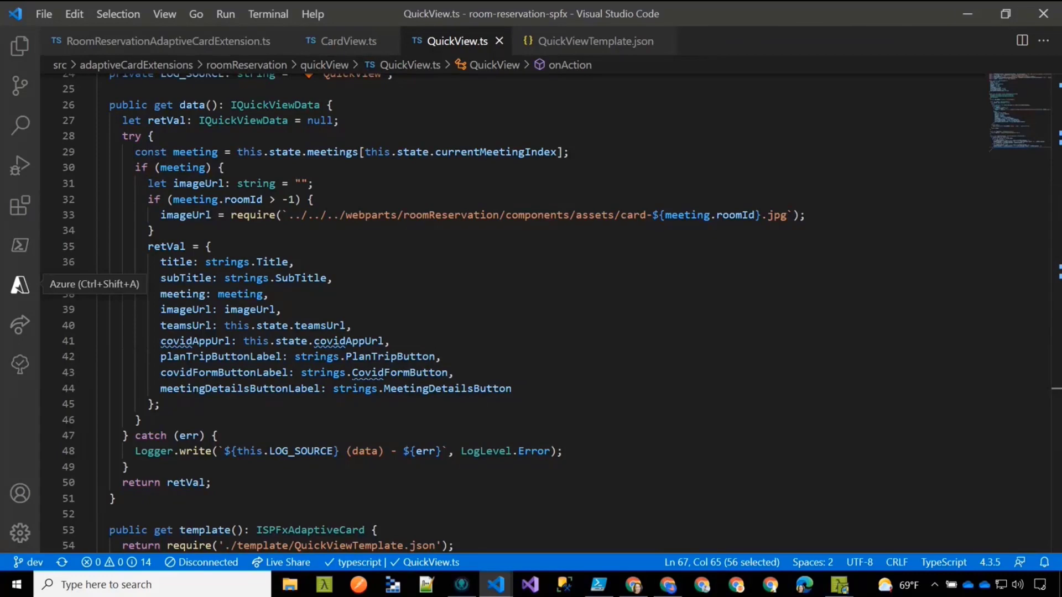